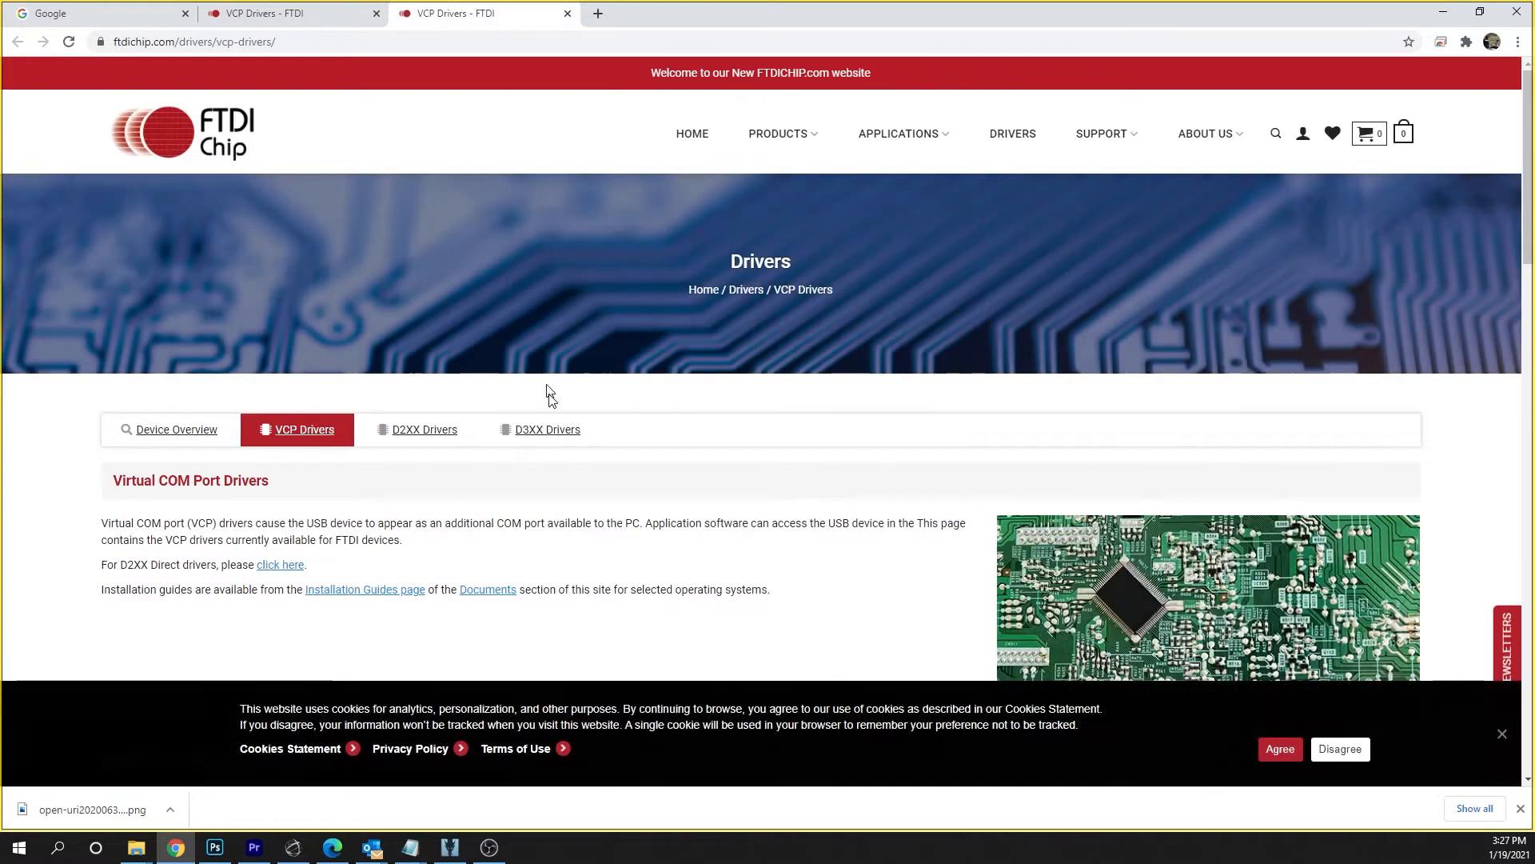
Finish reviewing the VCP drivers table and leave only a blank new Chrome tab
{"action": "scroll", "scroll_direction": "down", "scroll_amount": 3}
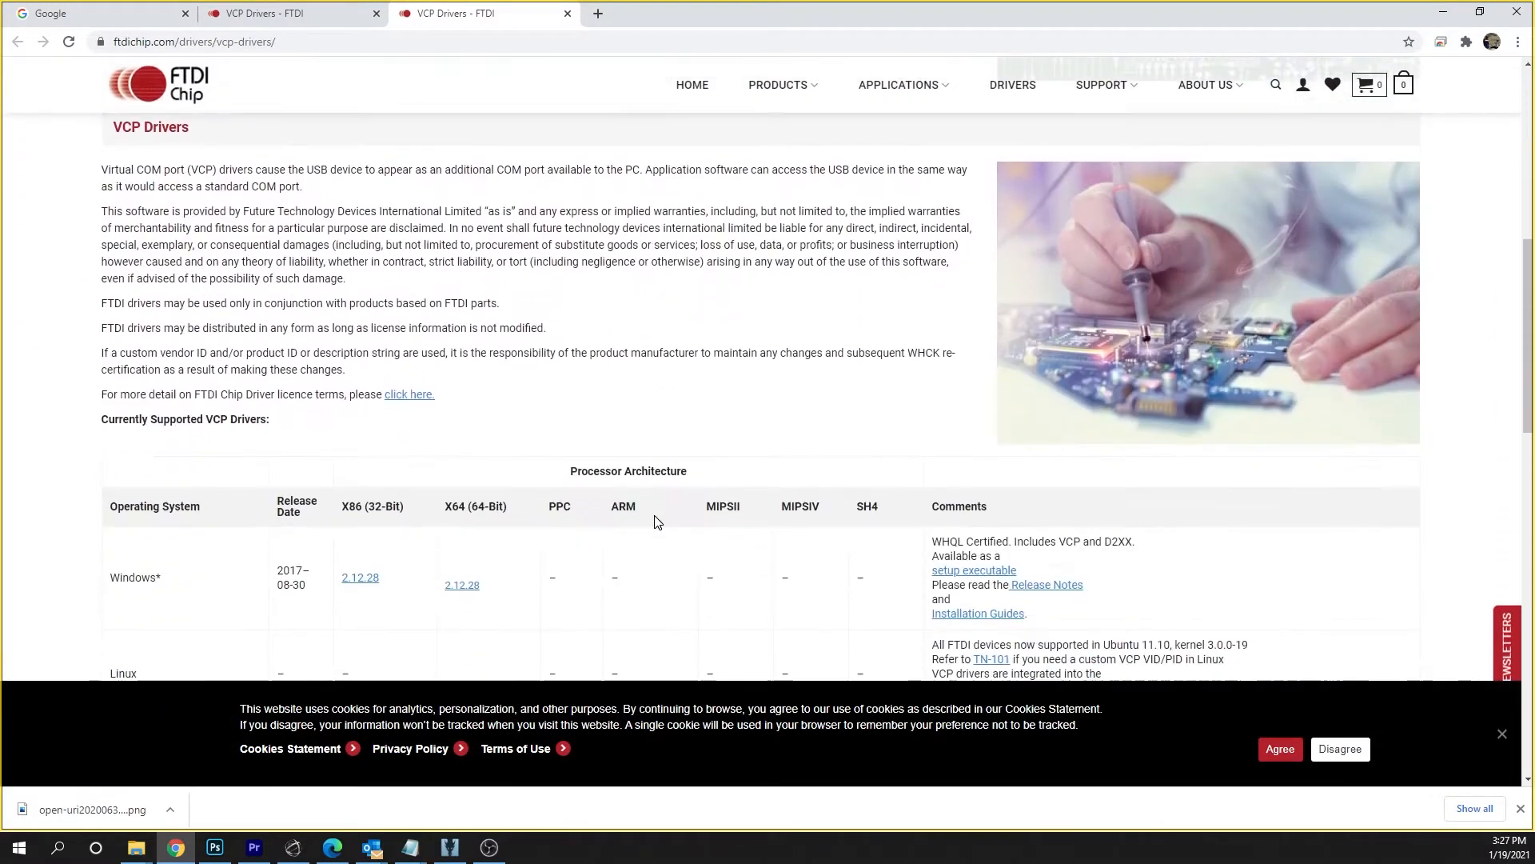
{"action": "left_click", "coordinate": [97, 13]}
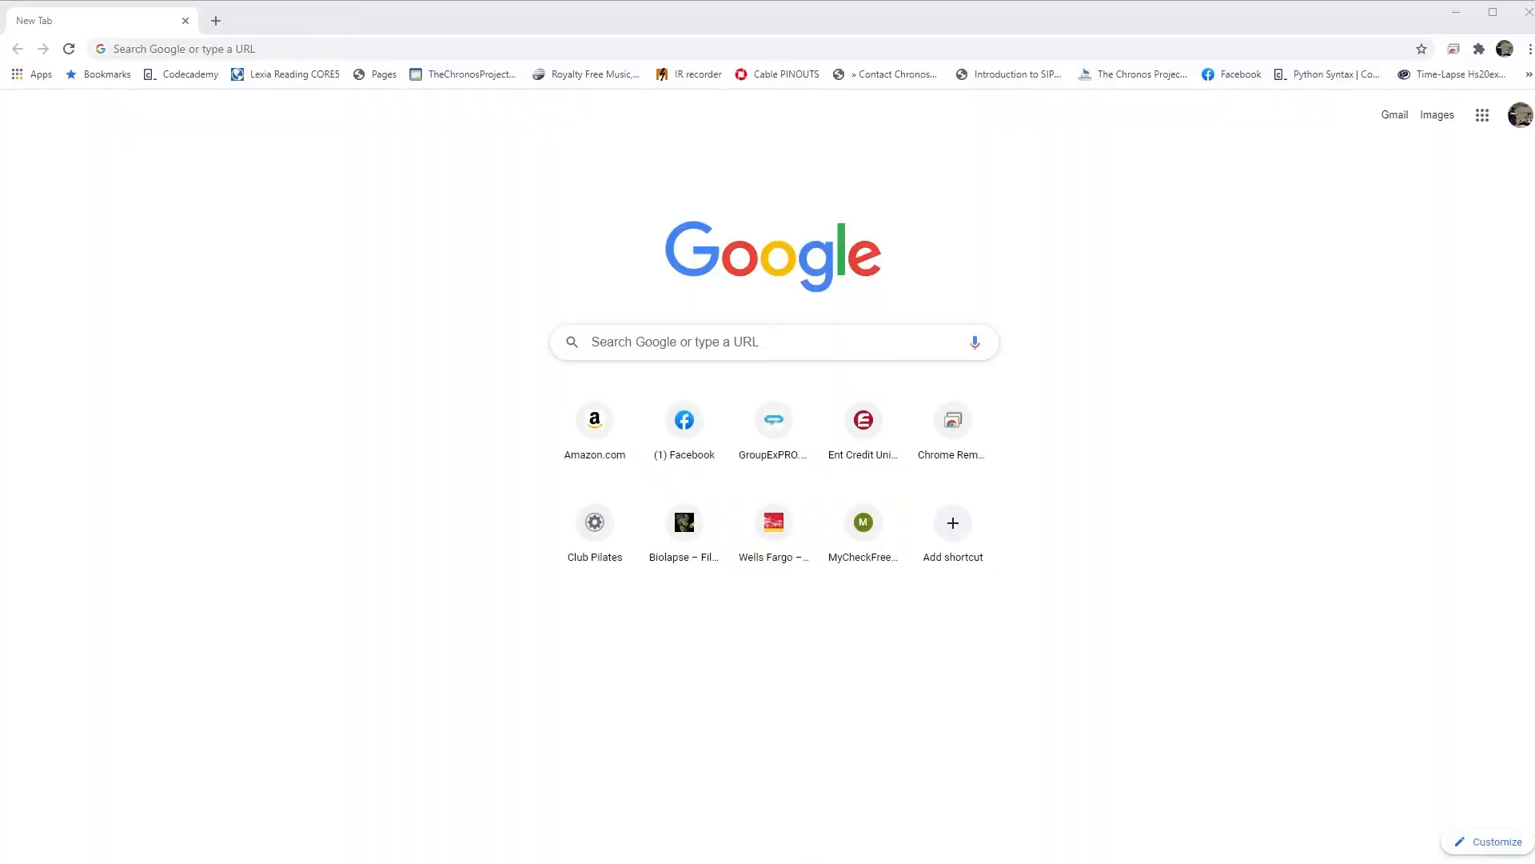
Search 'dragonframe camera support' and reach the Supported Cameras list on the Camera Support page
{"action": "type", "text": "dragonframe camera support"}
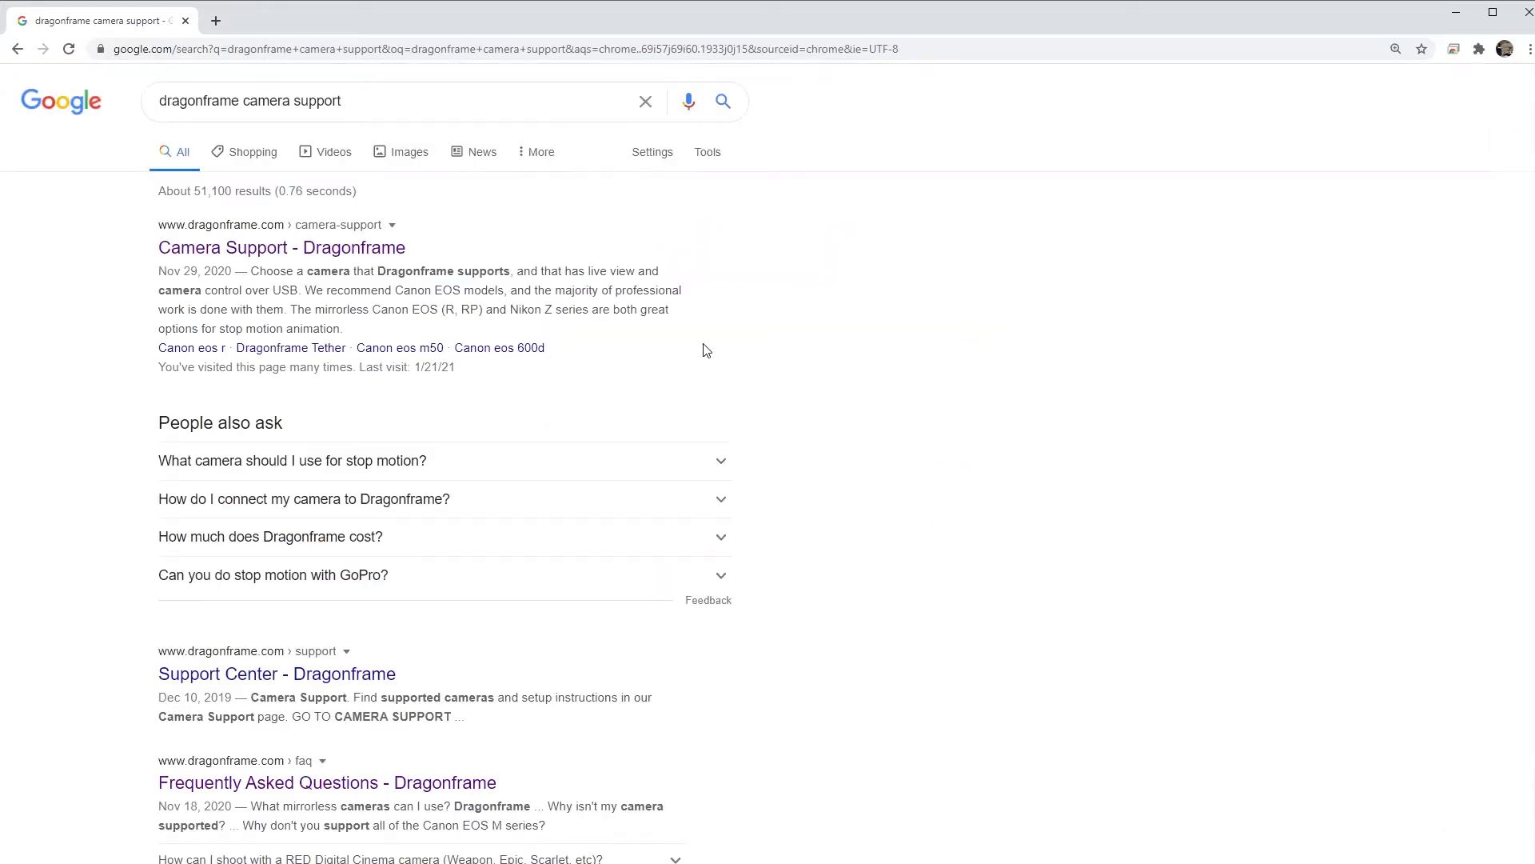
{"action": "left_click", "coordinate": [281, 247]}
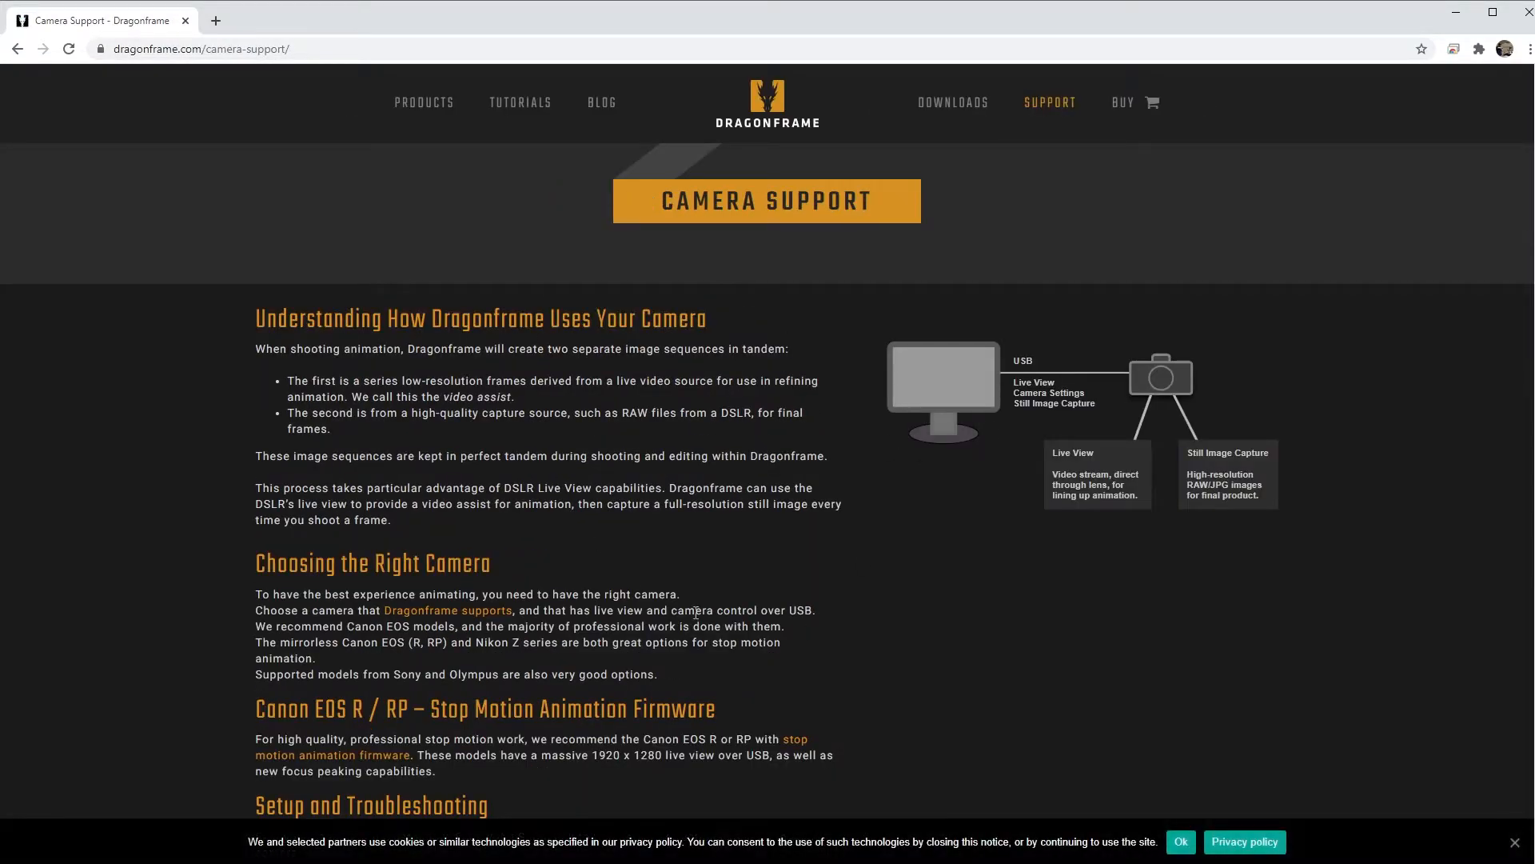
{"action": "scroll", "scroll_direction": "down", "scroll_amount": 3}
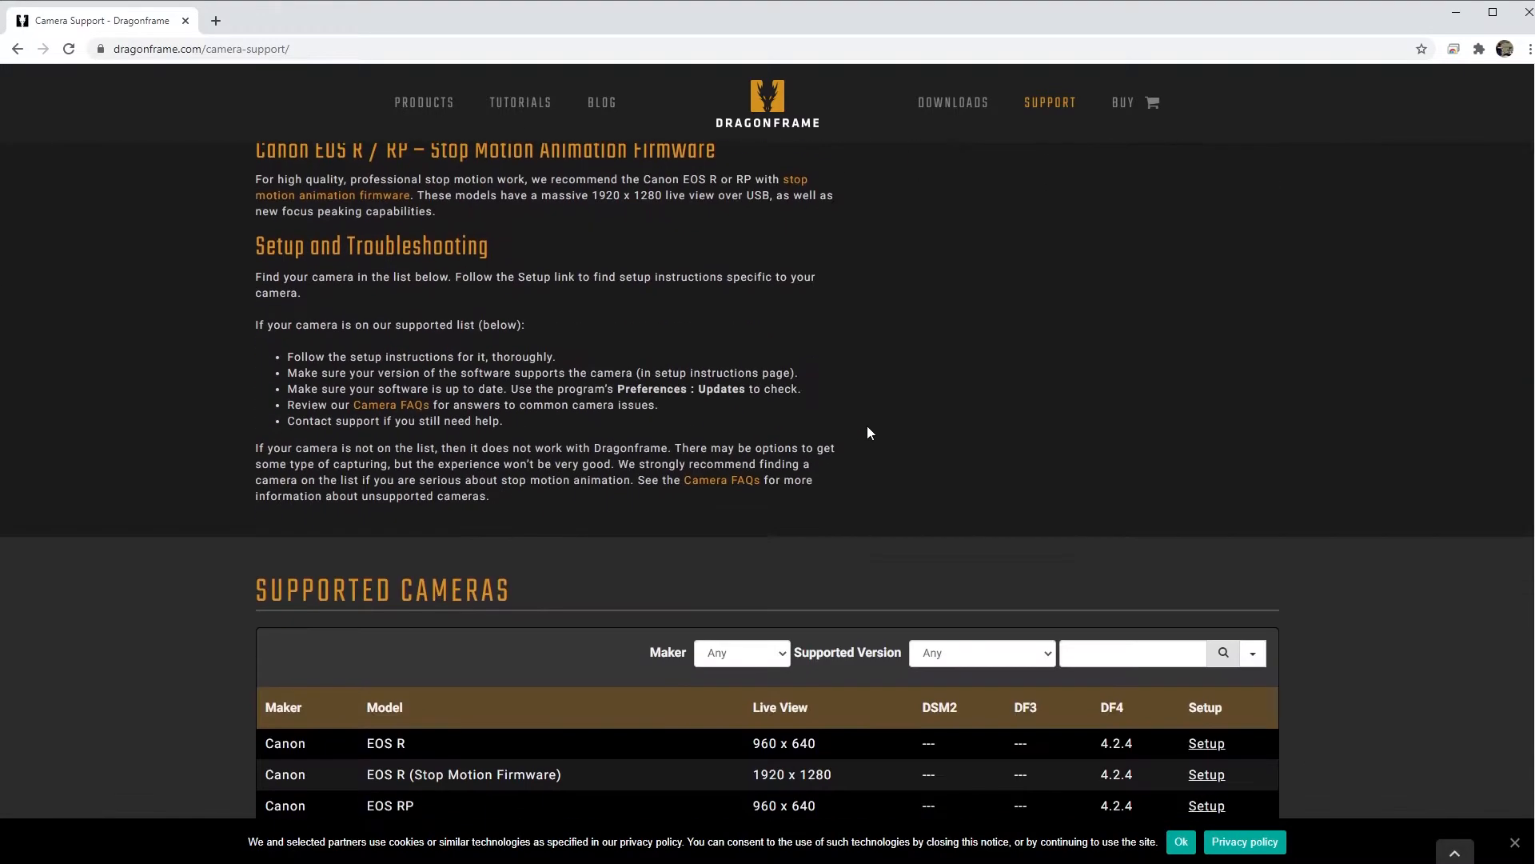
{"action": "scroll", "scroll_direction": "down", "scroll_amount": 3}
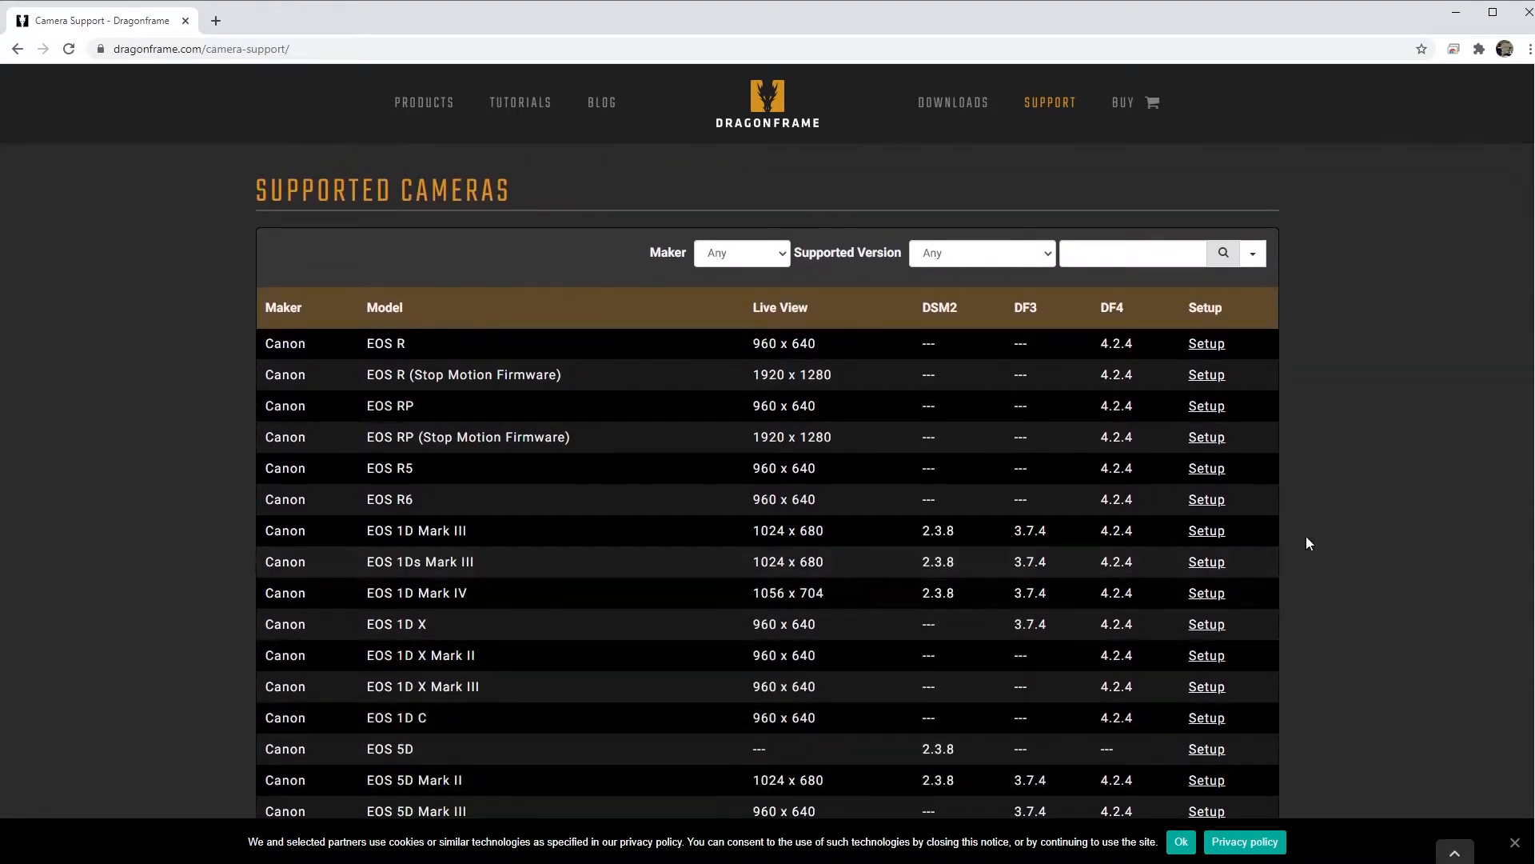
{"action": "mouse_move", "coordinate": [1466, 501]}
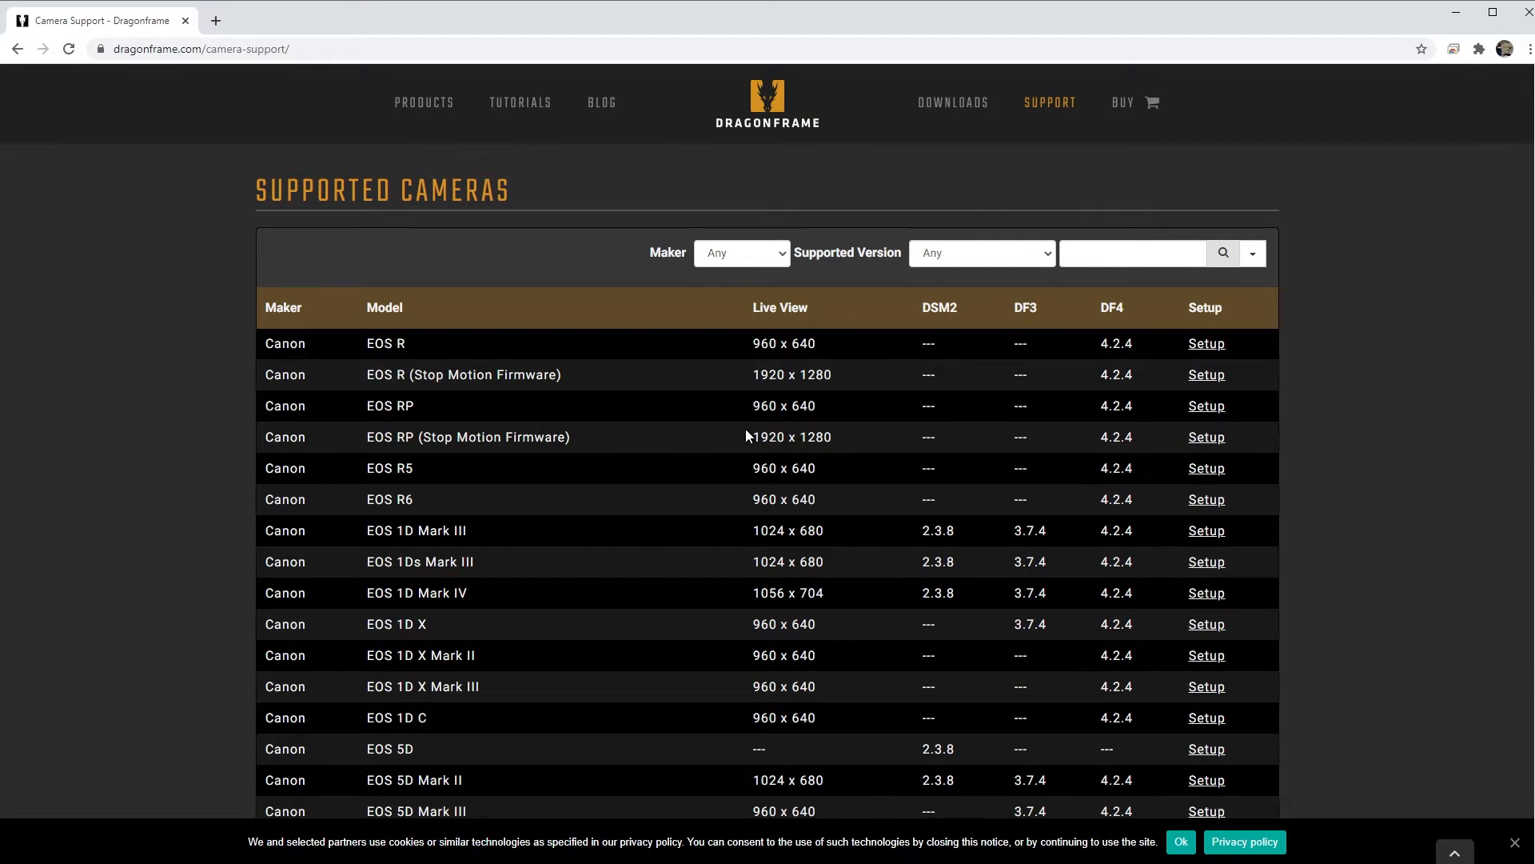
Narrow the supported cameras to Sony and pick out the Alpha A7 HDMI live view entry
{"action": "left_click", "coordinate": [740, 252]}
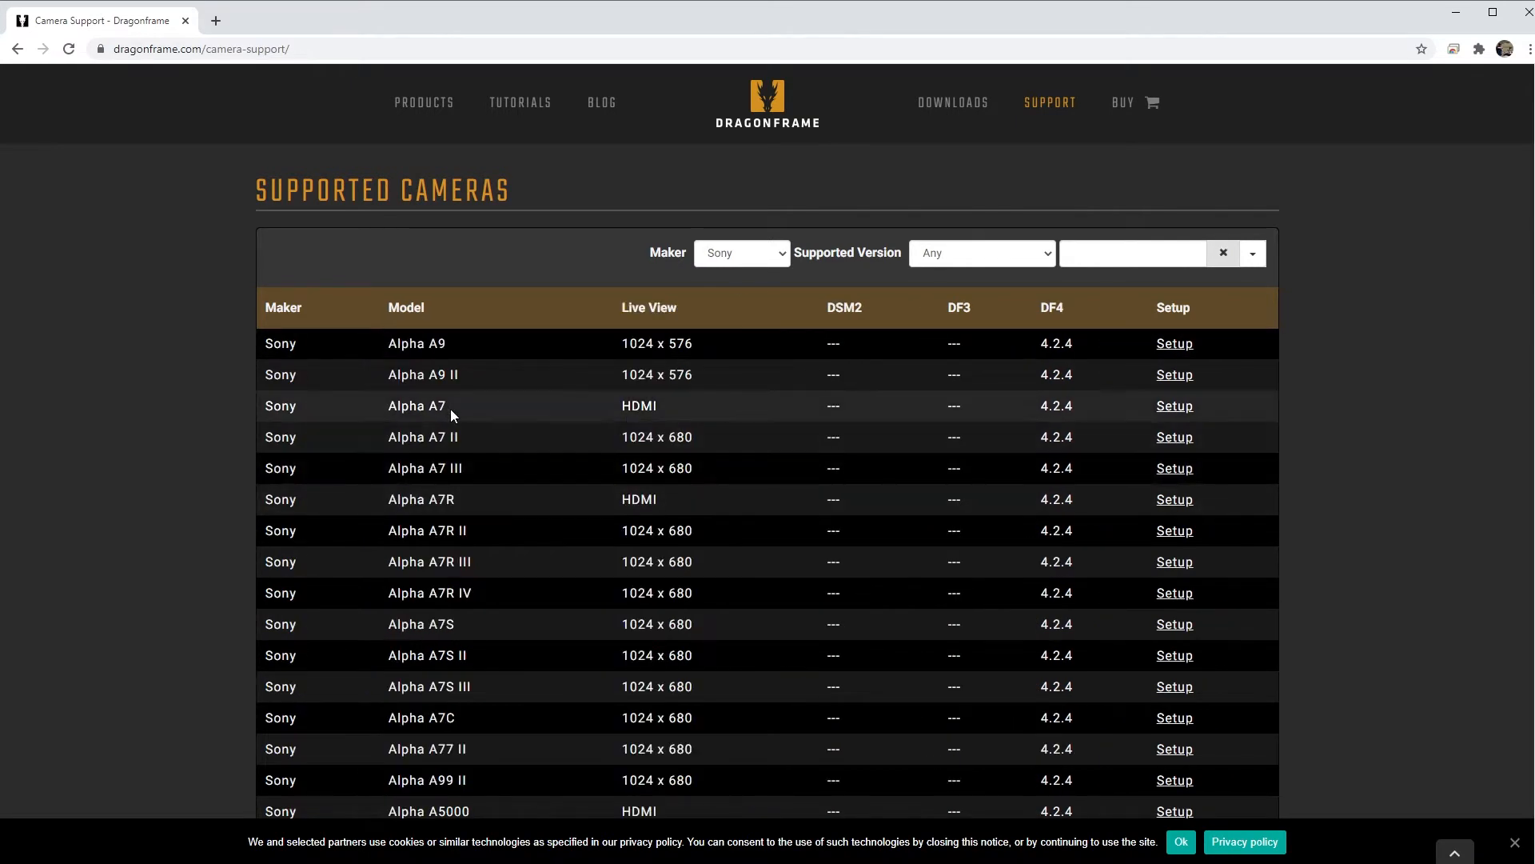
{"action": "mouse_move", "coordinate": [647, 498]}
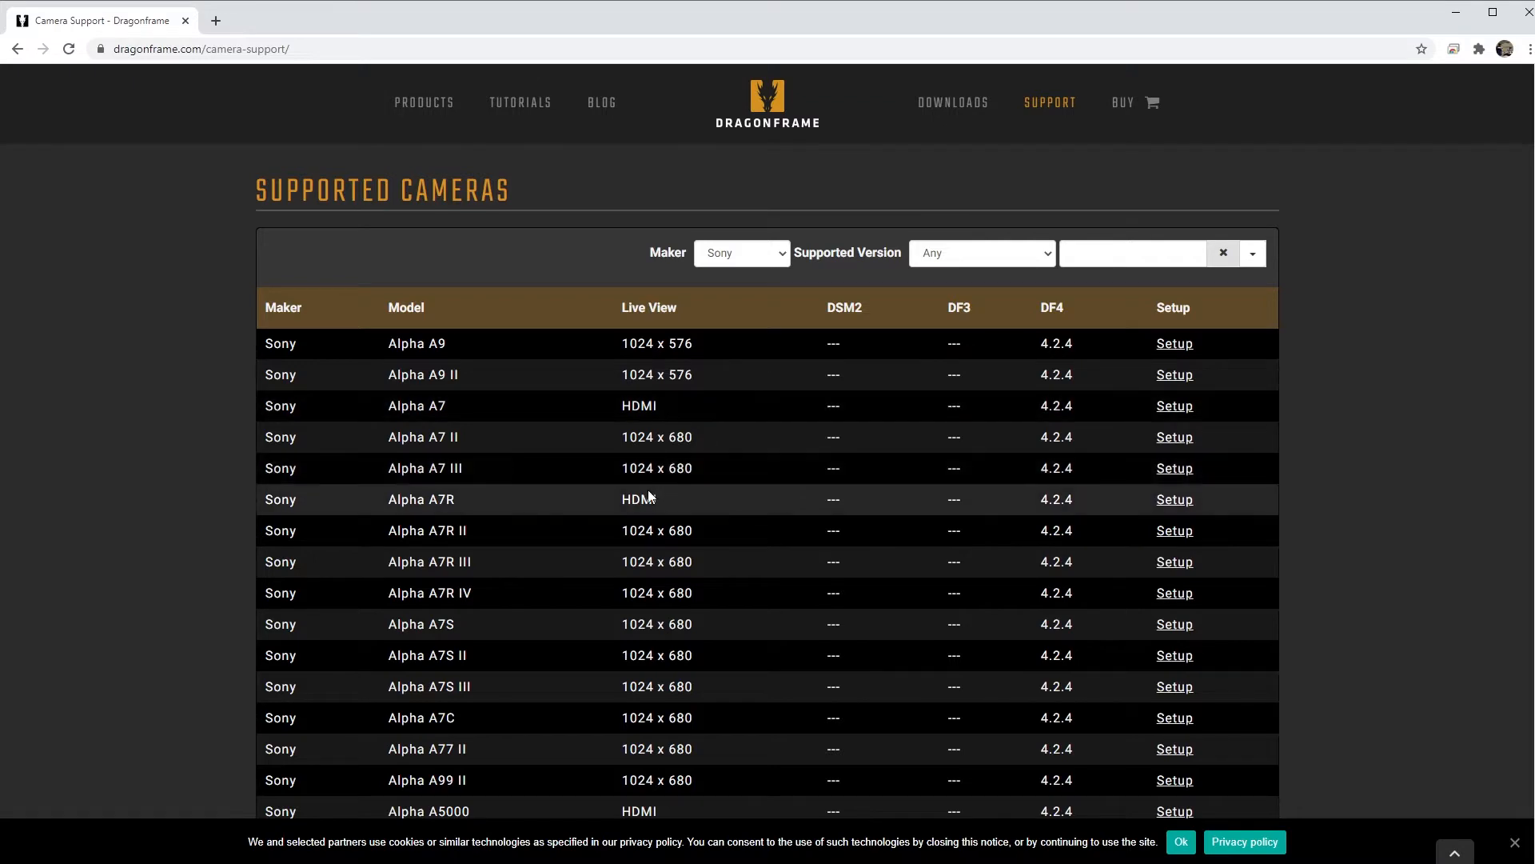
{"action": "double_click", "coordinate": [638, 404]}
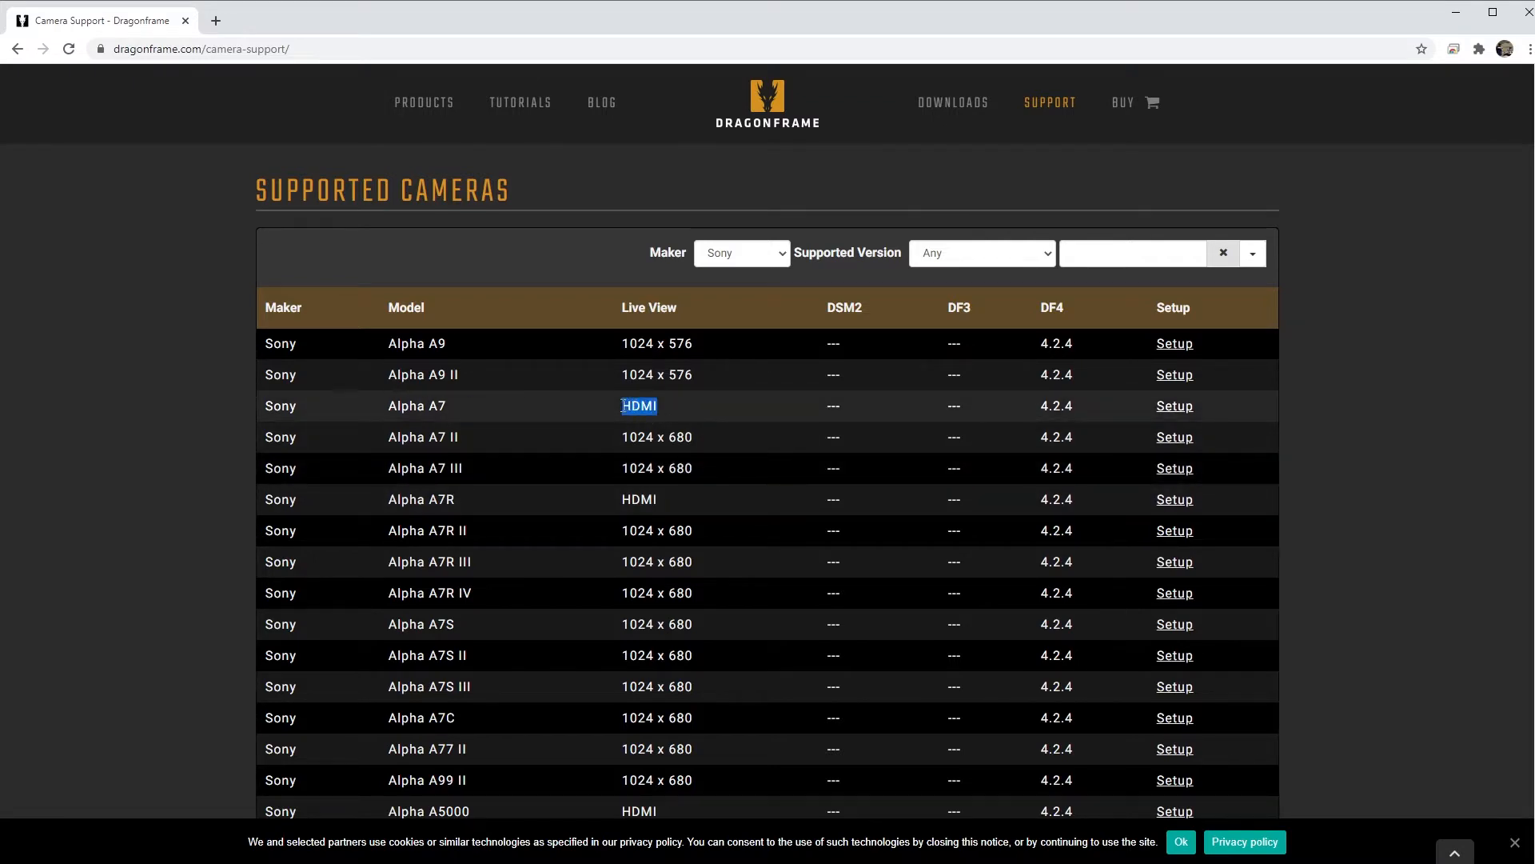
{"action": "mouse_move", "coordinate": [707, 416]}
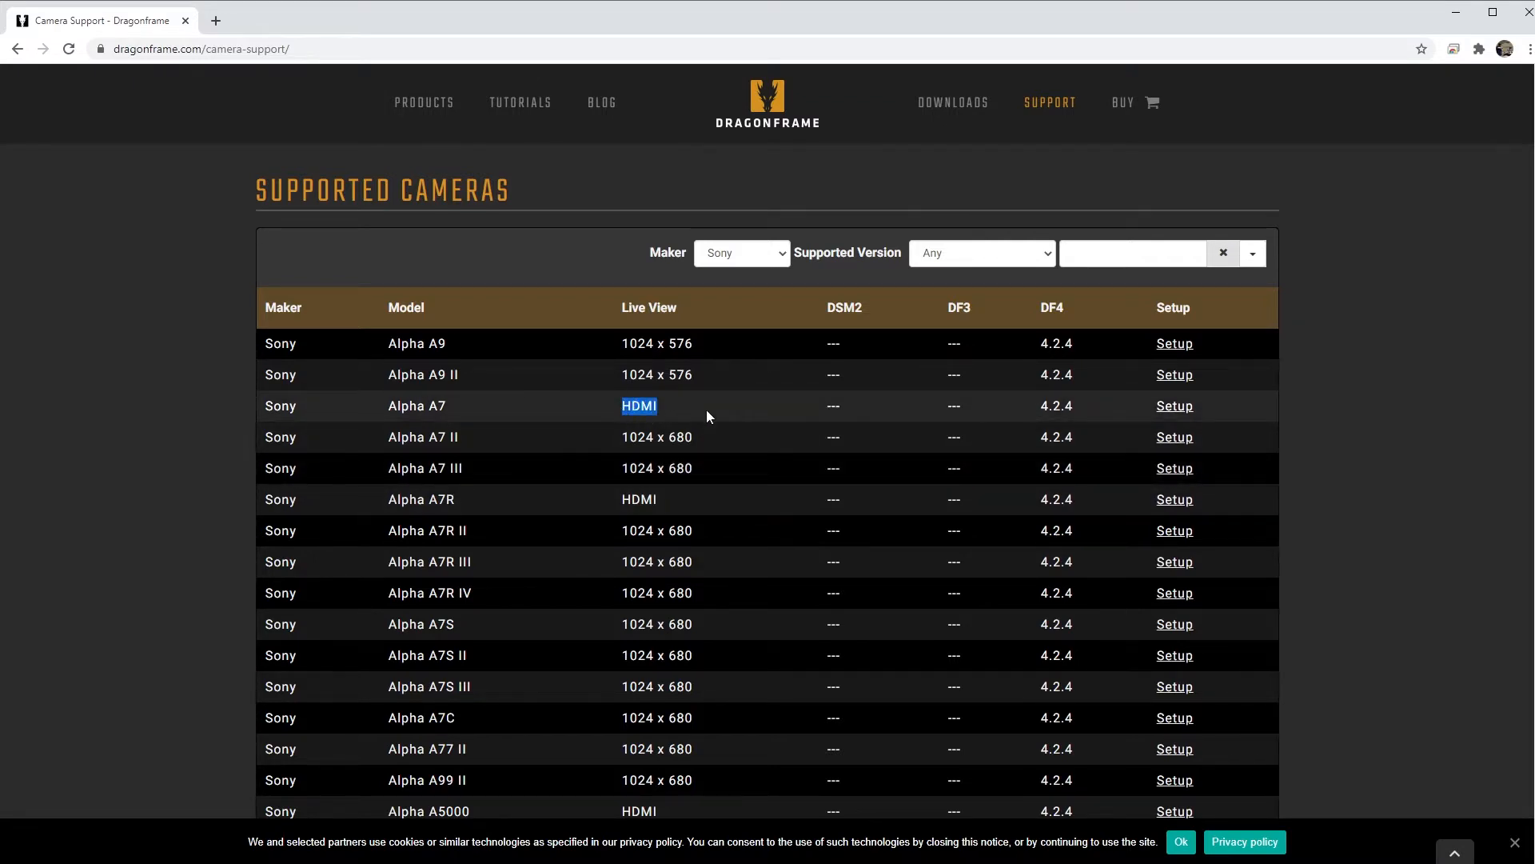
{"action": "mouse_move", "coordinate": [715, 416]}
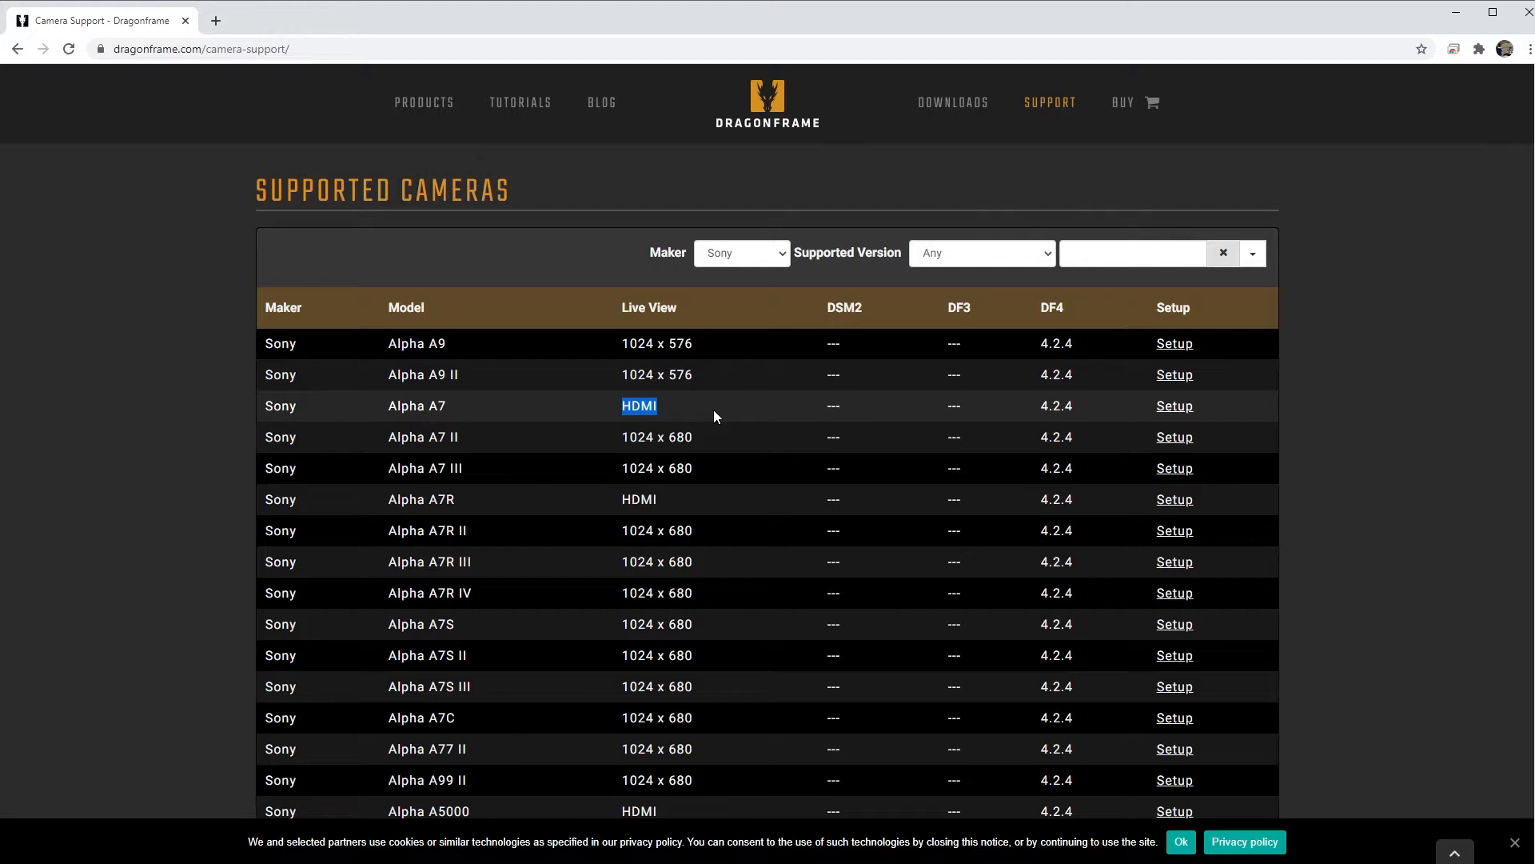
{"action": "scroll", "scroll_direction": "down", "scroll_amount": 3}
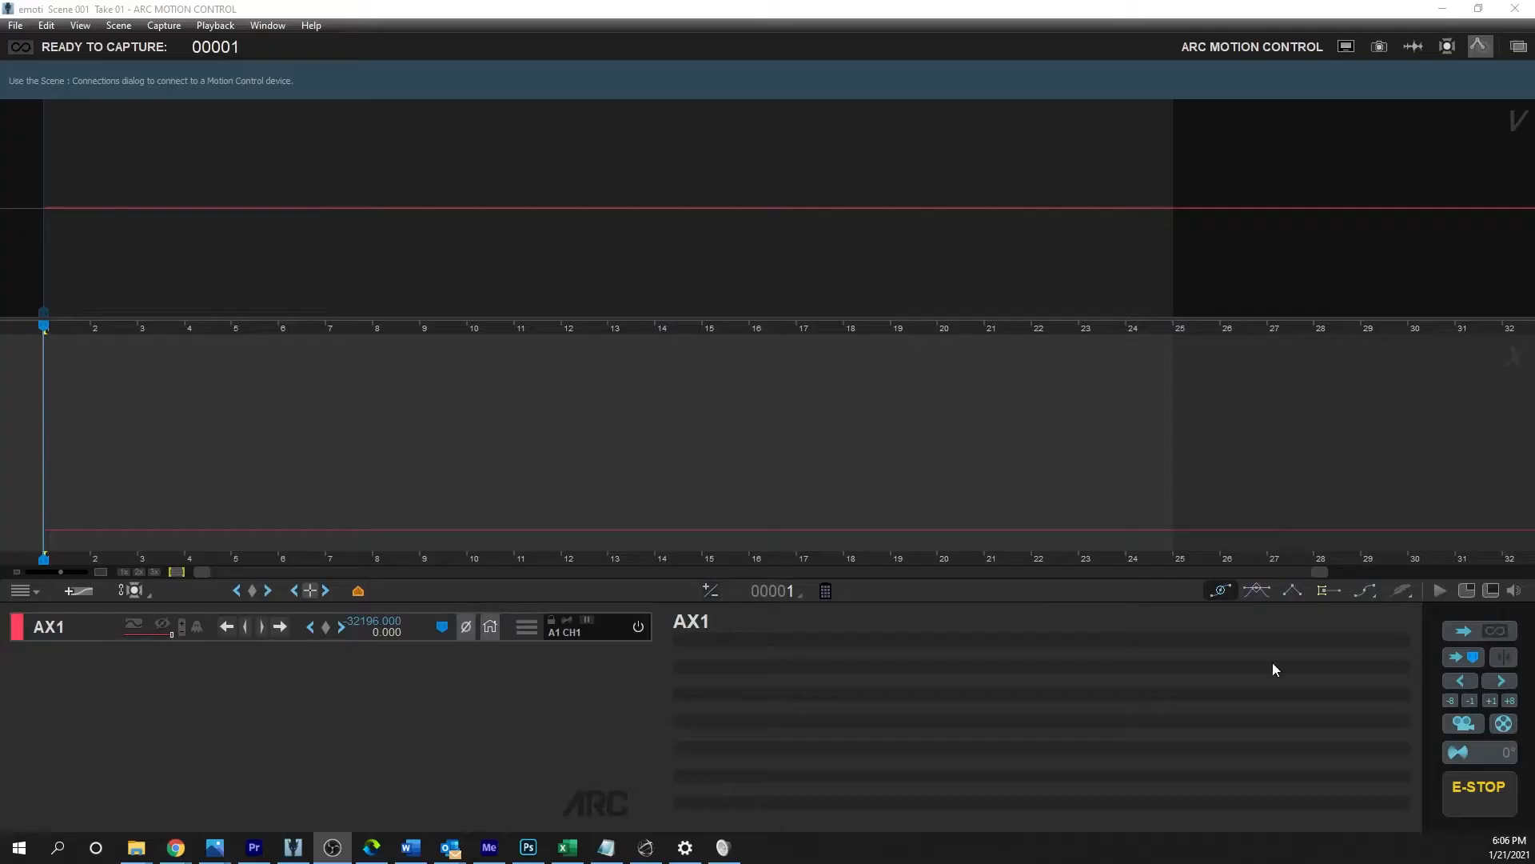
{"action": "mouse_move", "coordinate": [165, 60]}
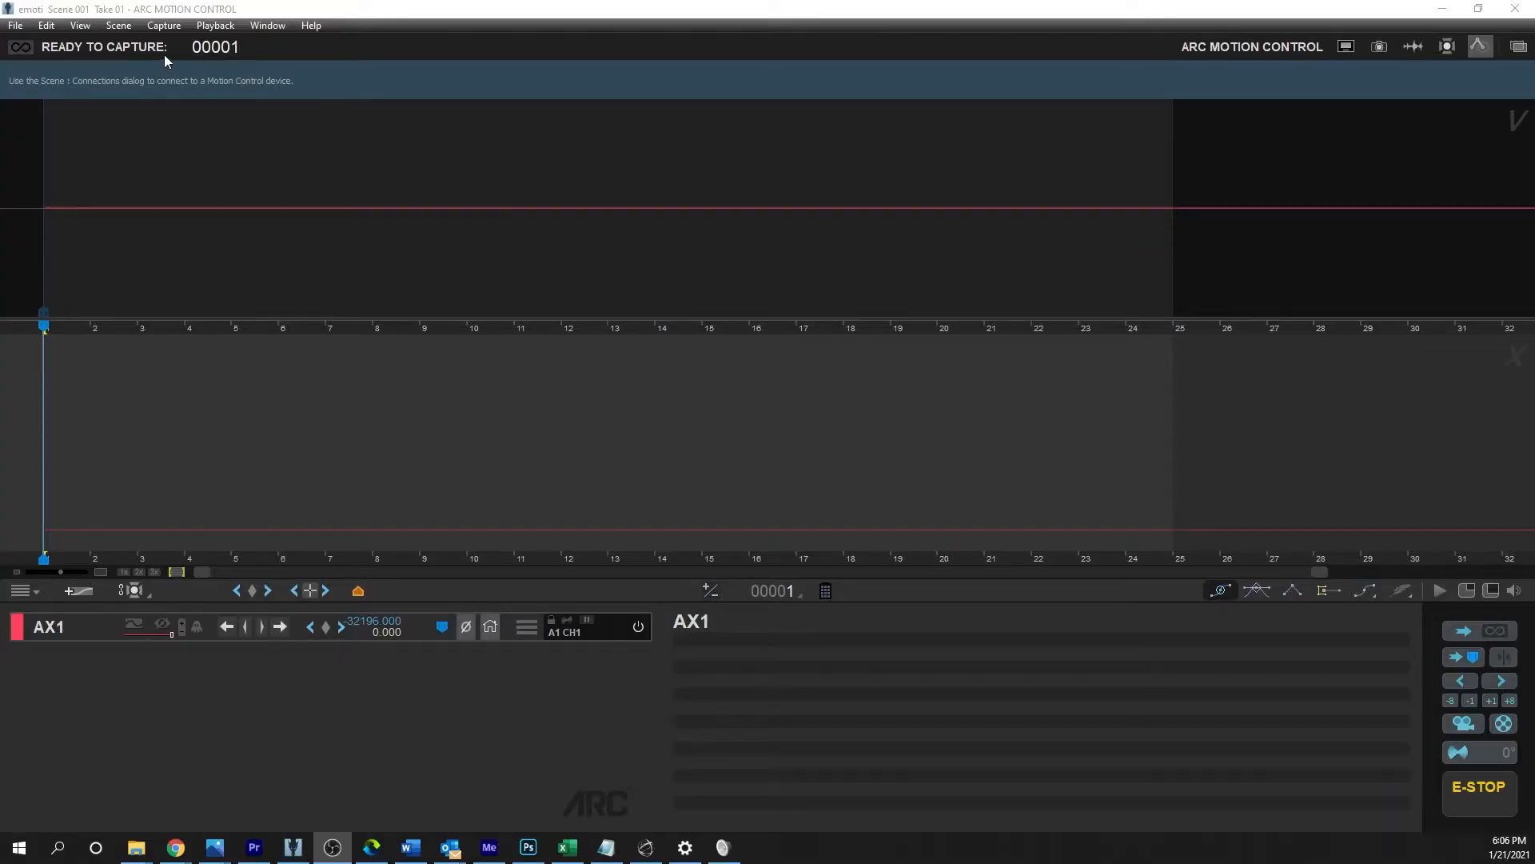
Add an eMotimo spectrum ST4 motion control connection in the Scene Connections settings
{"action": "left_click", "coordinate": [117, 24]}
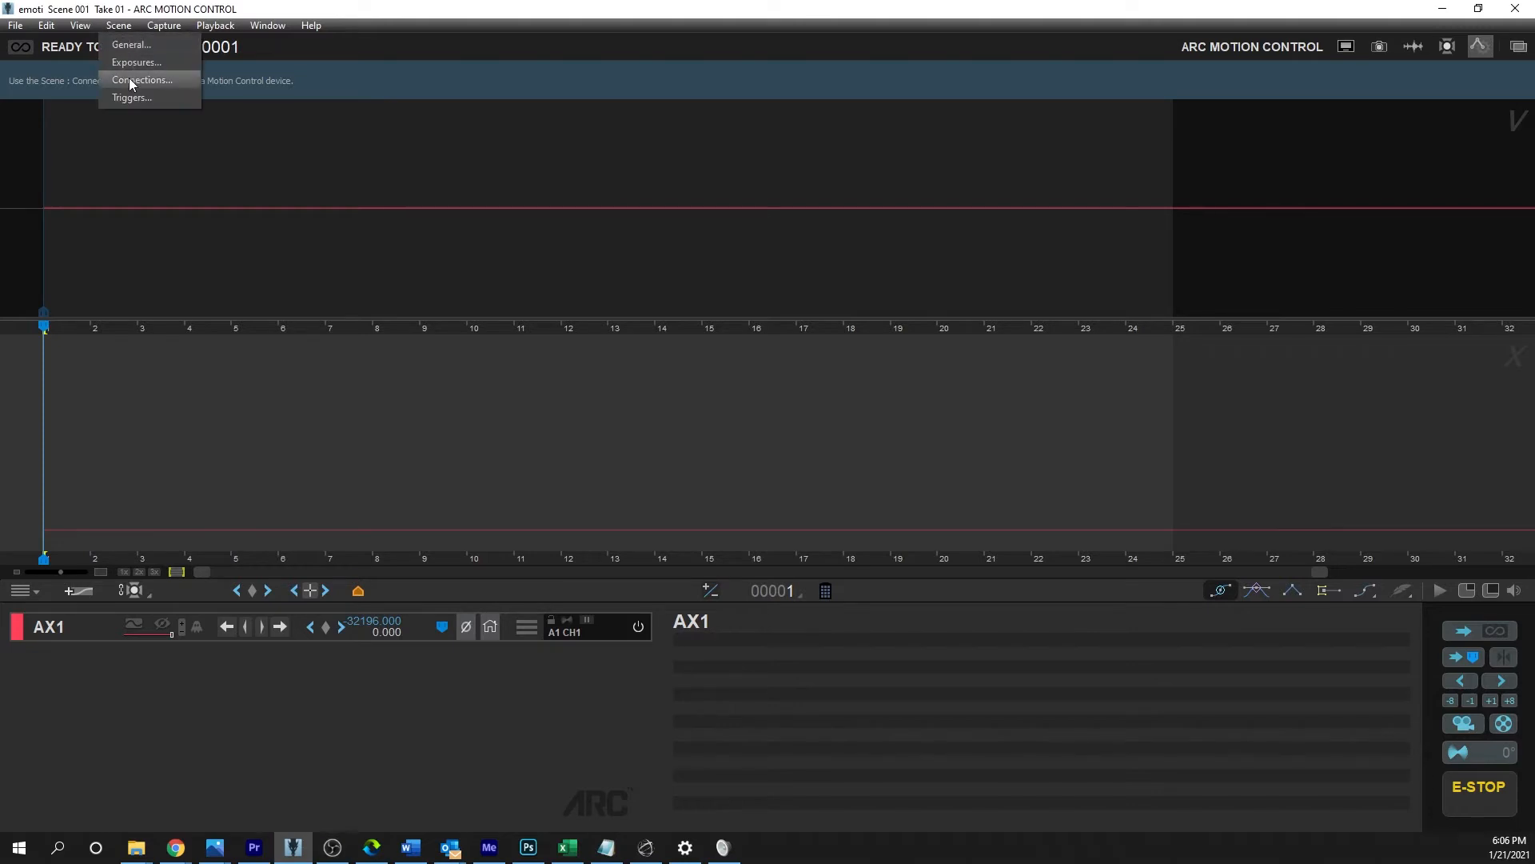
{"action": "left_click", "coordinate": [141, 80]}
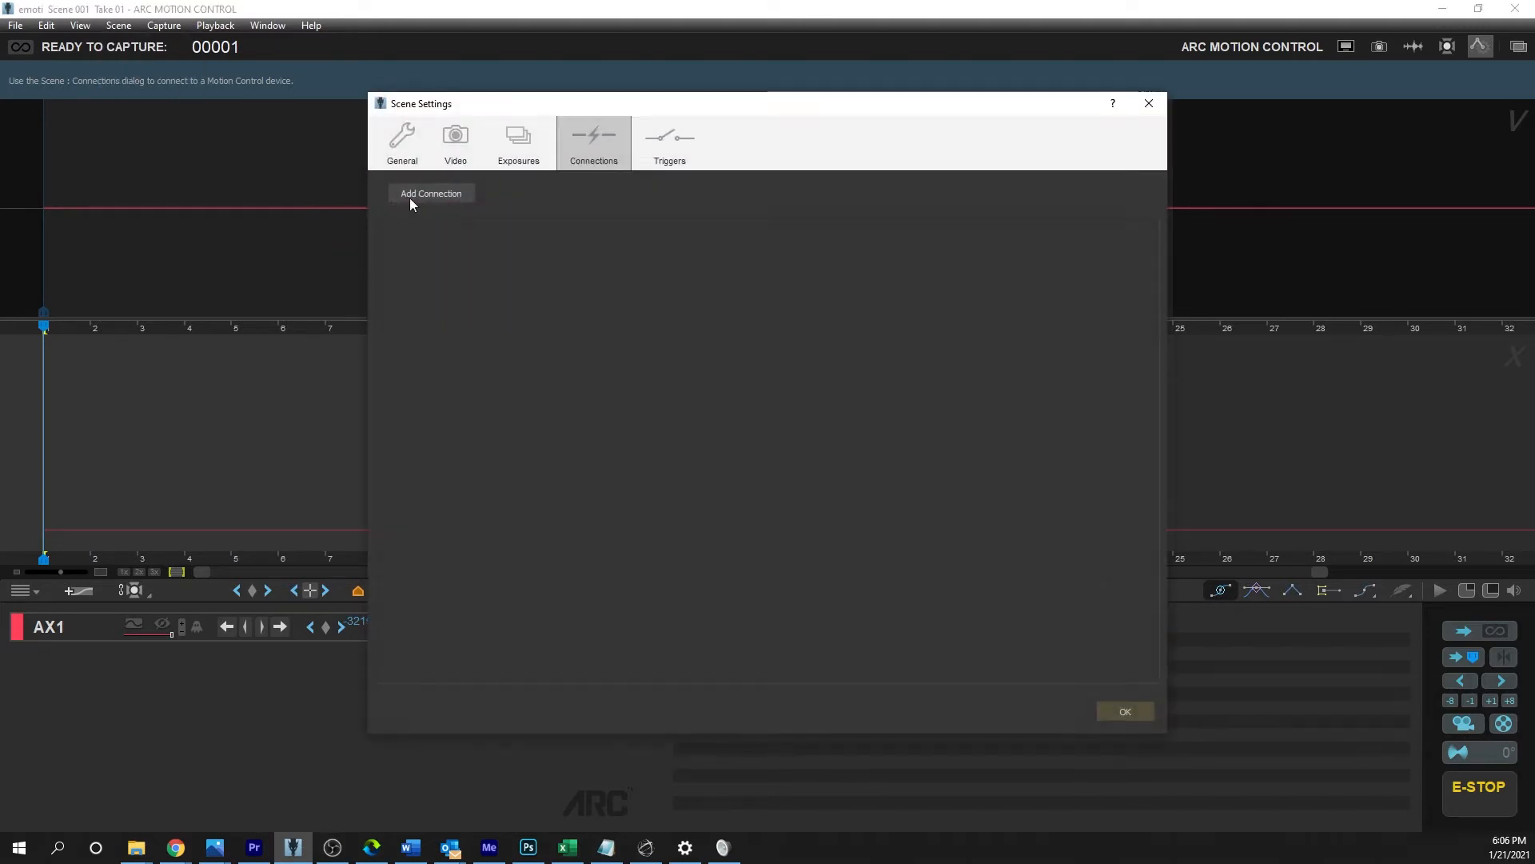
{"action": "left_click", "coordinate": [430, 193]}
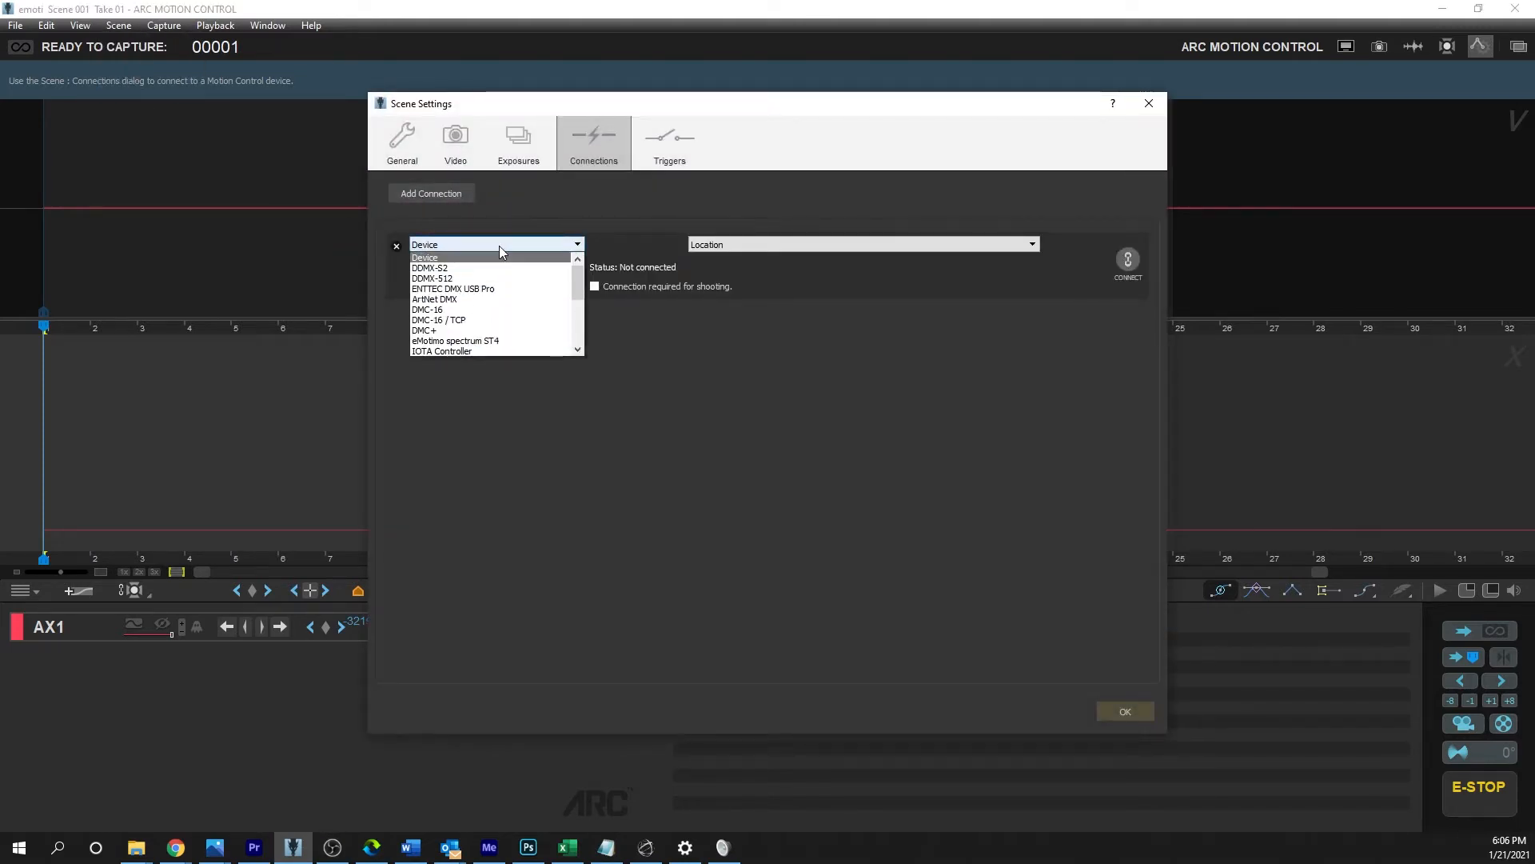
{"action": "mouse_move", "coordinate": [488, 342]}
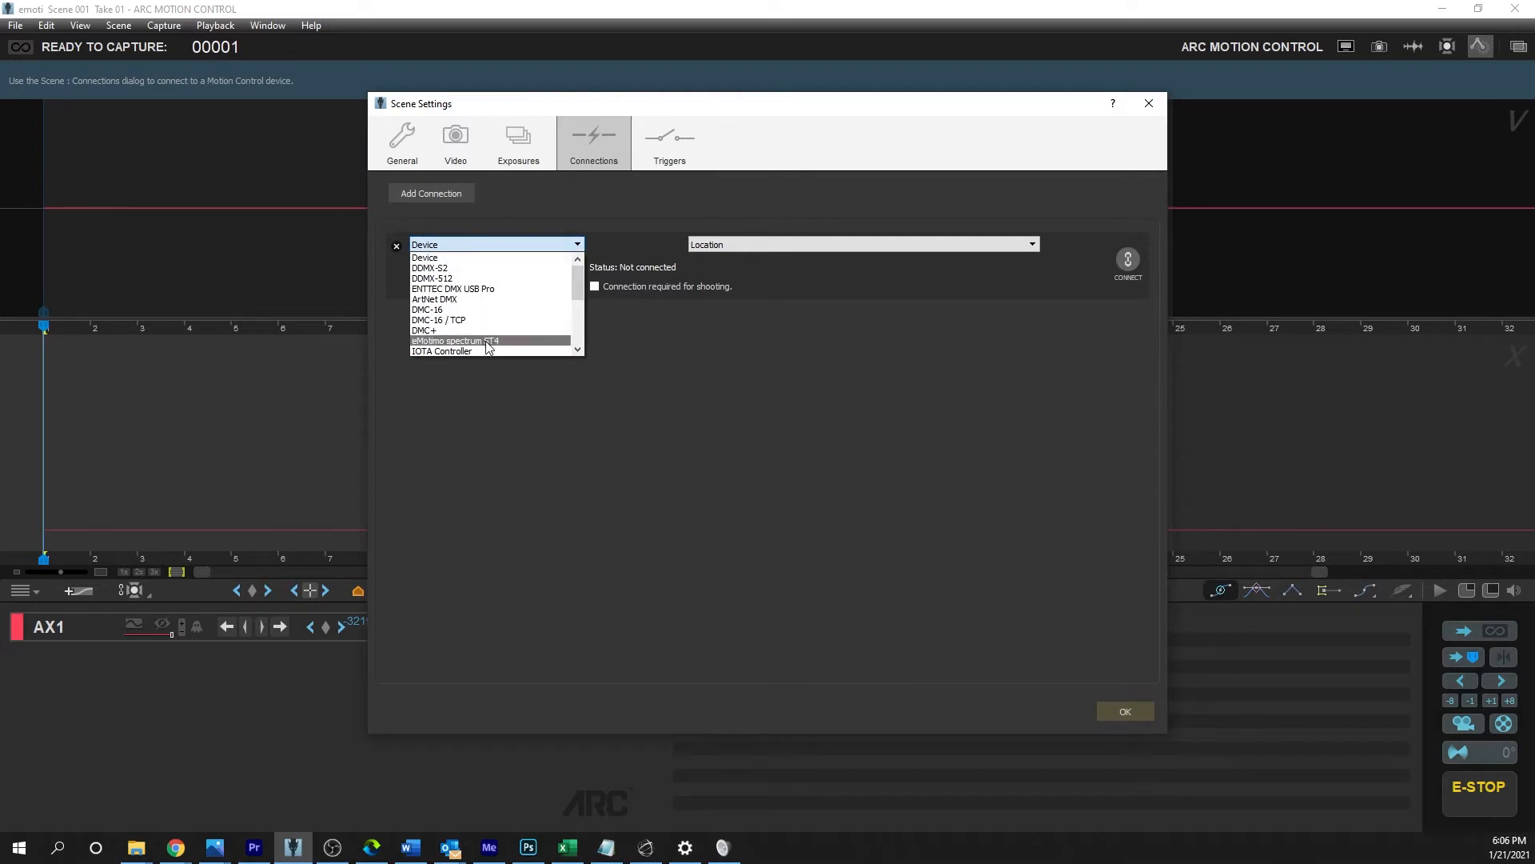
{"action": "mouse_move", "coordinate": [508, 348]}
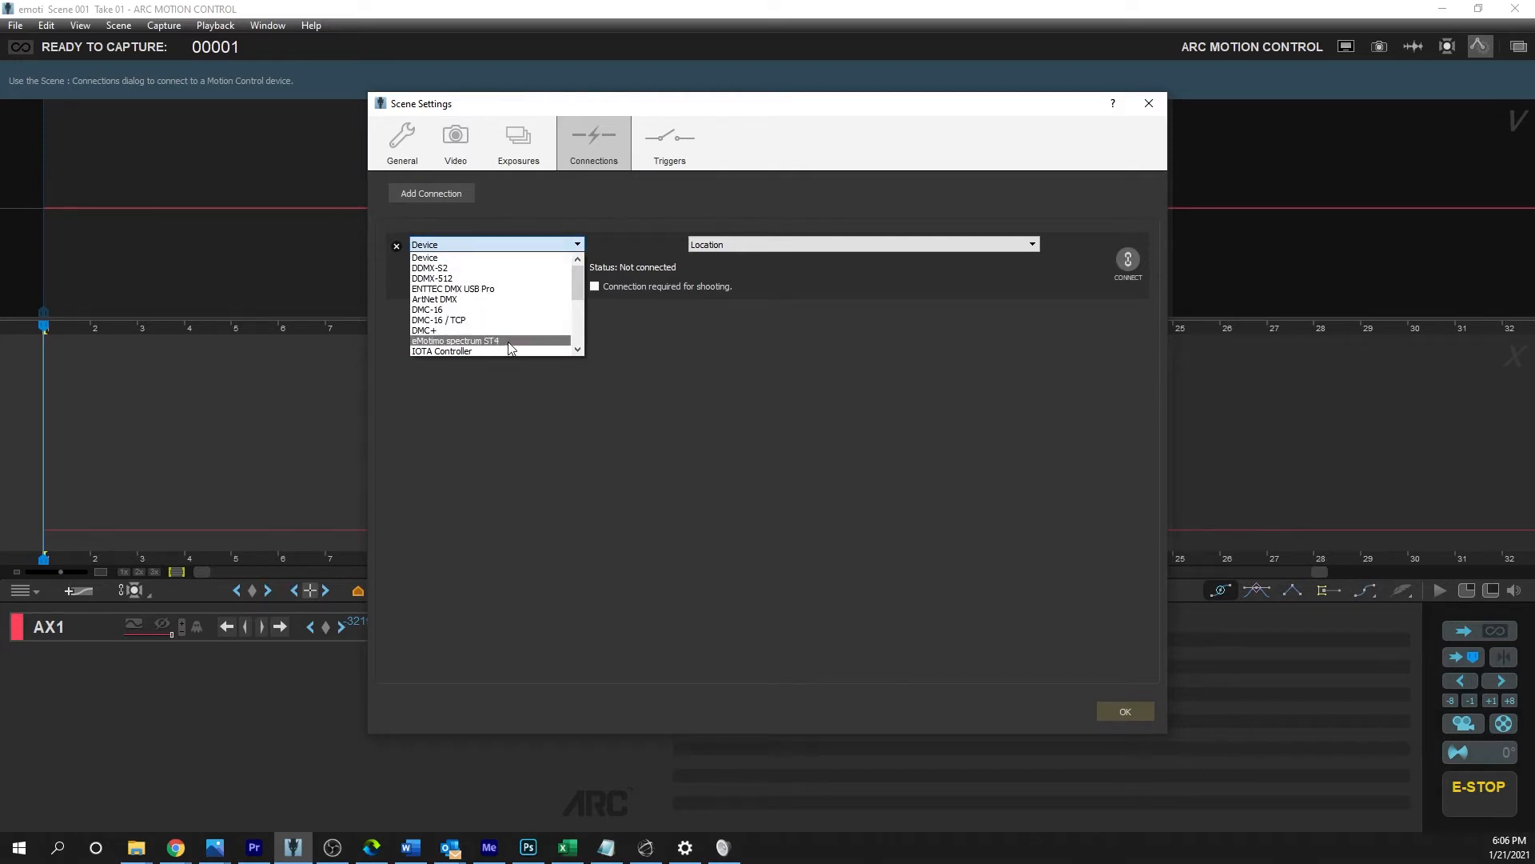
{"action": "left_click", "coordinate": [456, 341]}
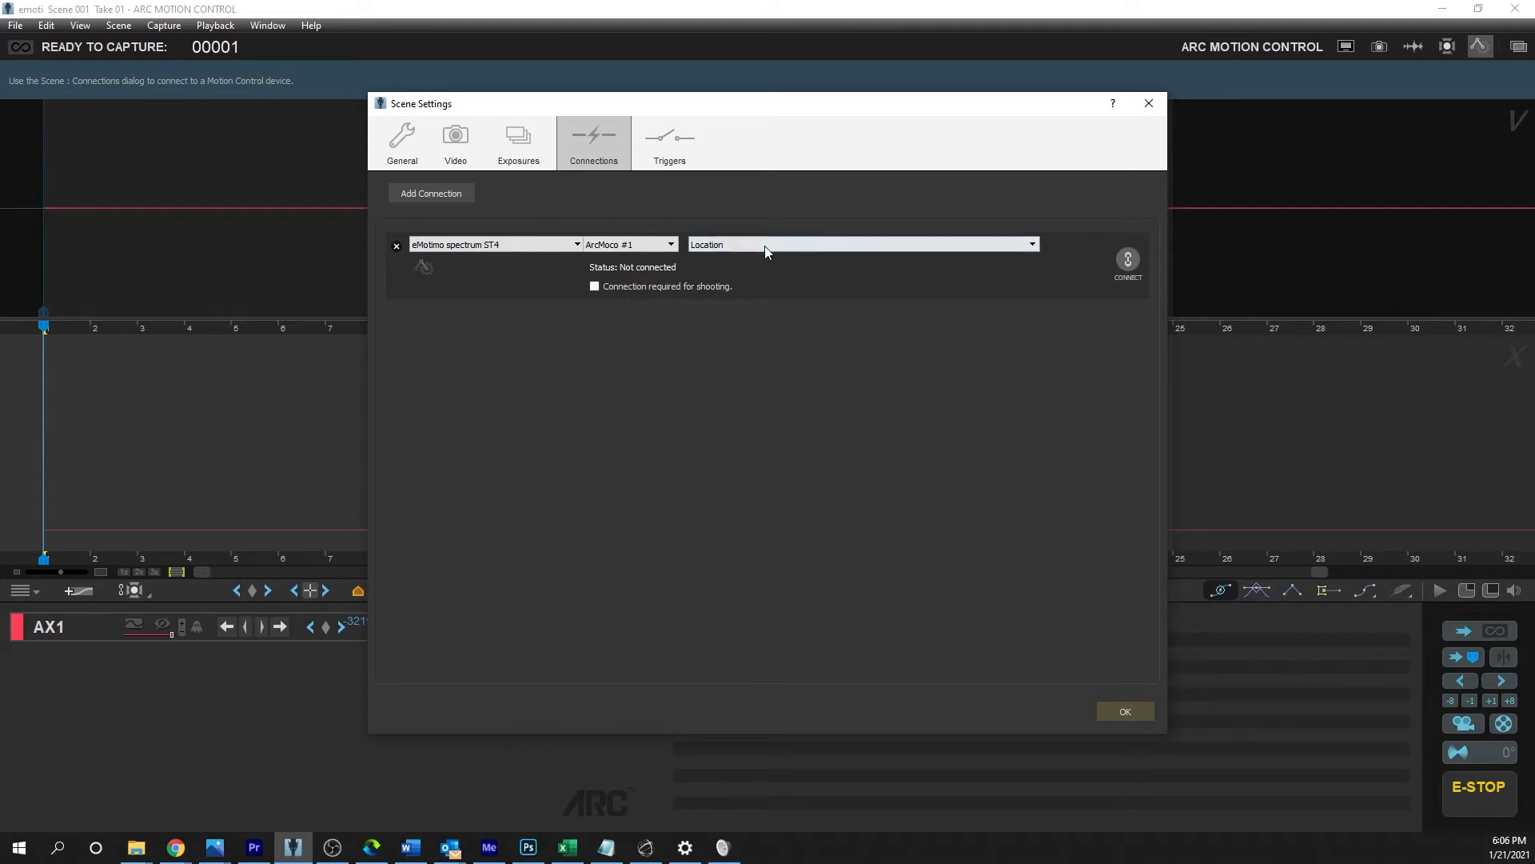
Set the ST4 location to USB Serial Port (COM4), connect it and confirm the settings
{"action": "left_click", "coordinate": [862, 243]}
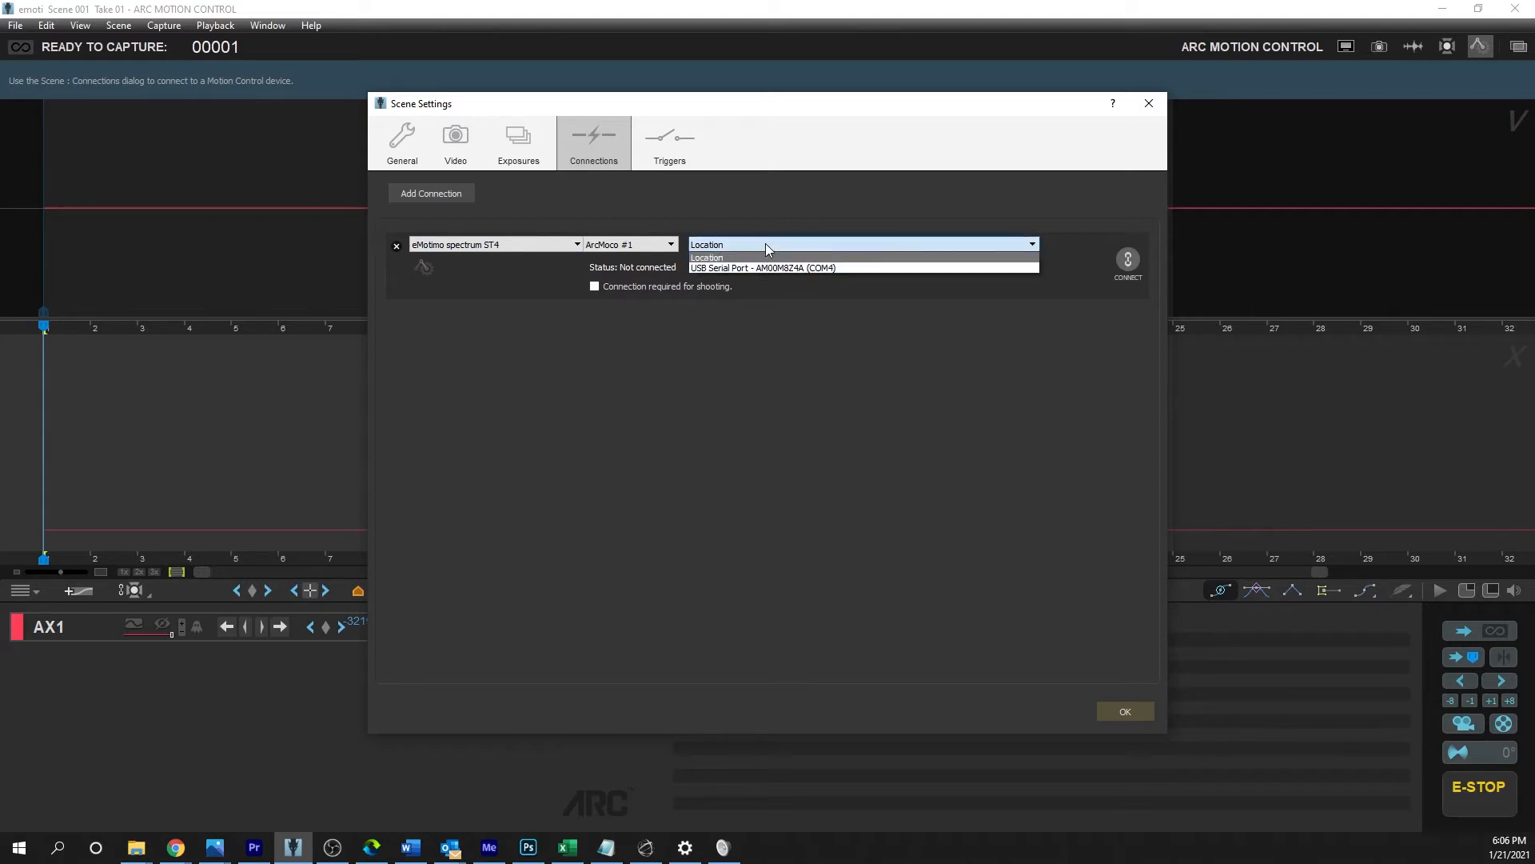
{"action": "mouse_move", "coordinate": [771, 267]}
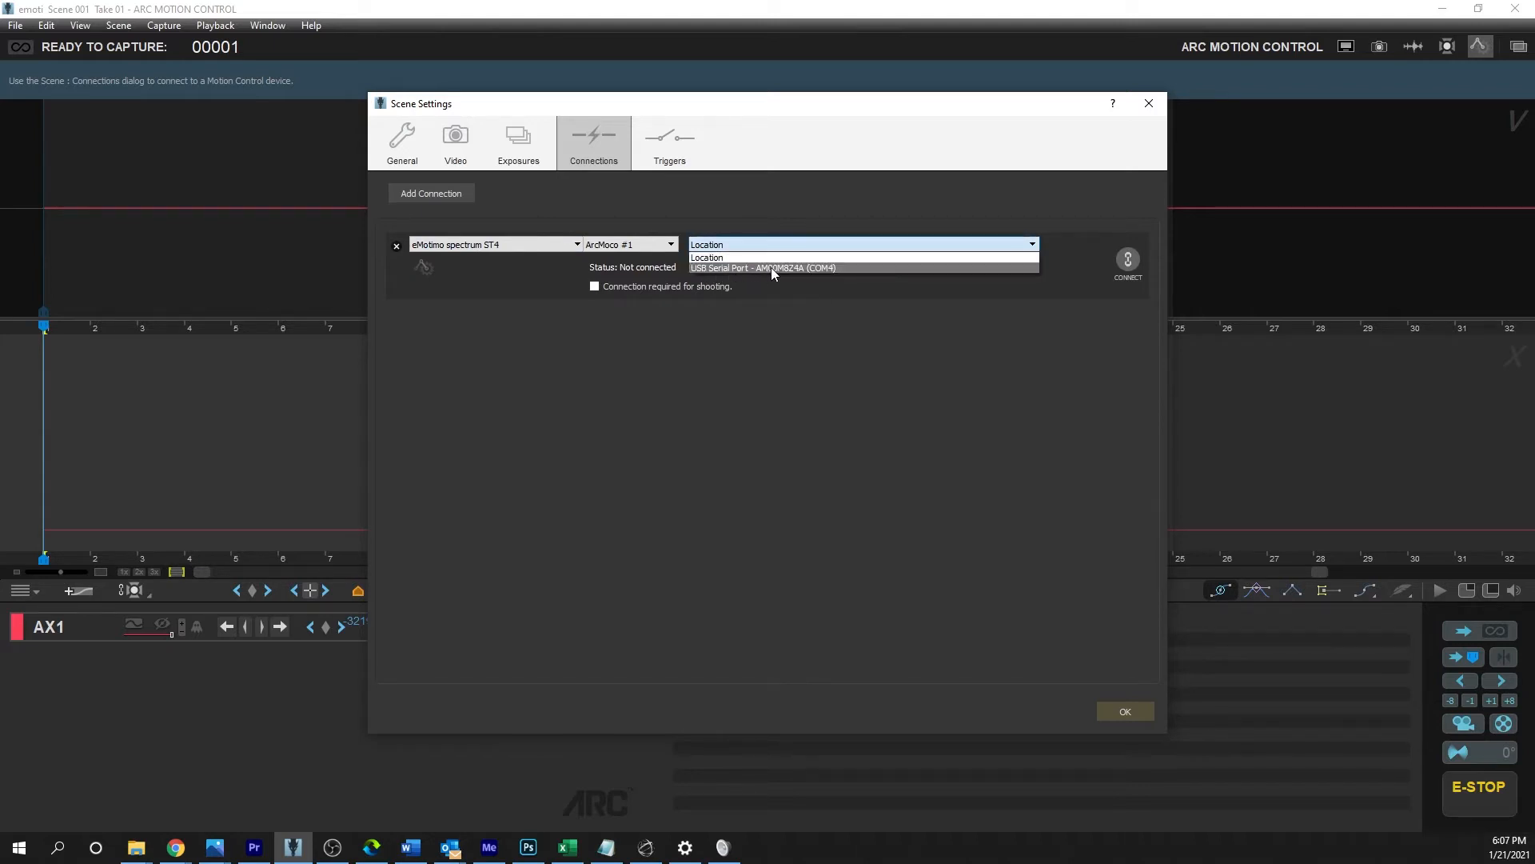
{"action": "left_click", "coordinate": [765, 267]}
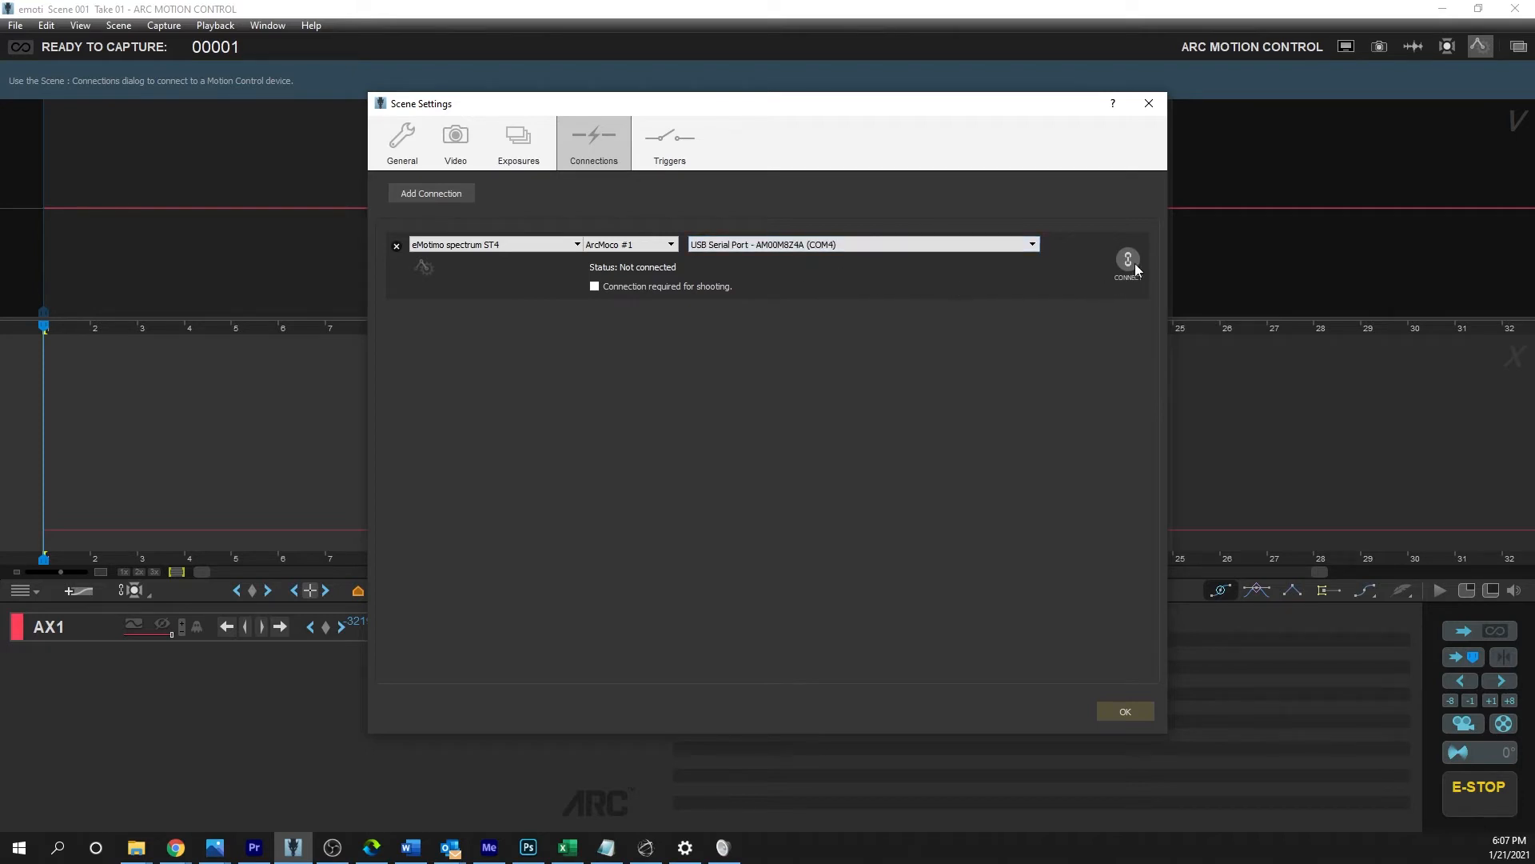
{"action": "left_click", "coordinate": [1128, 259]}
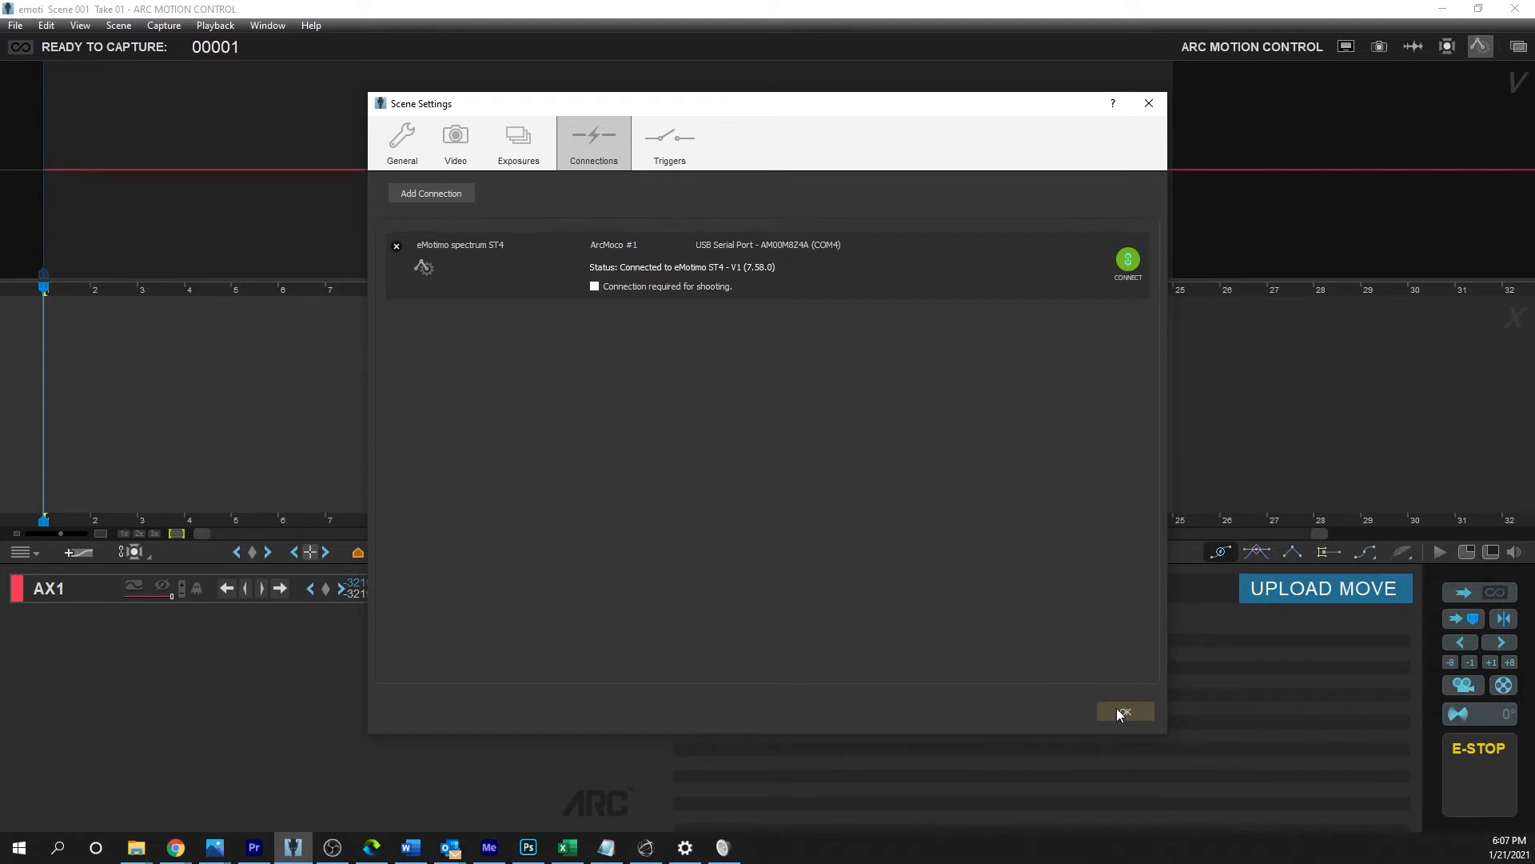
{"action": "left_click", "coordinate": [1123, 712]}
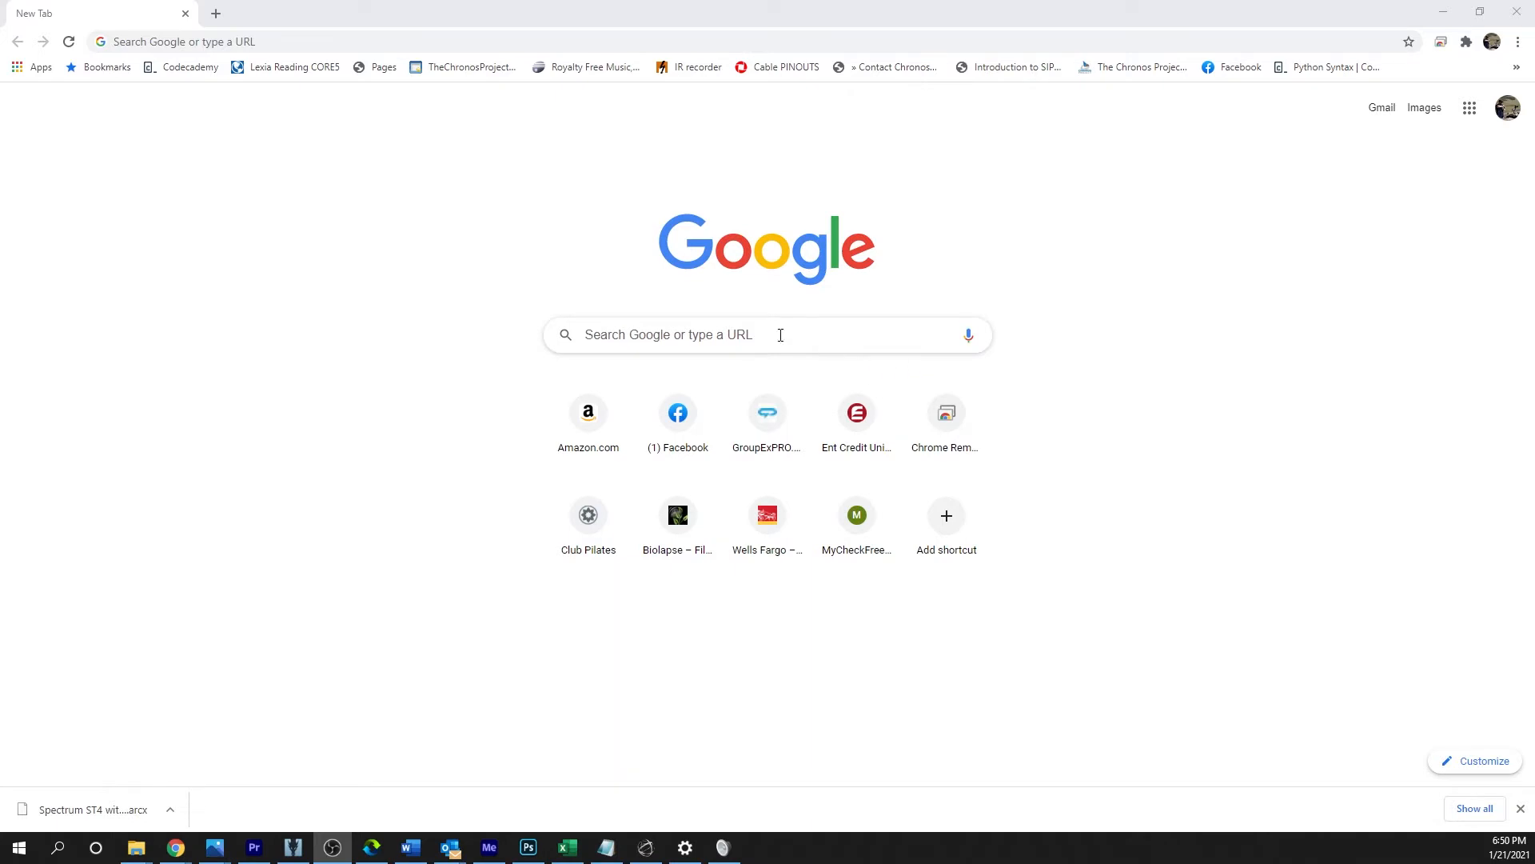
Search 'emotimo spectrum dragonframe' and reach the attachments of the getting started article
{"action": "type", "text": "emotimo spectrum dragonframe"}
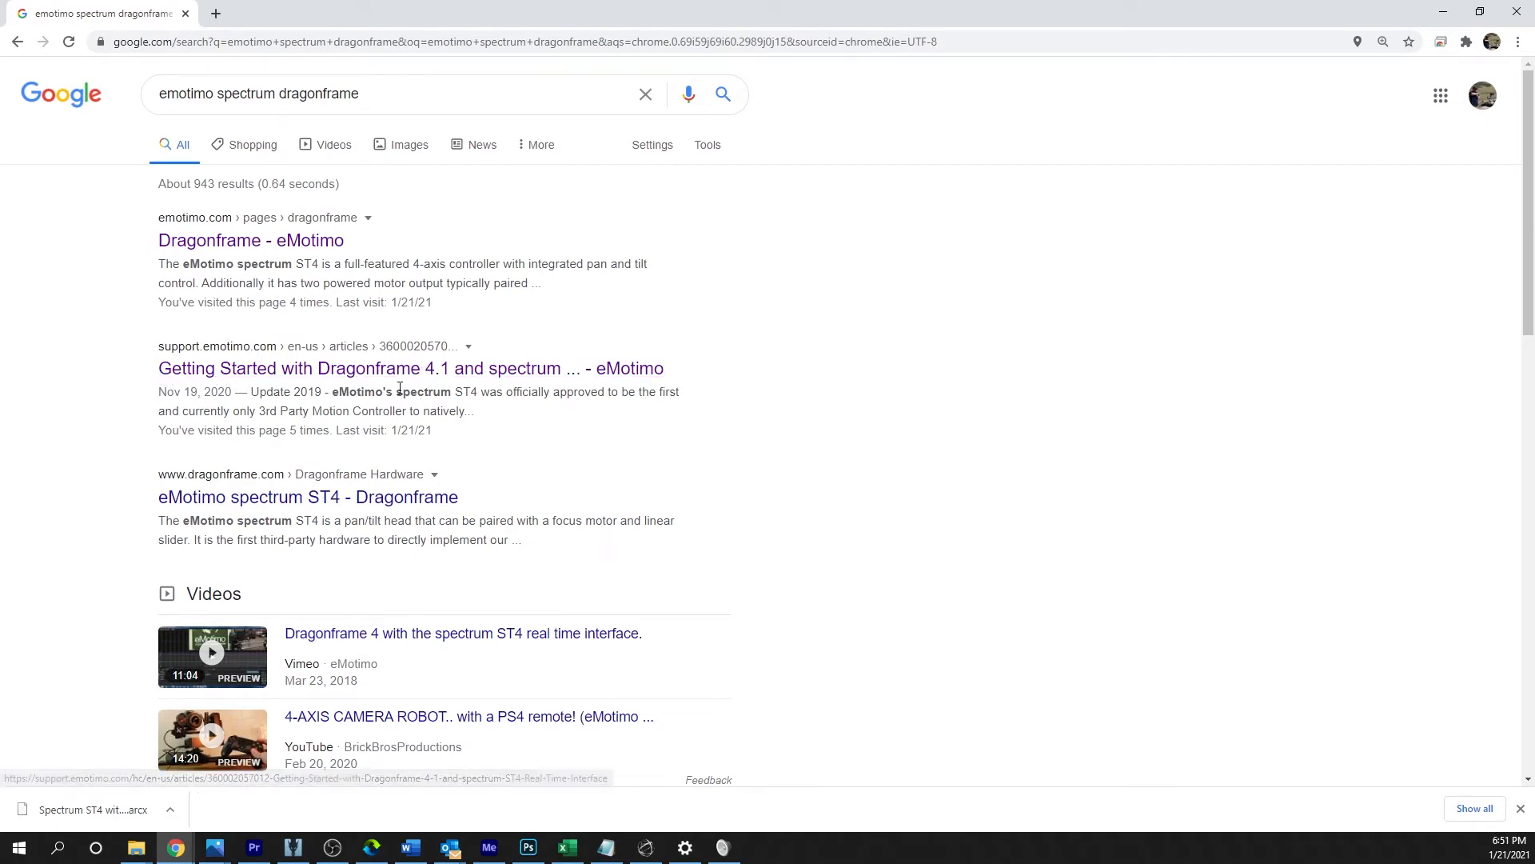
{"action": "left_click", "coordinate": [410, 368]}
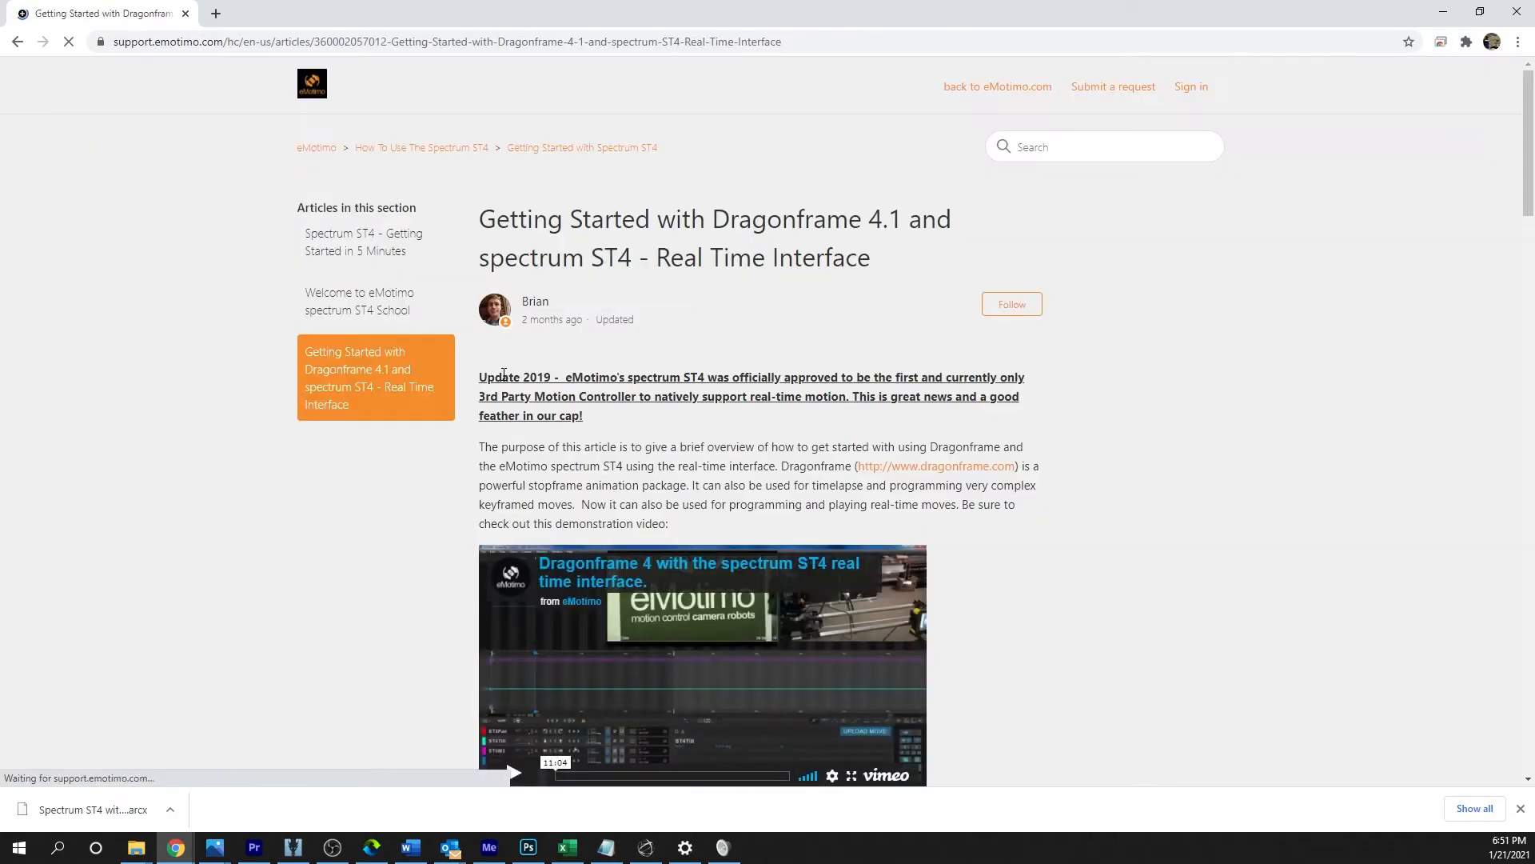
{"action": "scroll", "scroll_direction": "down", "scroll_amount": 3}
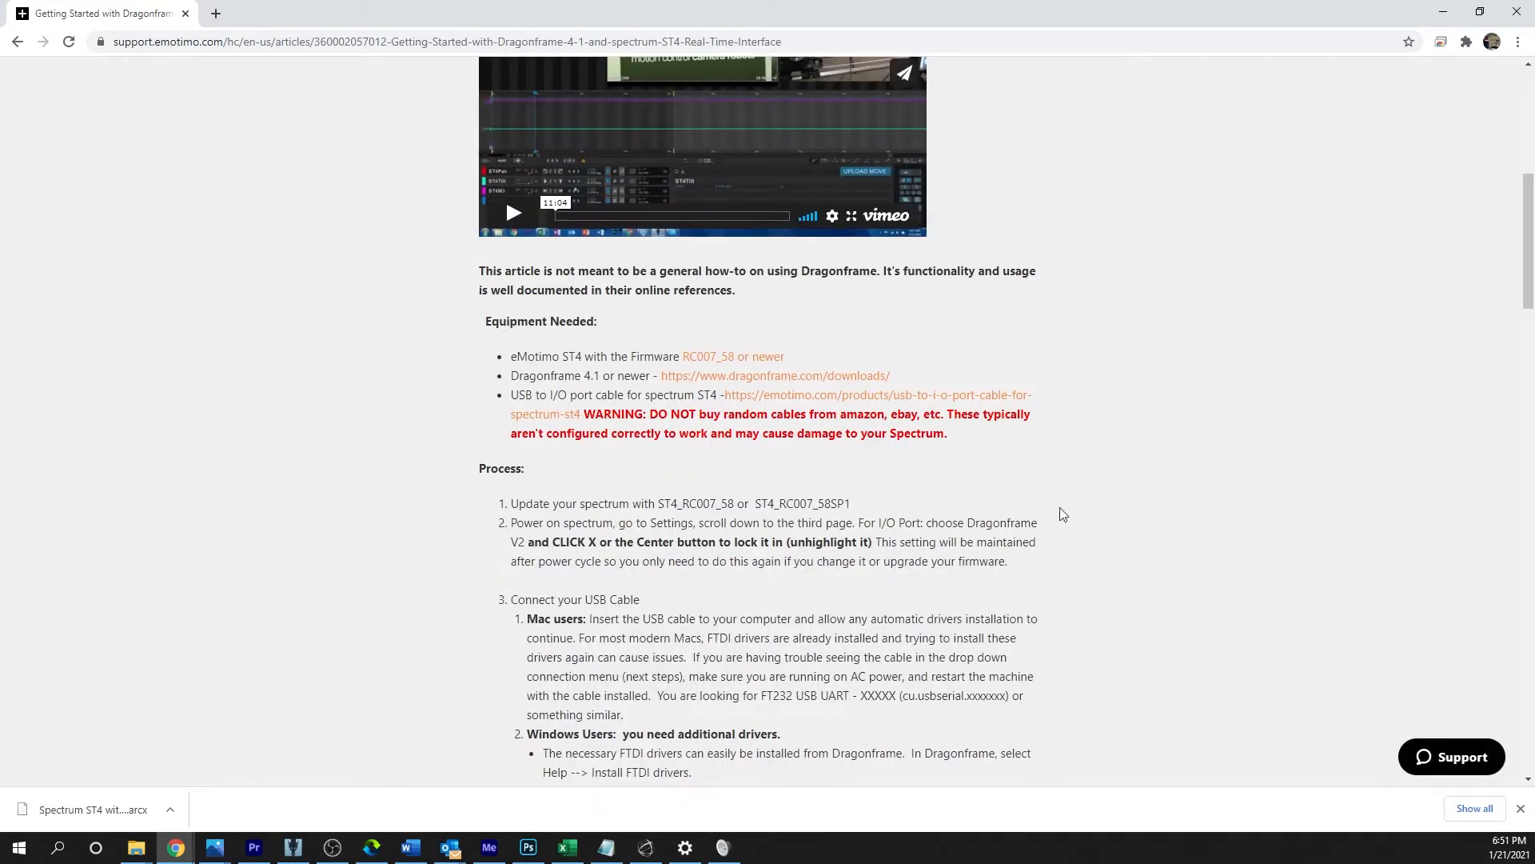
{"action": "scroll", "scroll_direction": "down", "scroll_amount": 3}
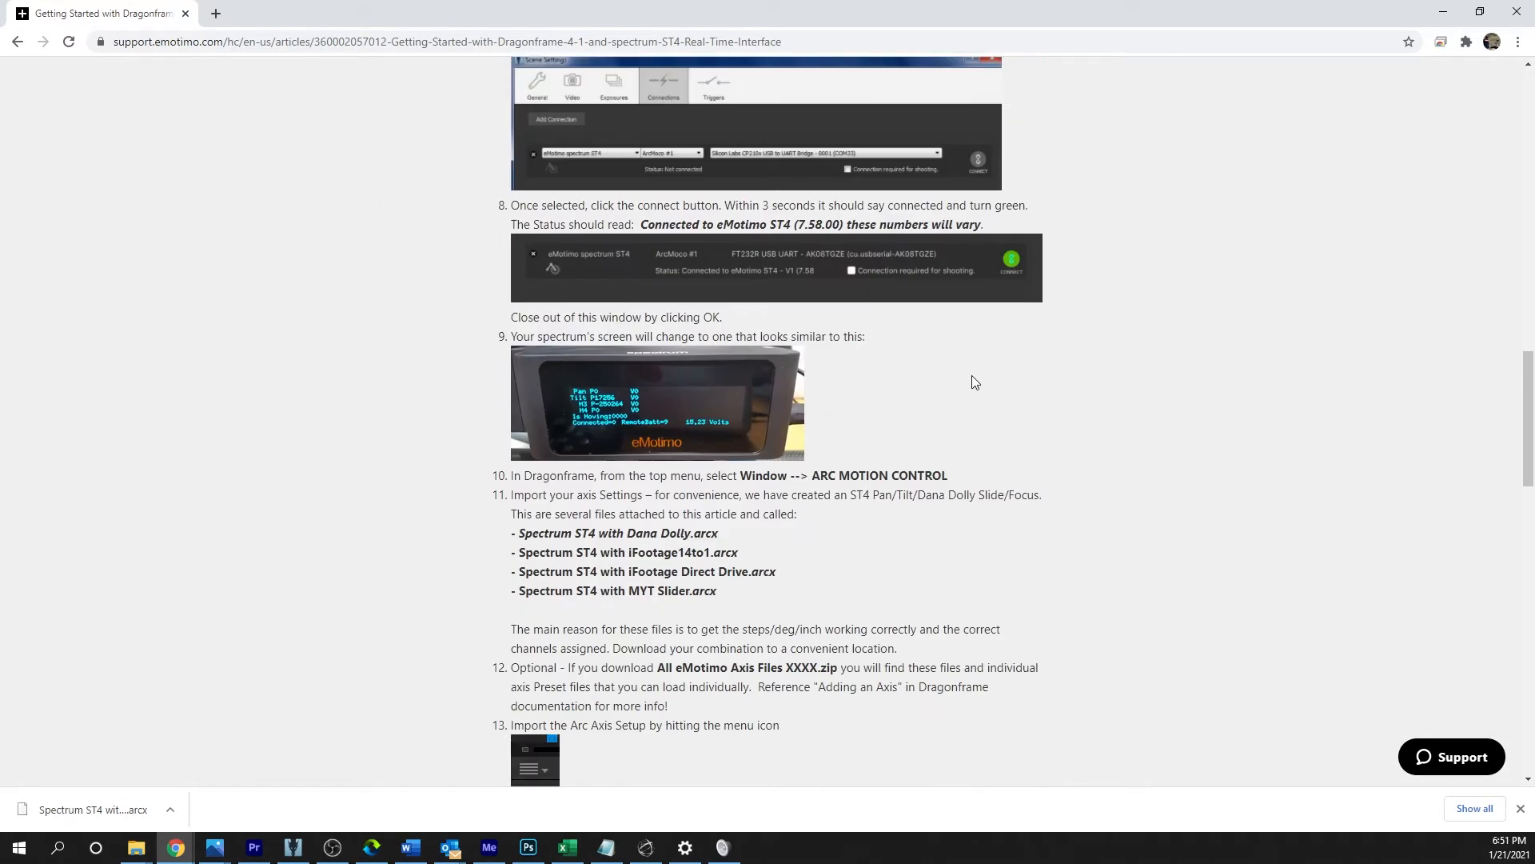
{"action": "scroll", "scroll_direction": "down", "scroll_amount": 3}
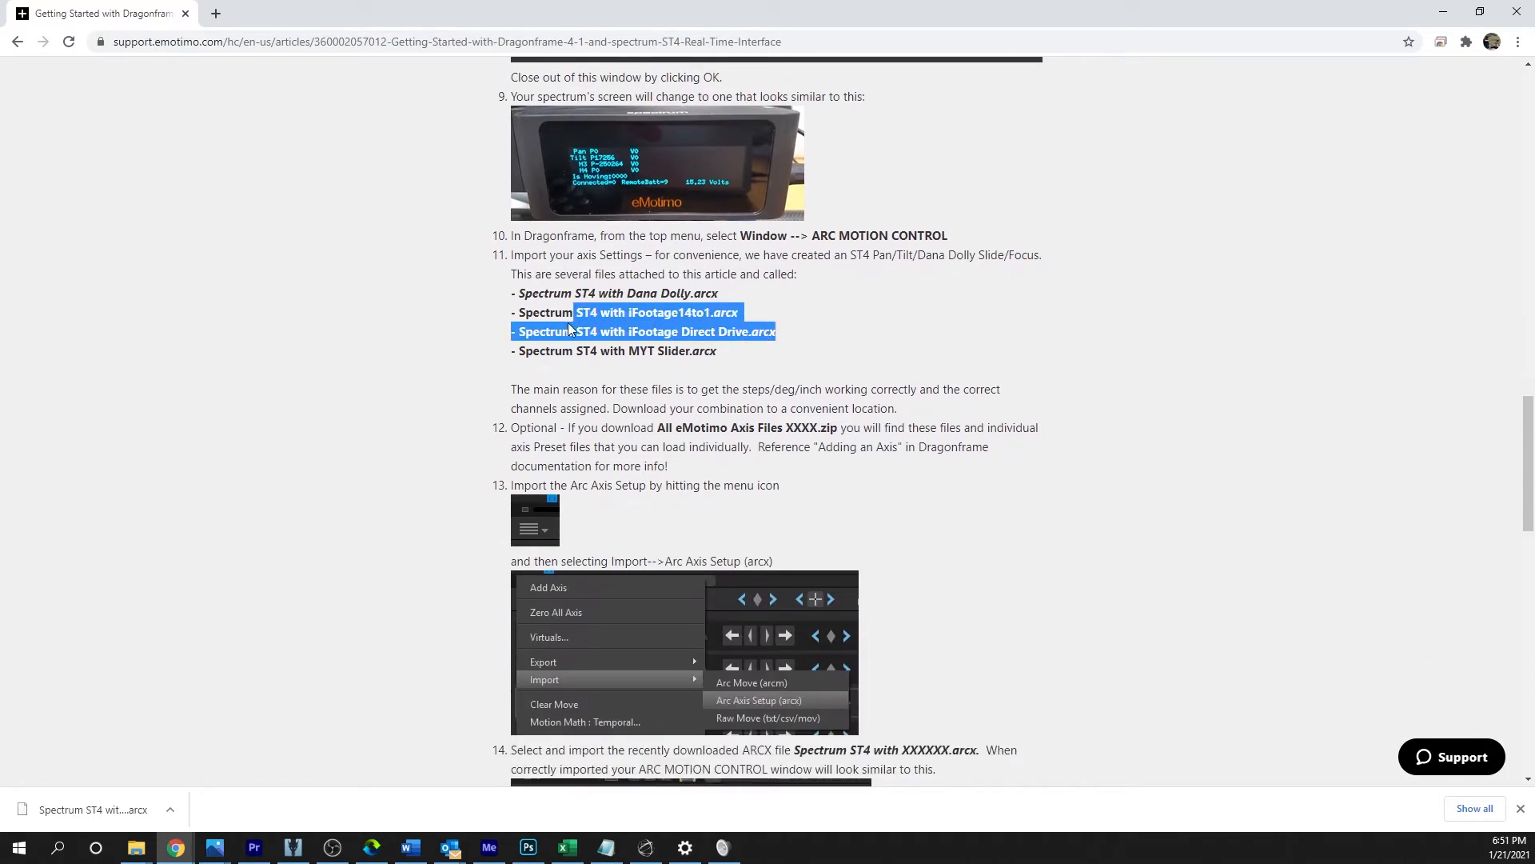
{"action": "scroll", "scroll_direction": "down", "scroll_amount": 3}
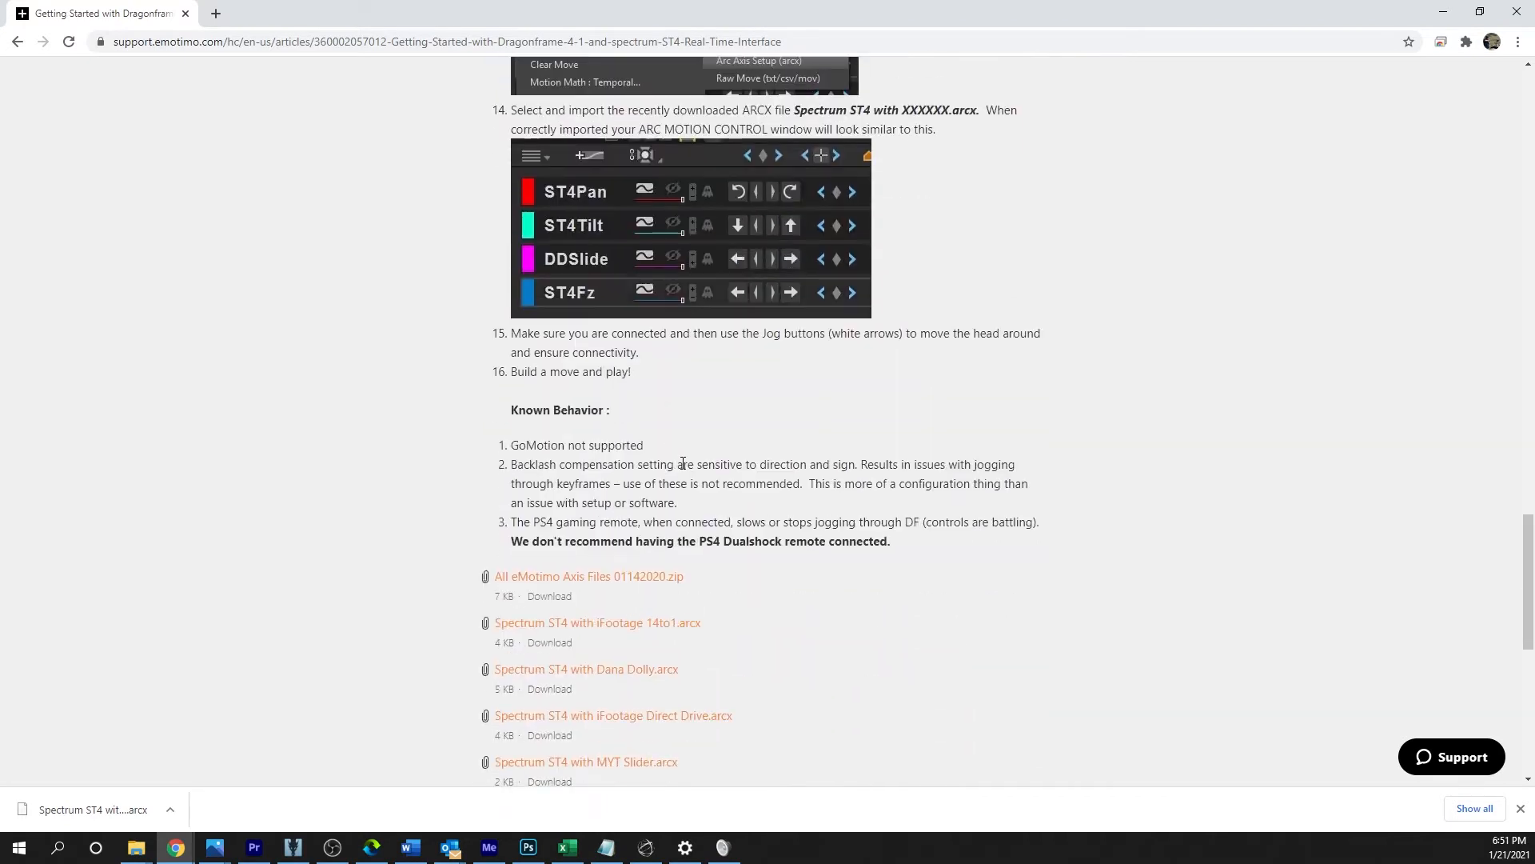
{"action": "scroll", "scroll_direction": "down", "scroll_amount": 3}
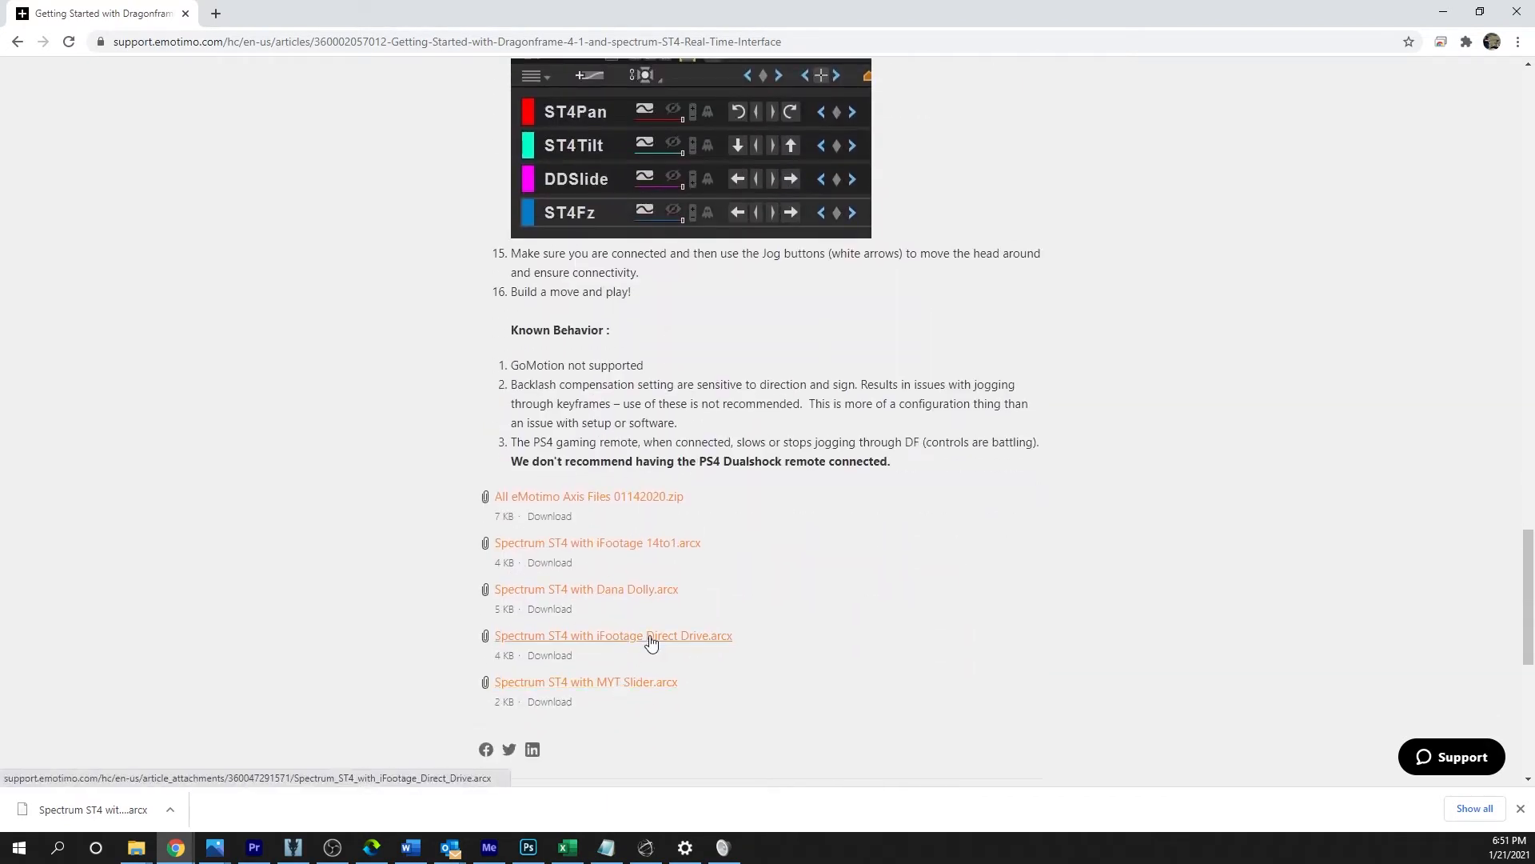
{"action": "mouse_move", "coordinate": [636, 595]}
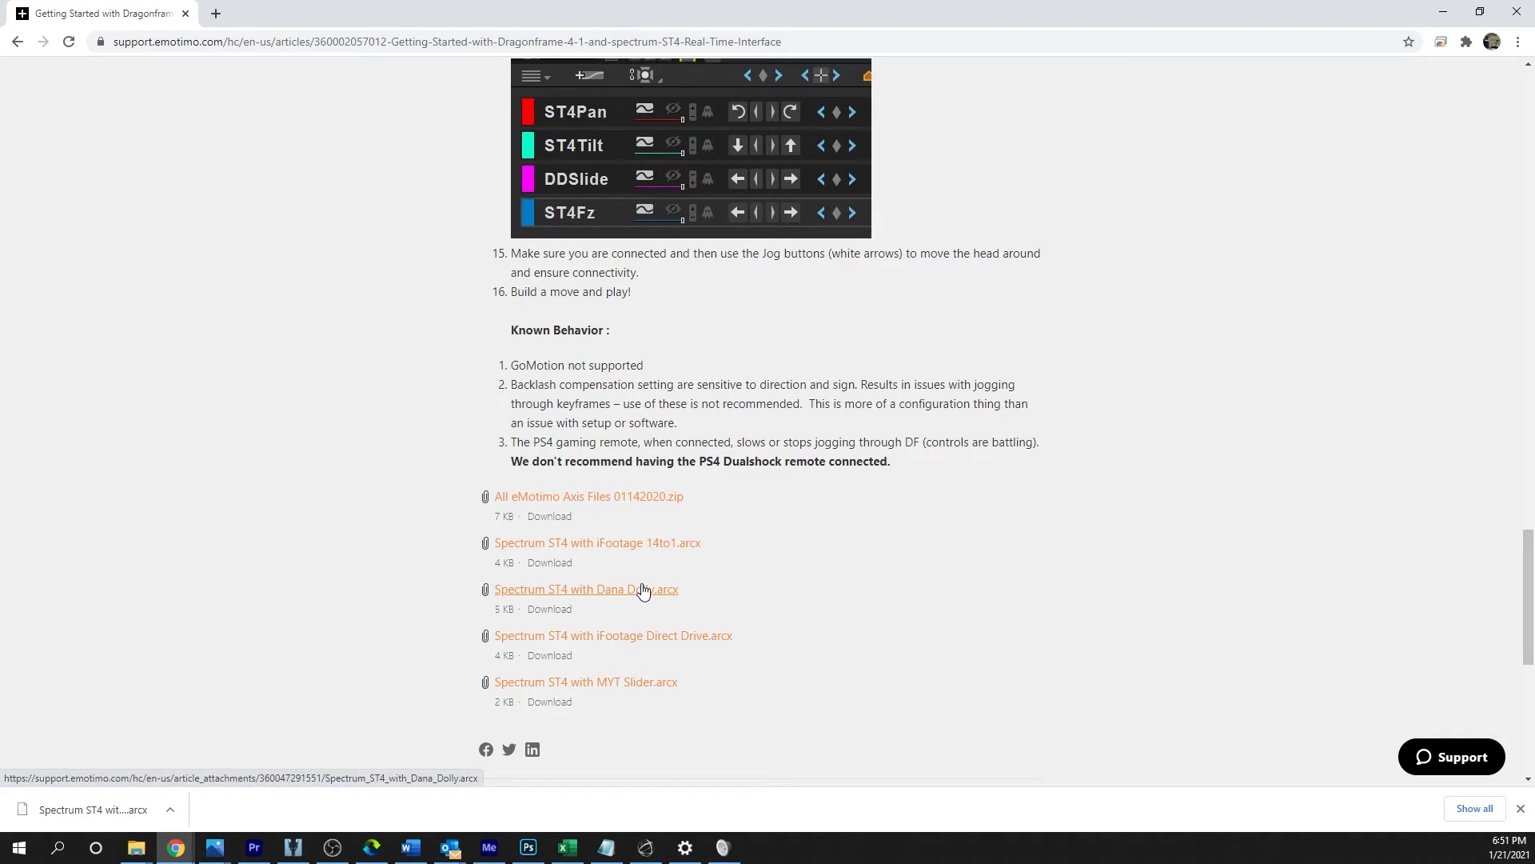
Download the 'Spectrum ST4 with Dana Dolly.arcx' file and view its download options
{"action": "left_click", "coordinate": [585, 588]}
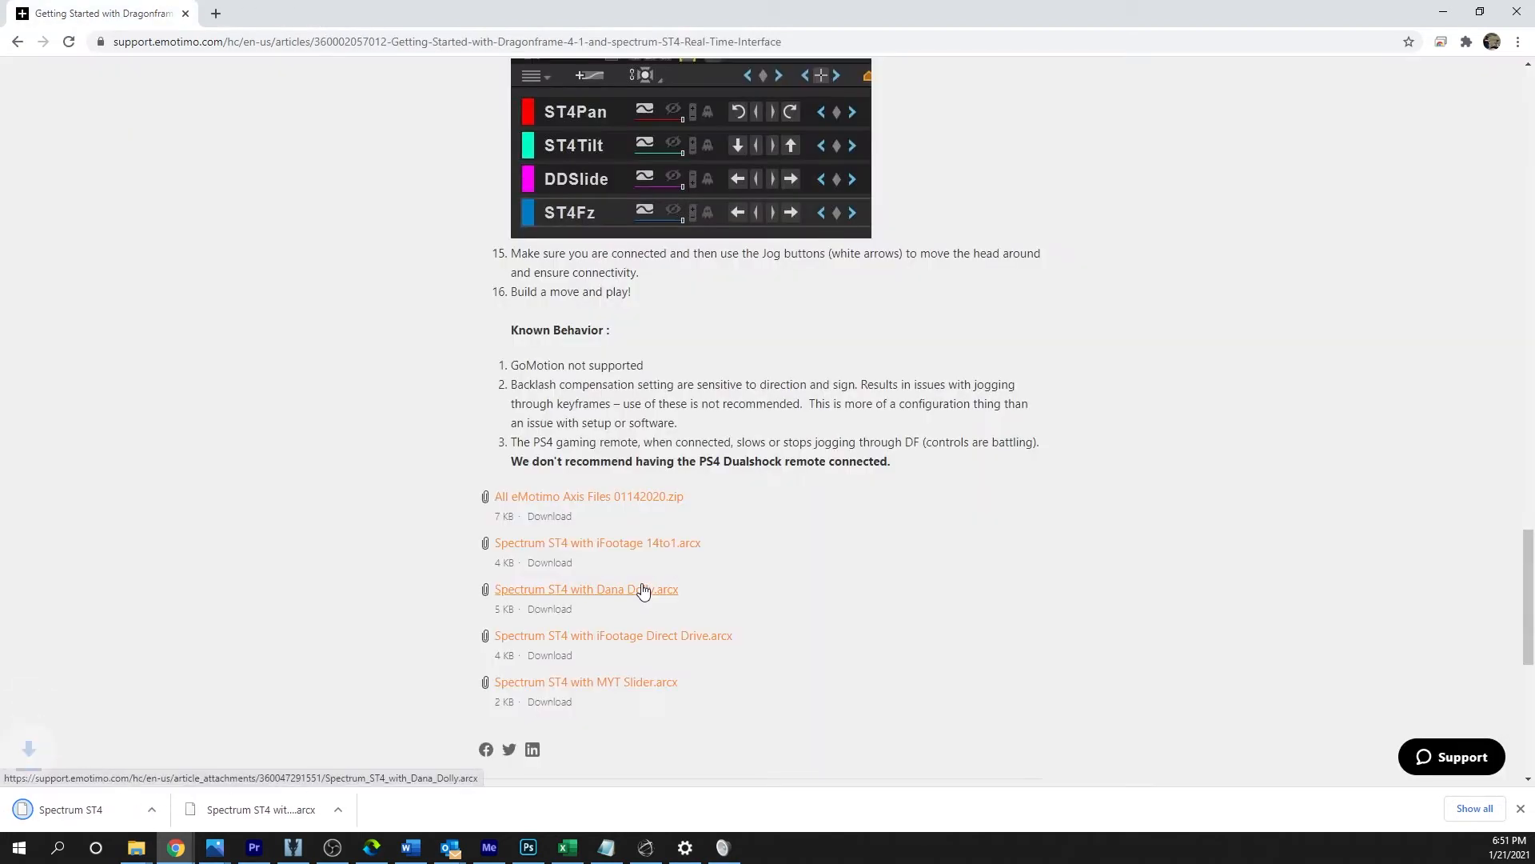
{"action": "left_click", "coordinate": [549, 607]}
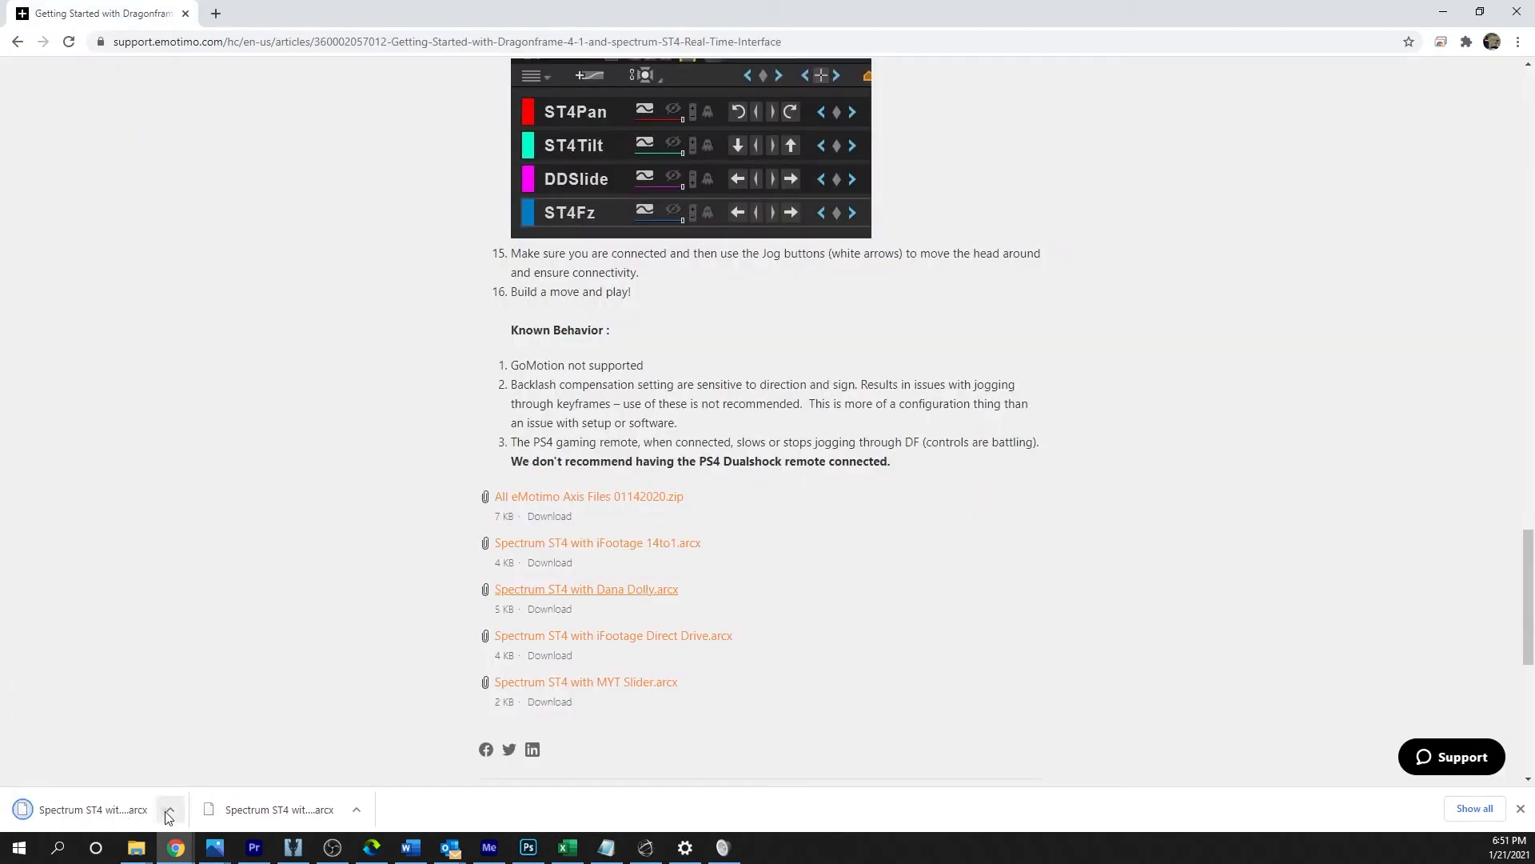
{"action": "left_click", "coordinate": [168, 809]}
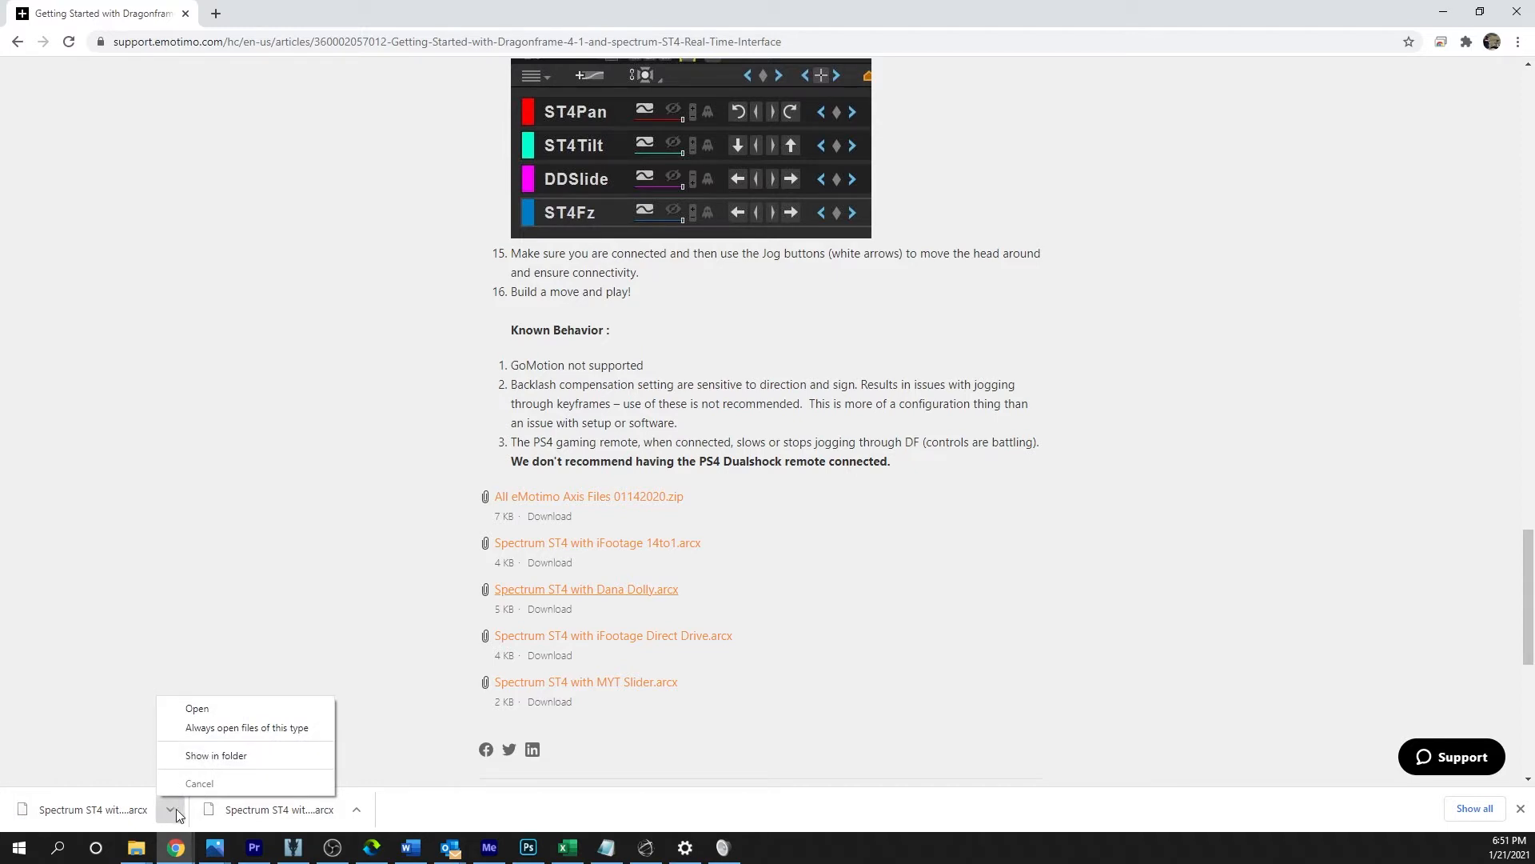
{"action": "mouse_move", "coordinate": [1466, 41]}
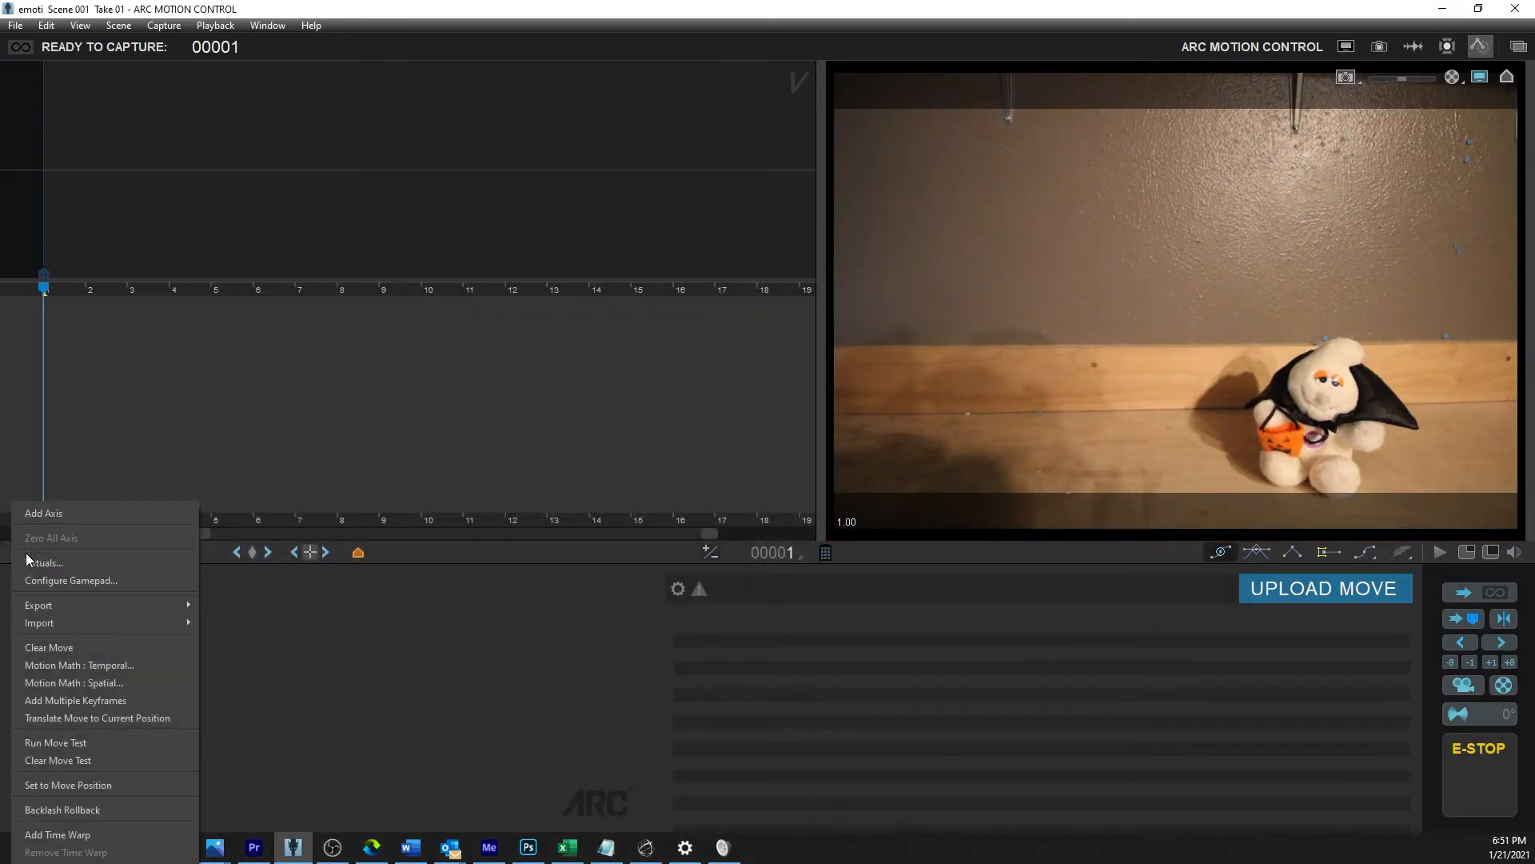
{"action": "mouse_move", "coordinate": [38, 622]}
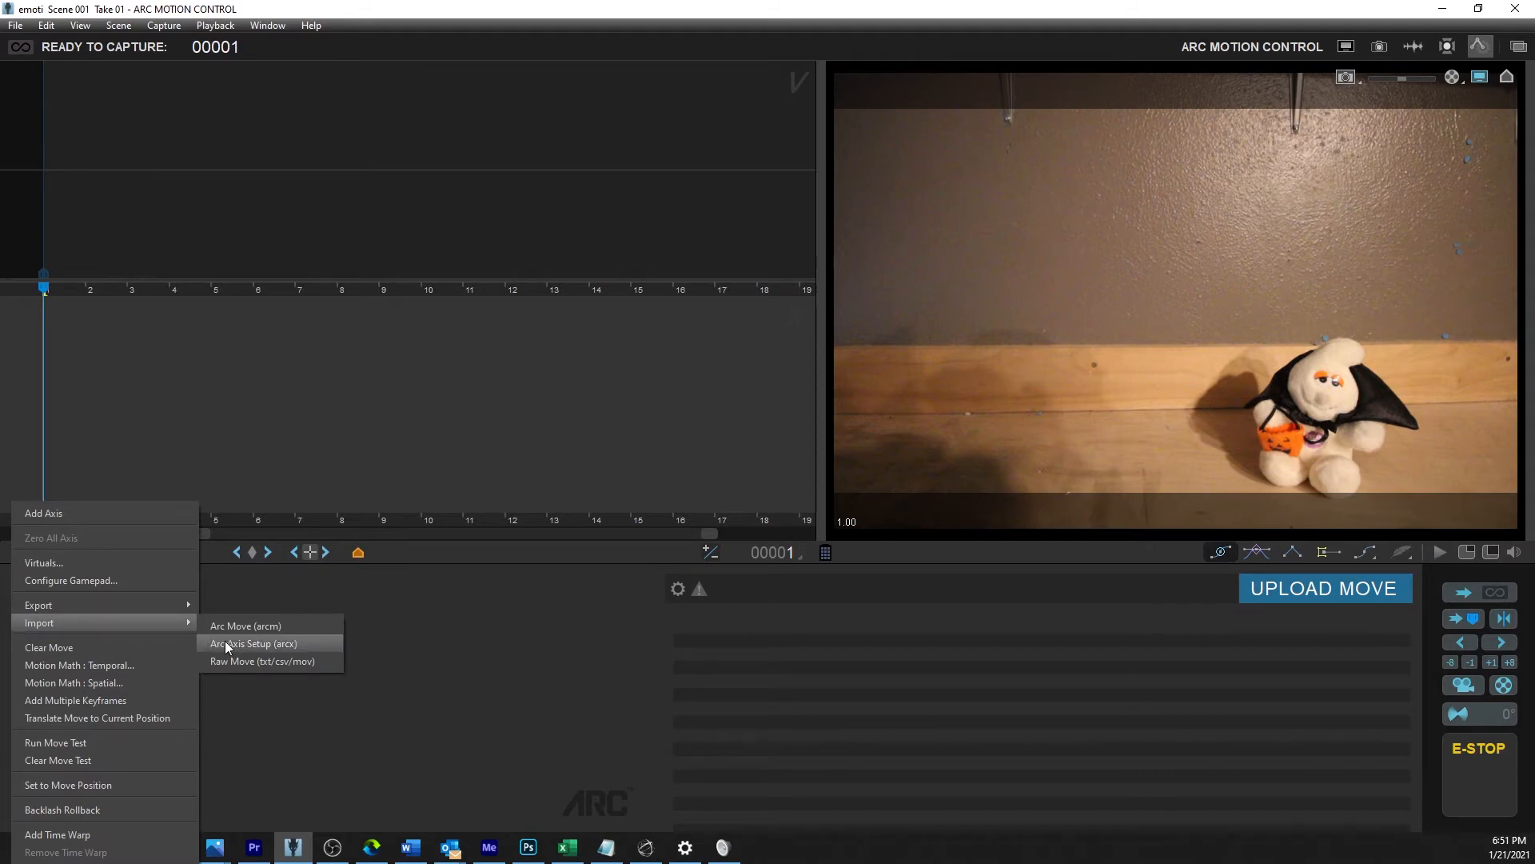
Import 'Spectrum ST4 with Dana Dolly.arcx', adding the ST4Pan, ST4Tilt, DDSlide and ST4Fz axes
{"action": "left_click", "coordinate": [252, 642]}
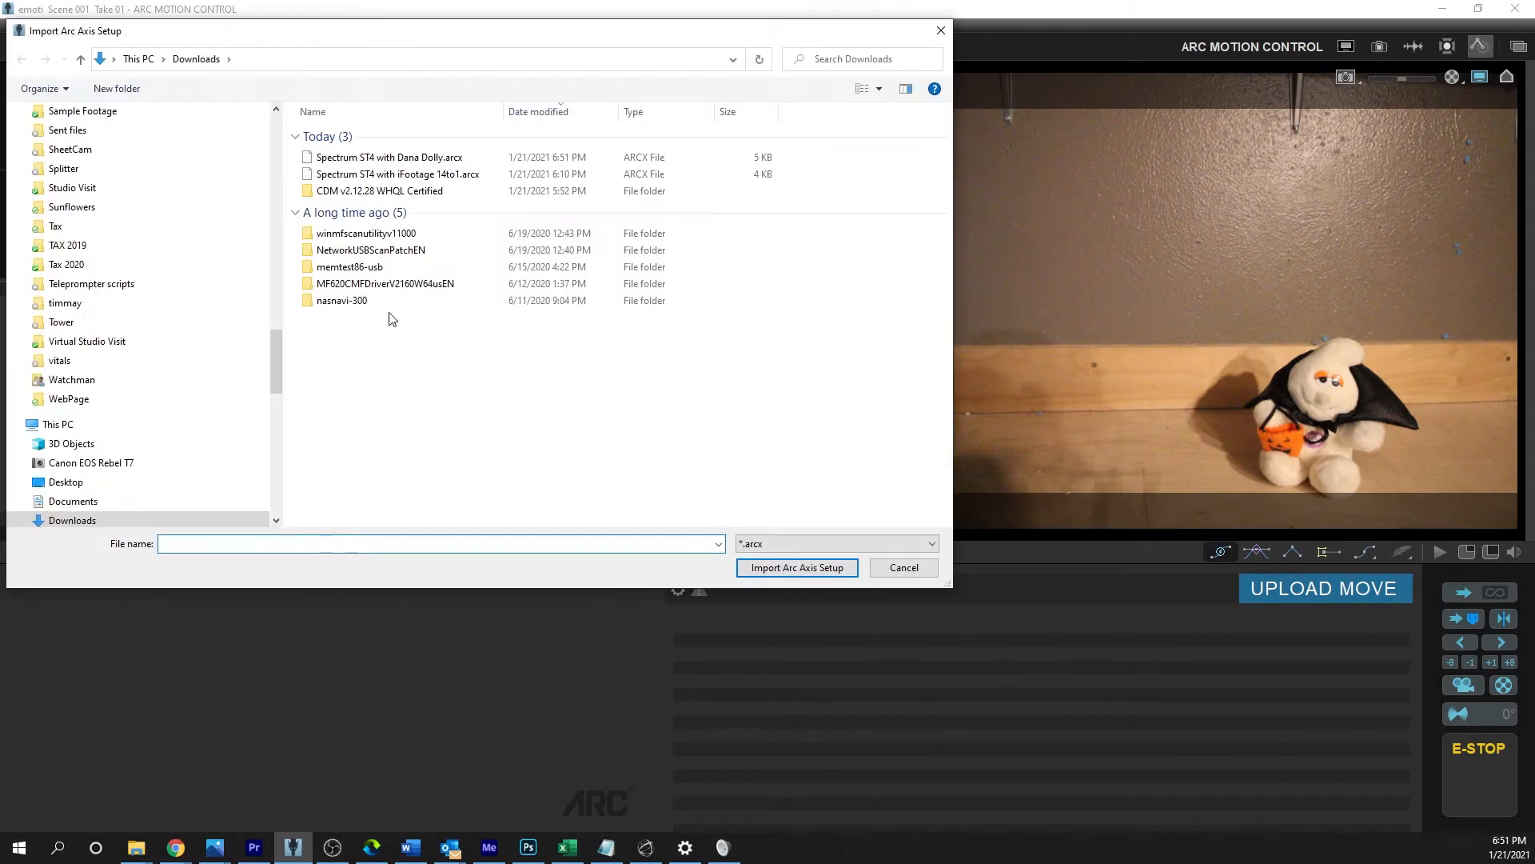
{"action": "left_click", "coordinate": [391, 157]}
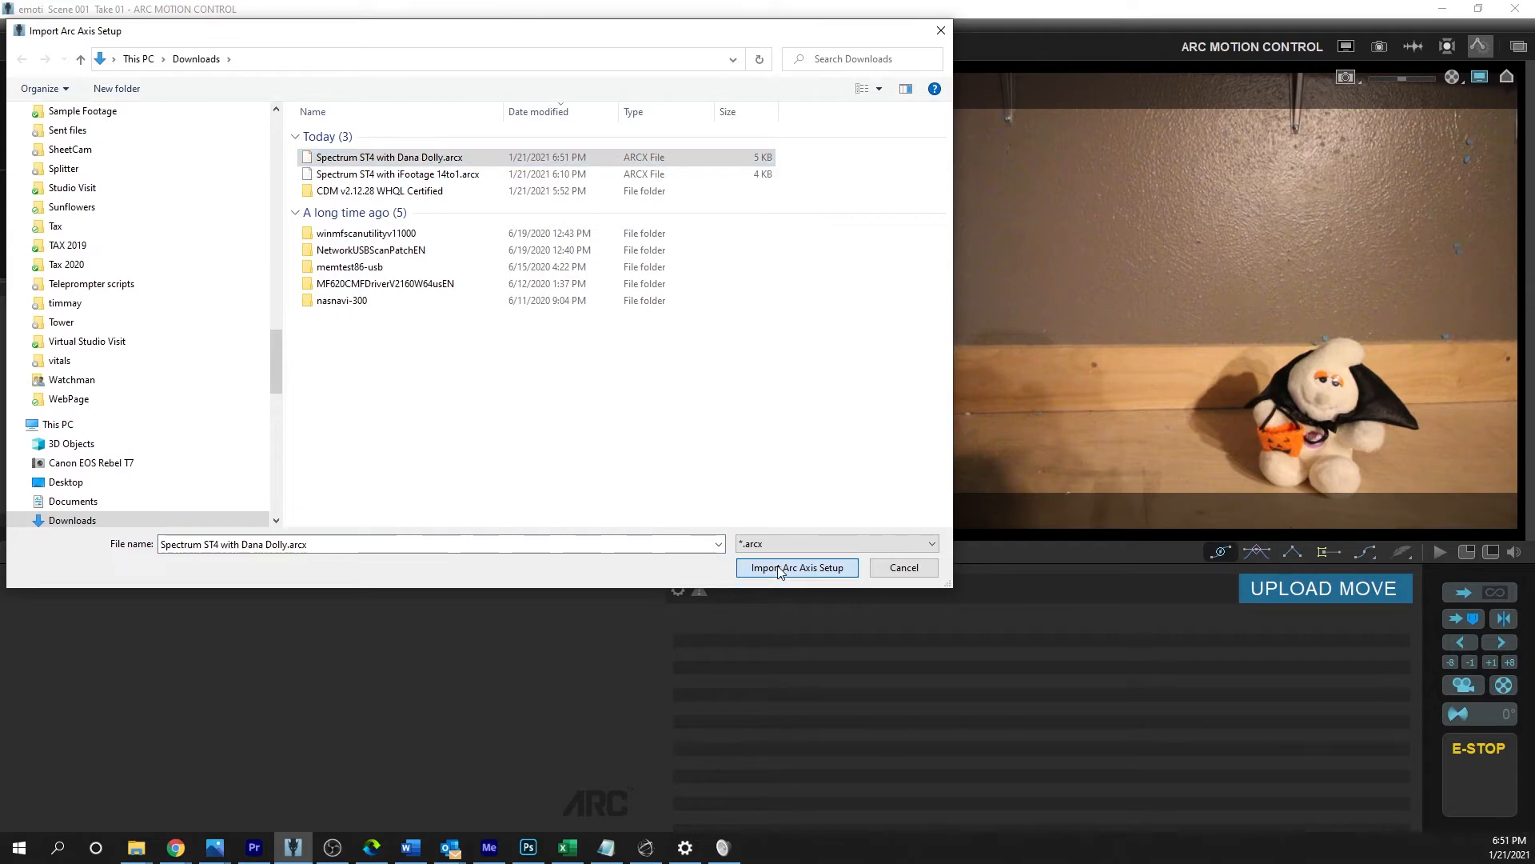
{"action": "left_click", "coordinate": [796, 566]}
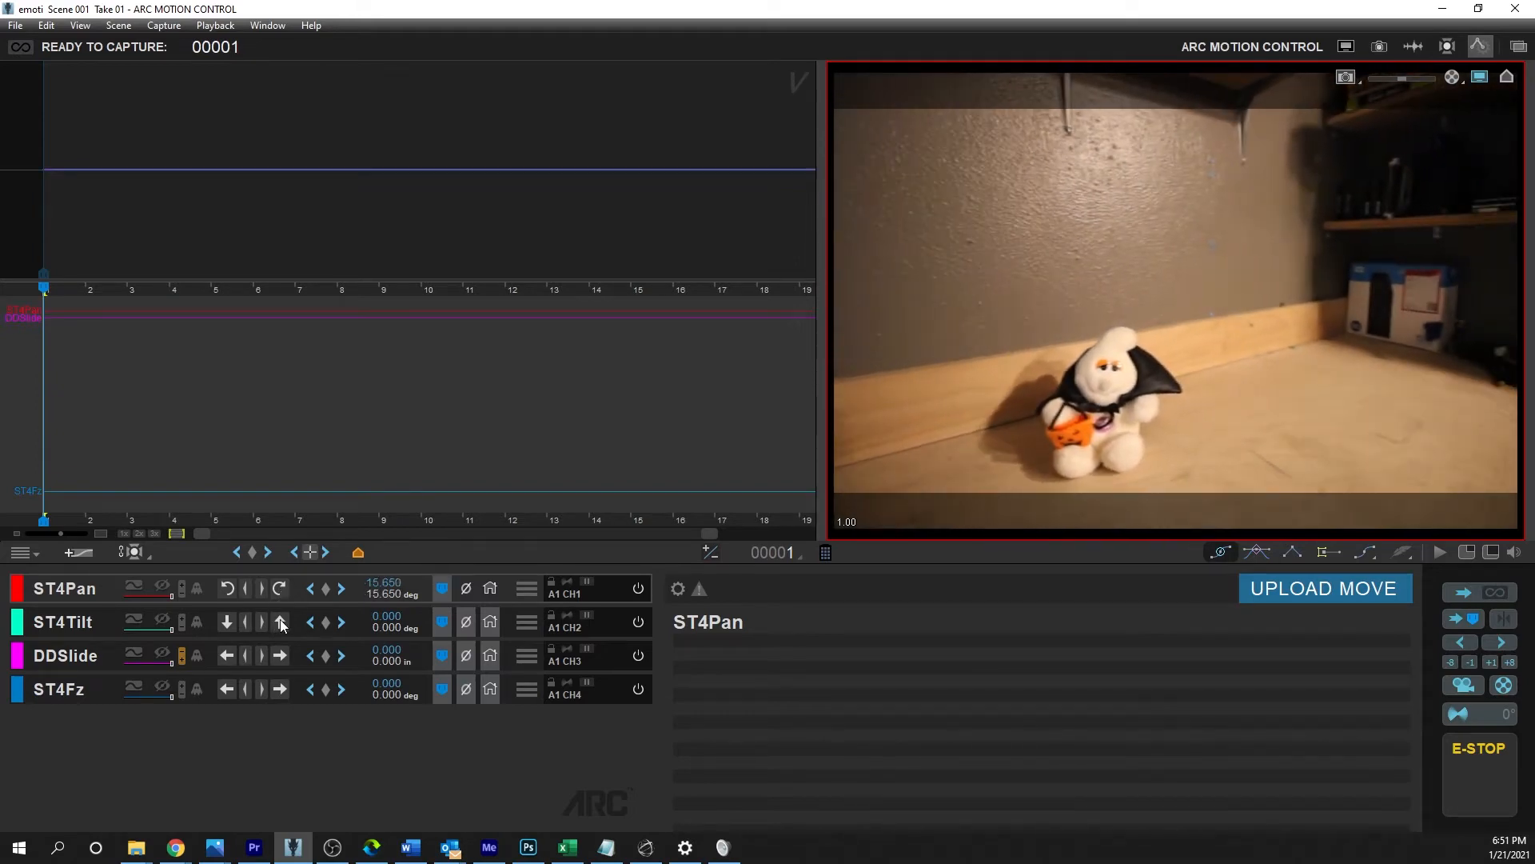
Jog the tilt, slide and focus axes to confirm the head moves the camera
{"action": "left_click", "coordinate": [226, 622]}
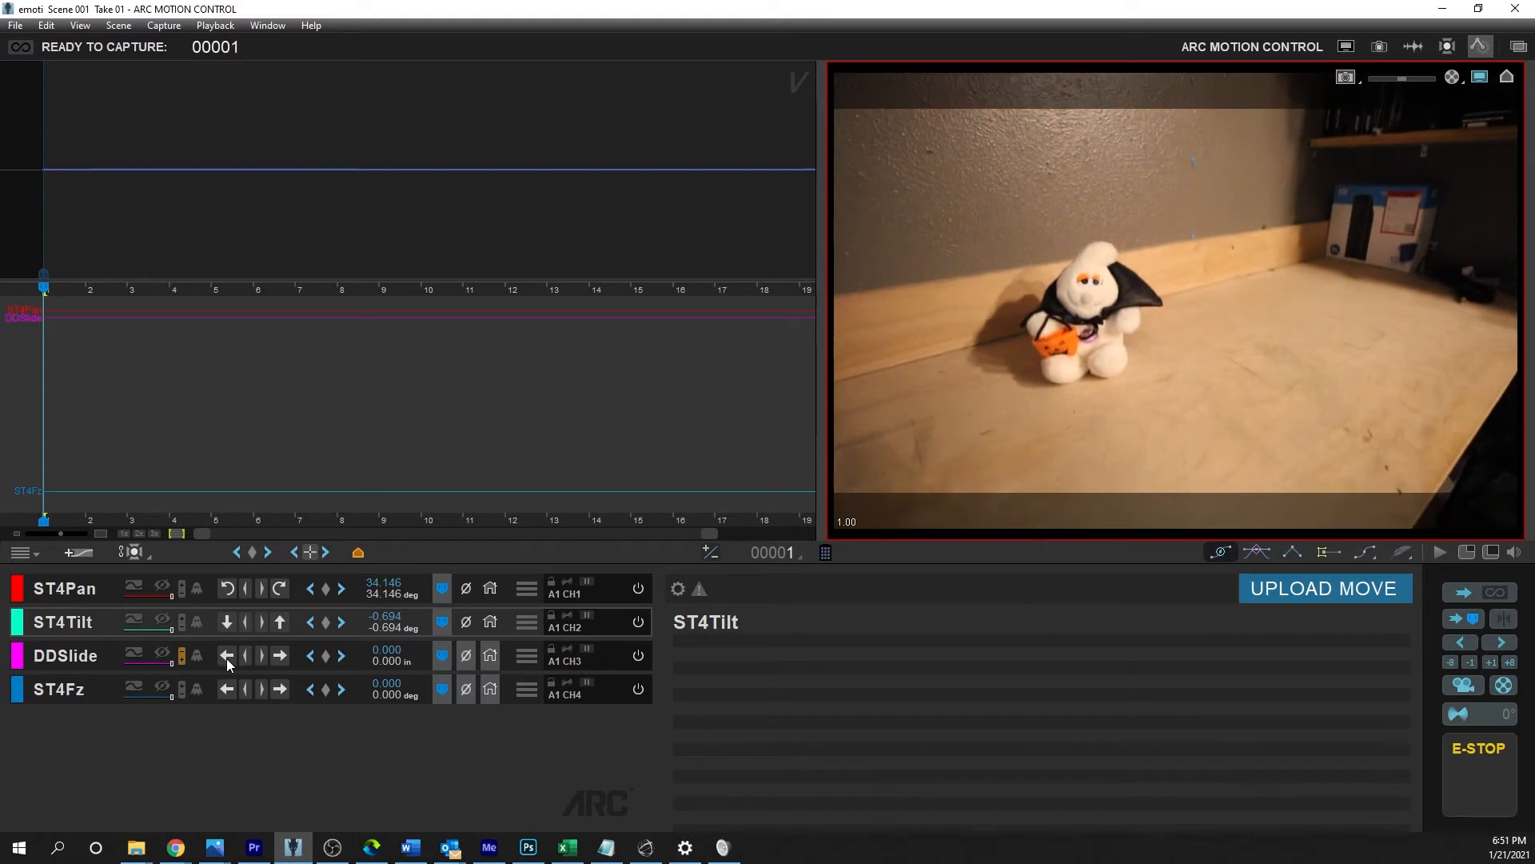
{"action": "left_click", "coordinate": [279, 655]}
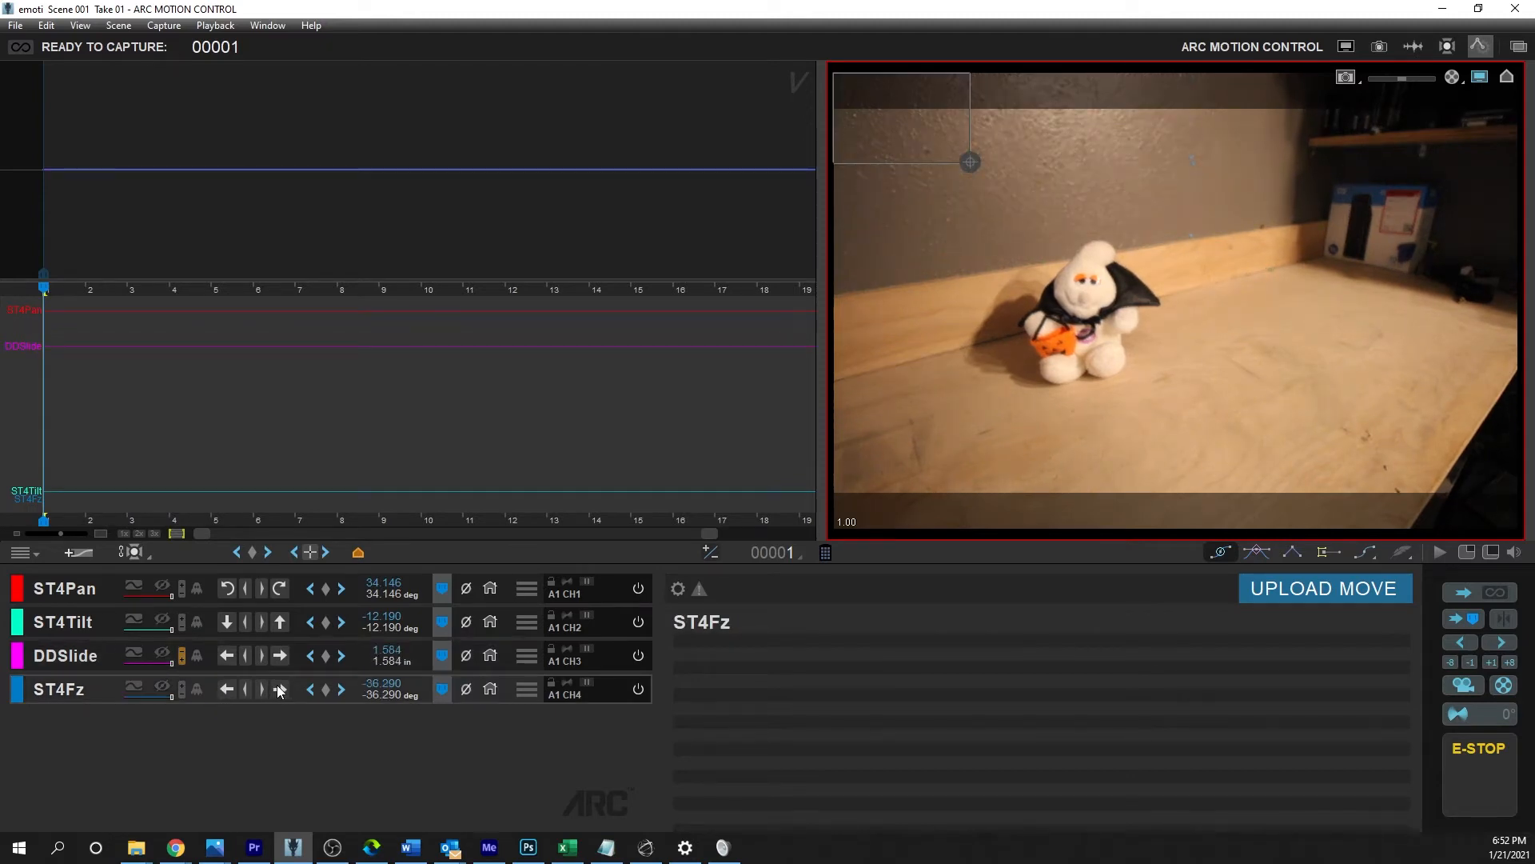
{"action": "left_click", "coordinate": [278, 689]}
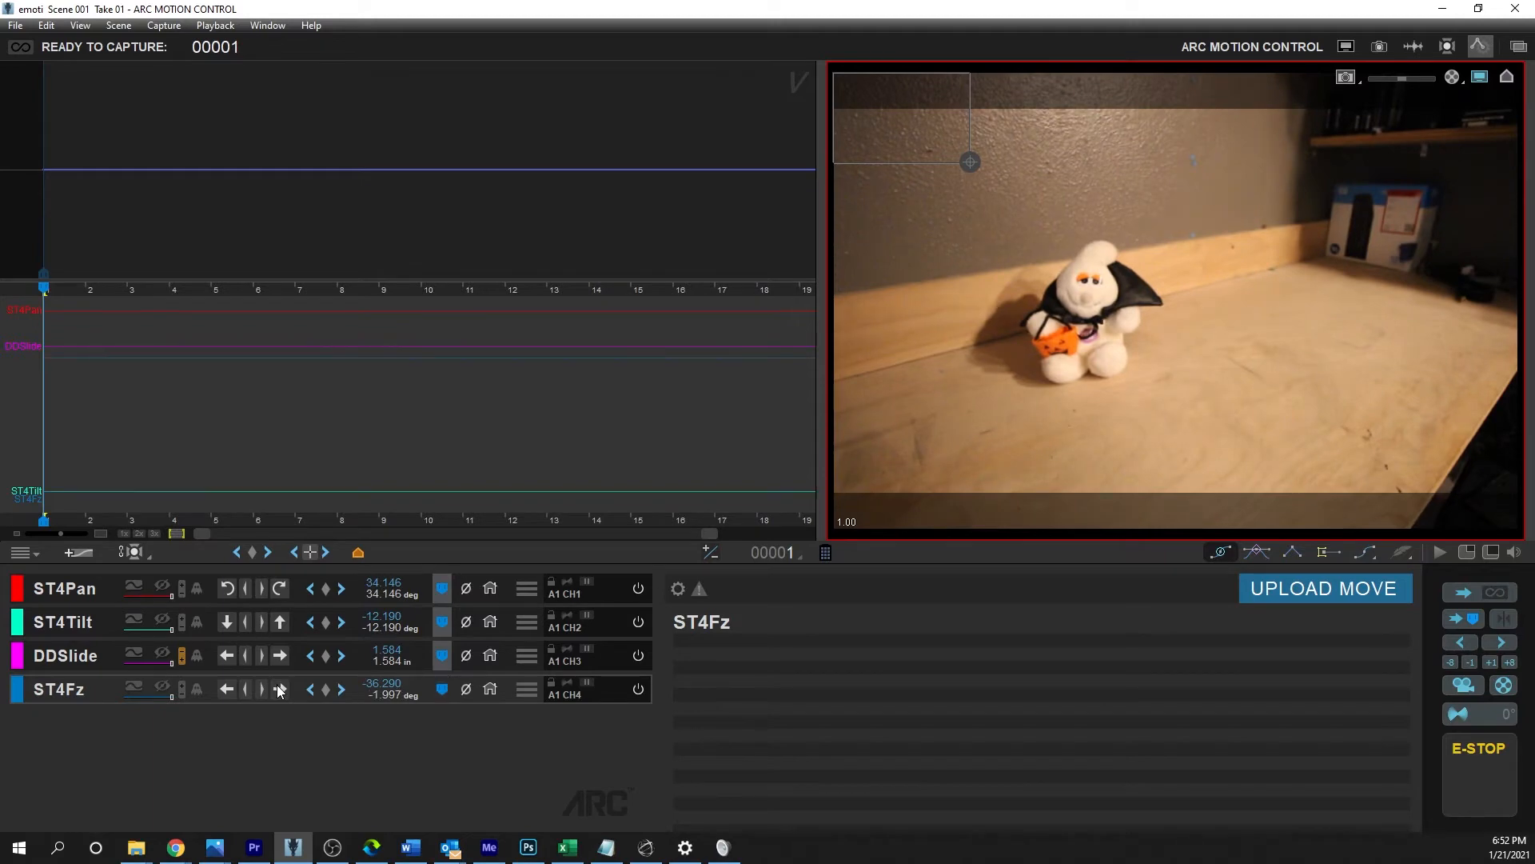
Delete the ST4Pan axis and confirm its removal
{"action": "left_click", "coordinate": [225, 687]}
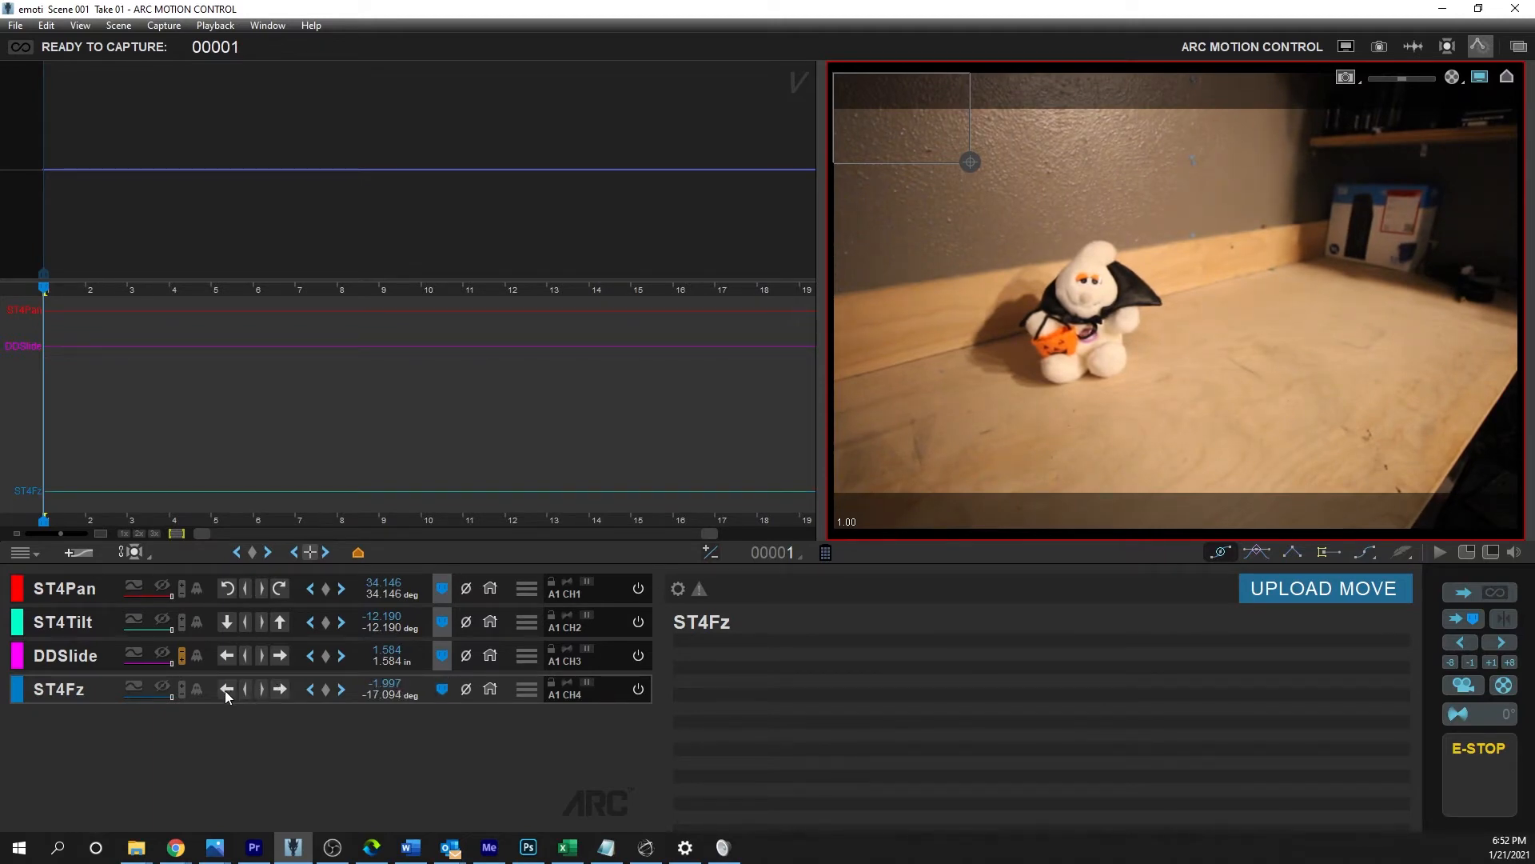
{"action": "left_click", "coordinate": [225, 688]}
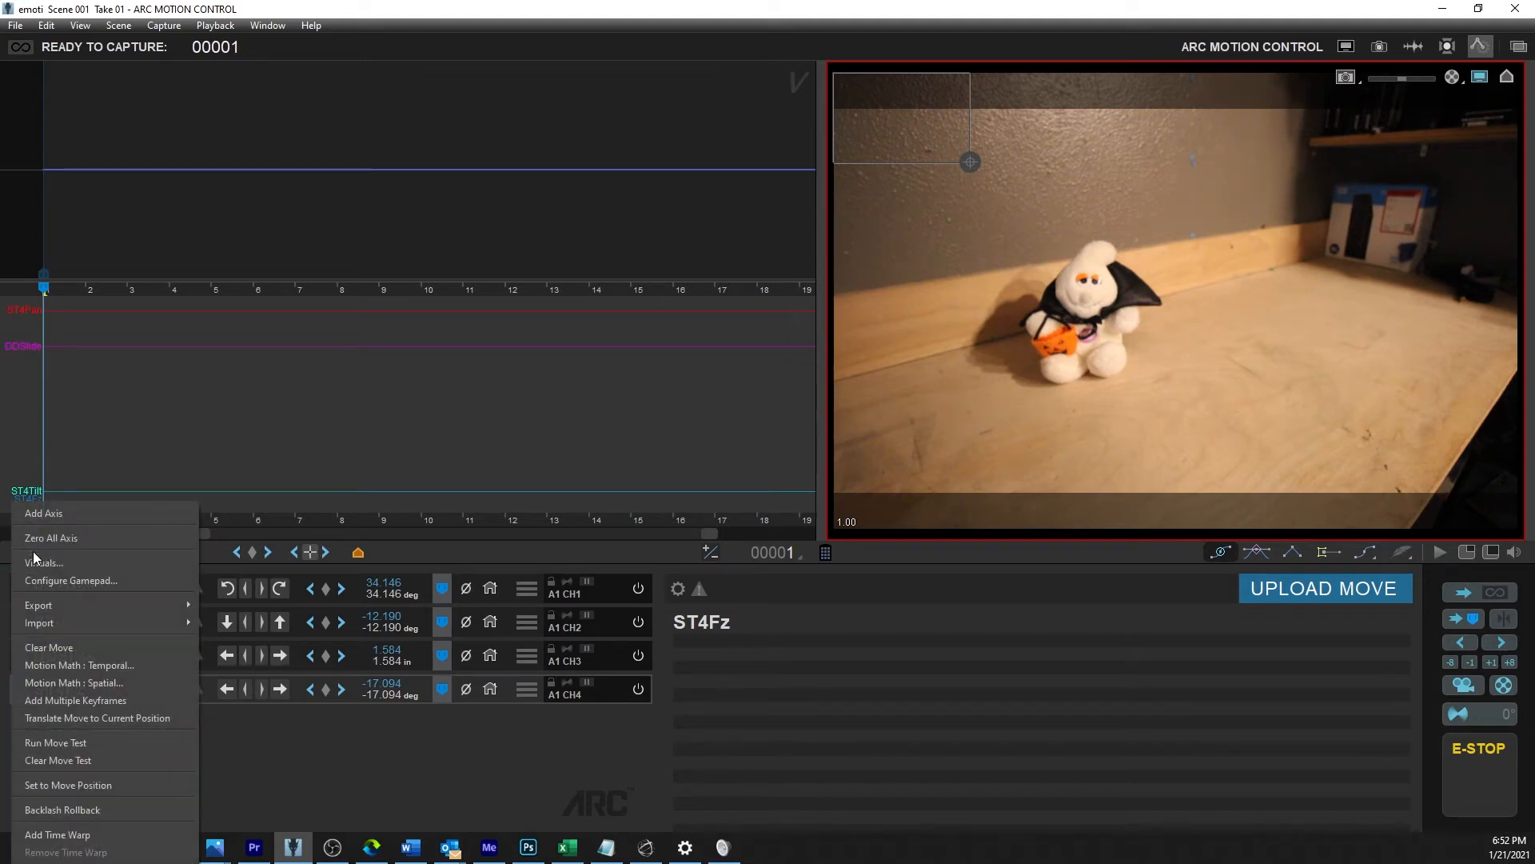
{"action": "mouse_move", "coordinate": [564, 710]}
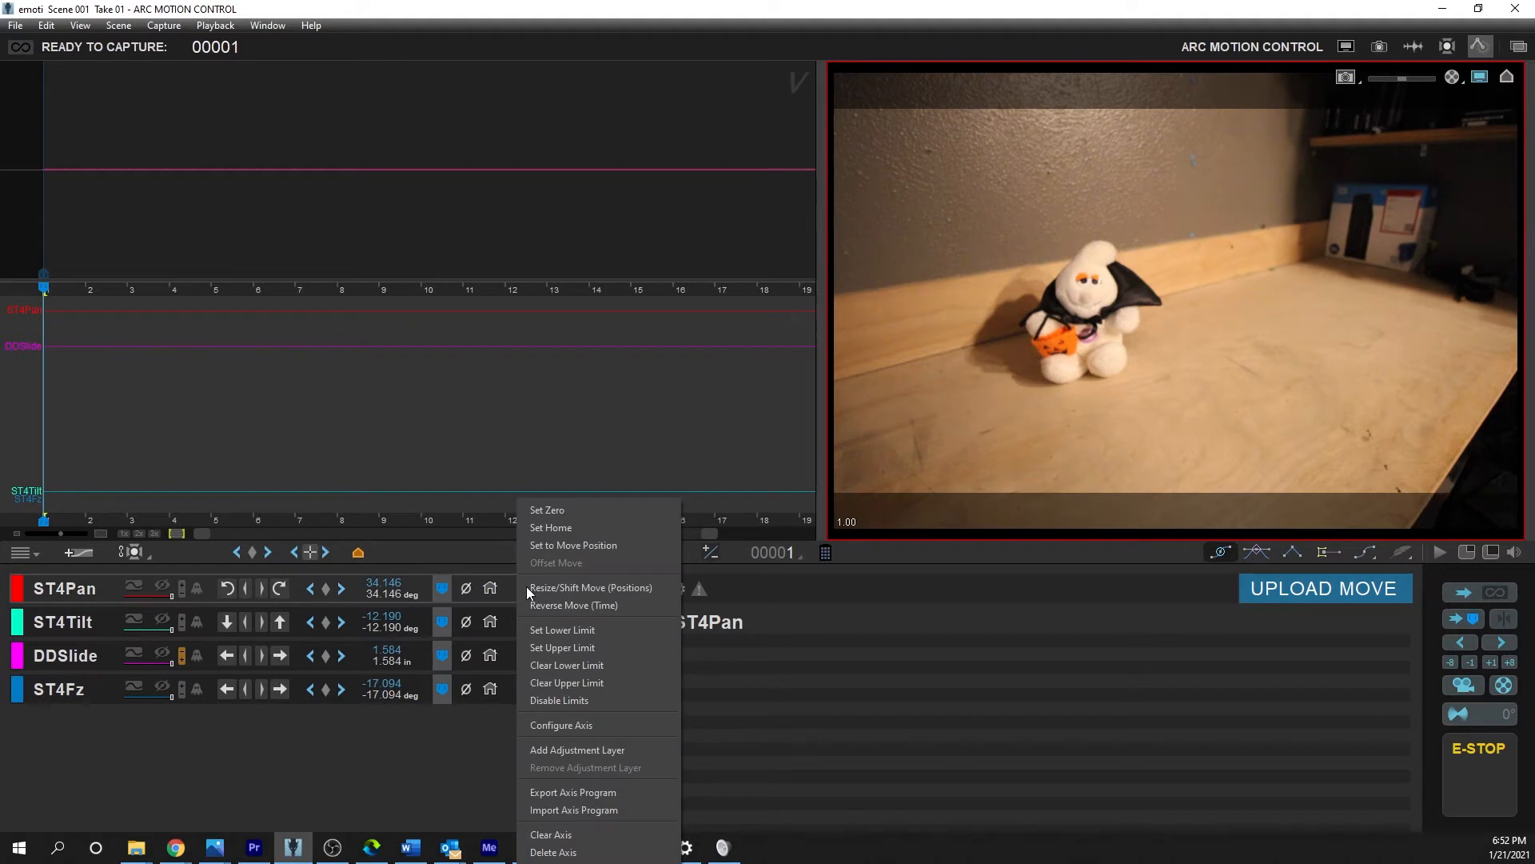
{"action": "mouse_move", "coordinate": [554, 852]}
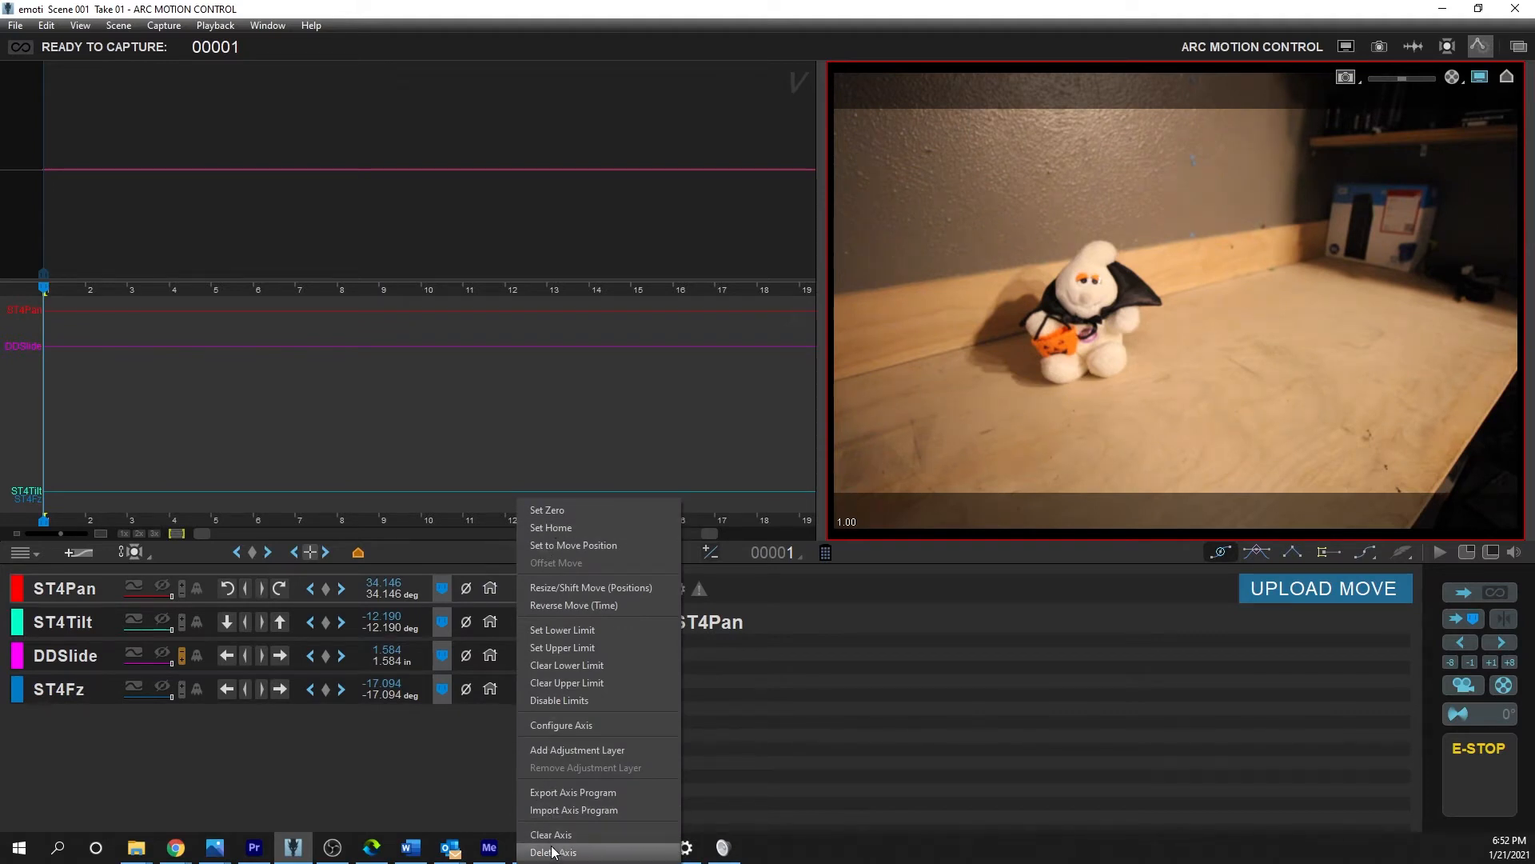
{"action": "left_click", "coordinate": [554, 851]}
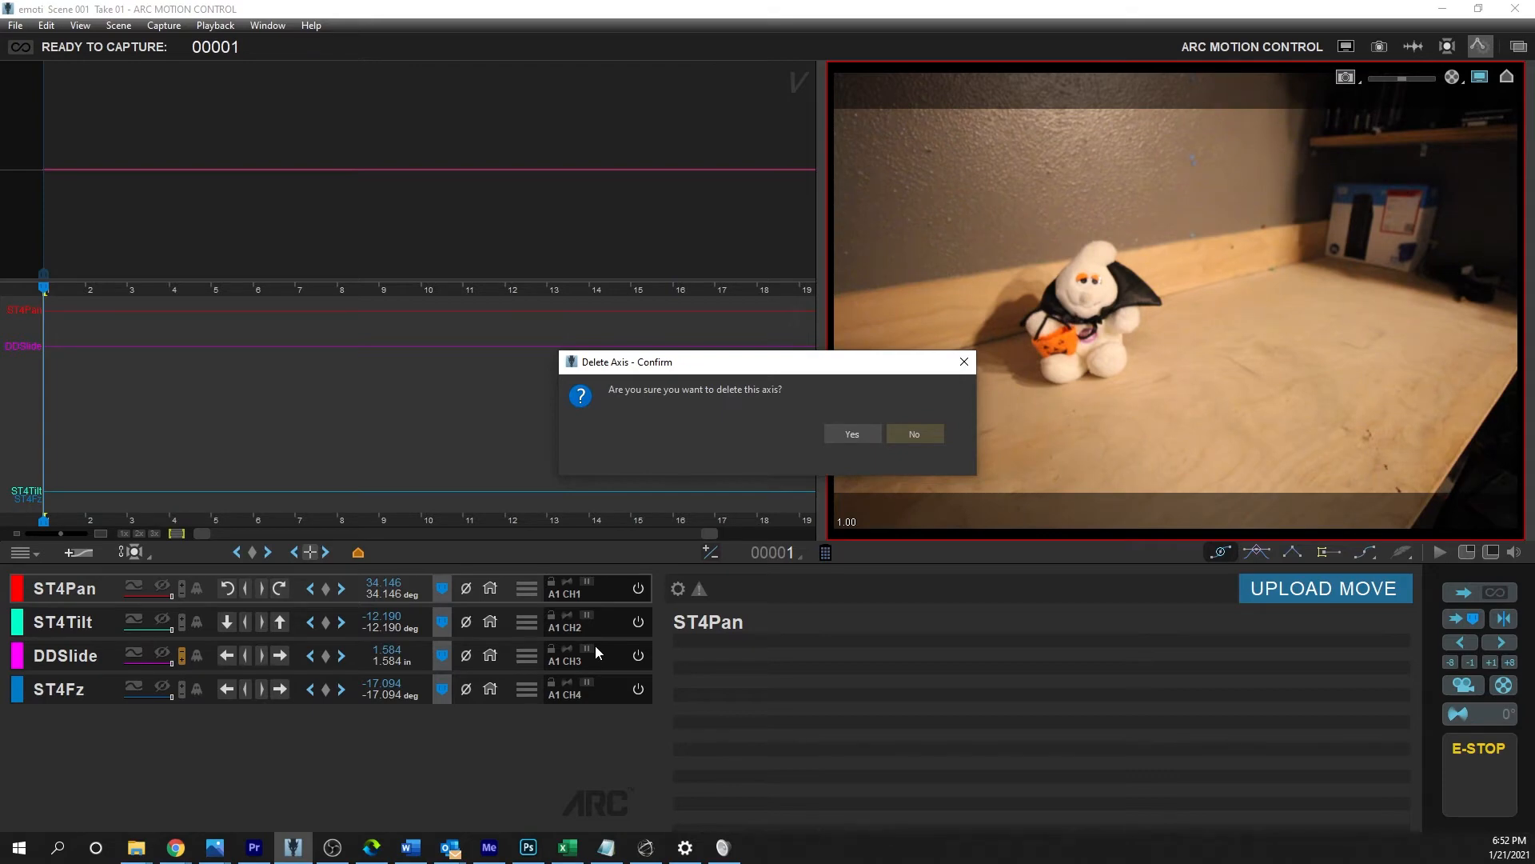
{"action": "left_click", "coordinate": [849, 433]}
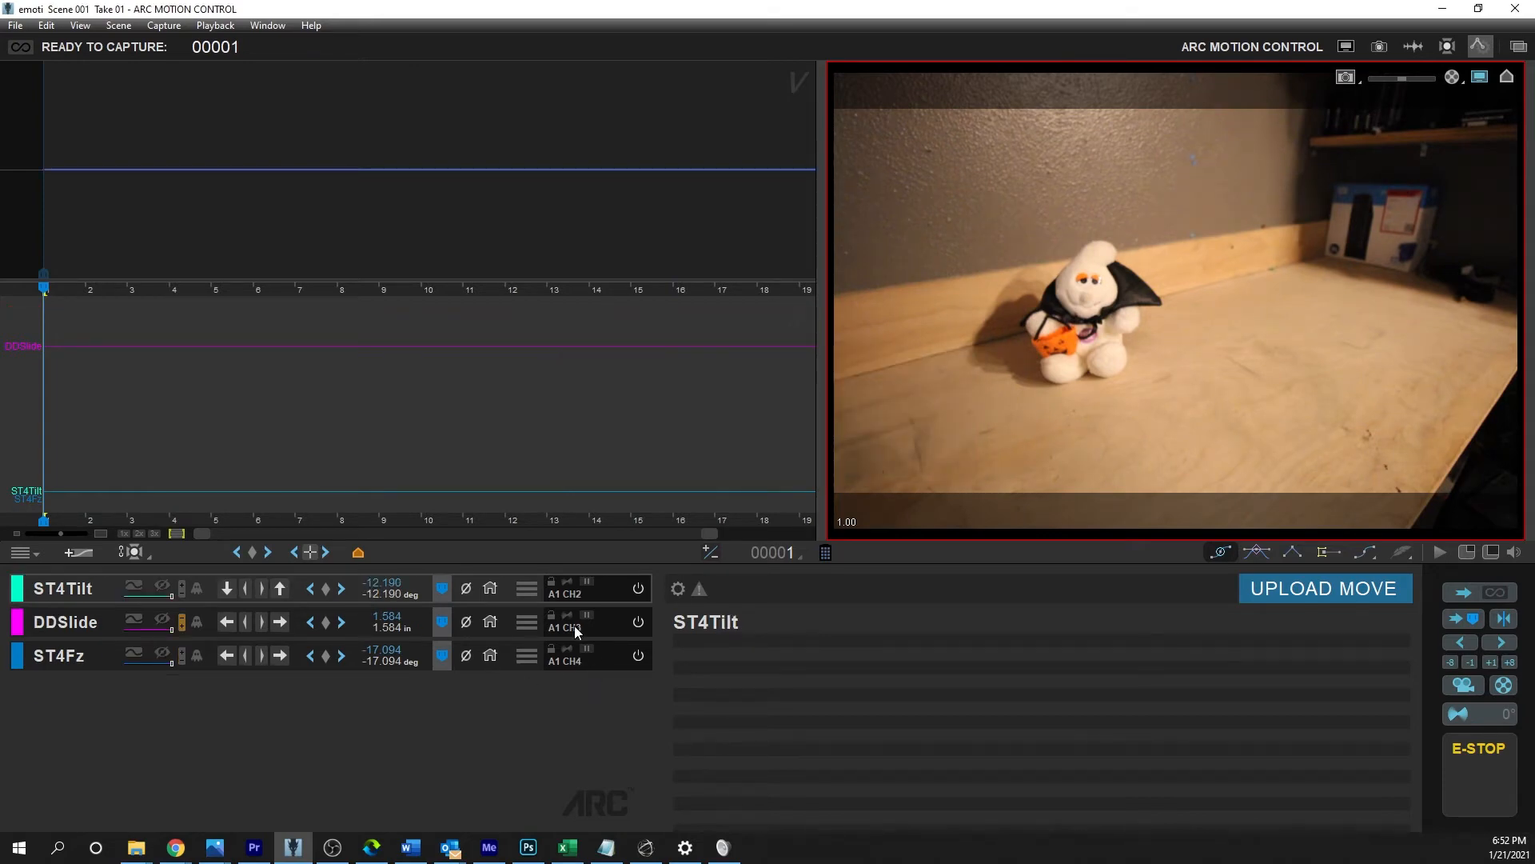
{"action": "mouse_move", "coordinate": [539, 603]}
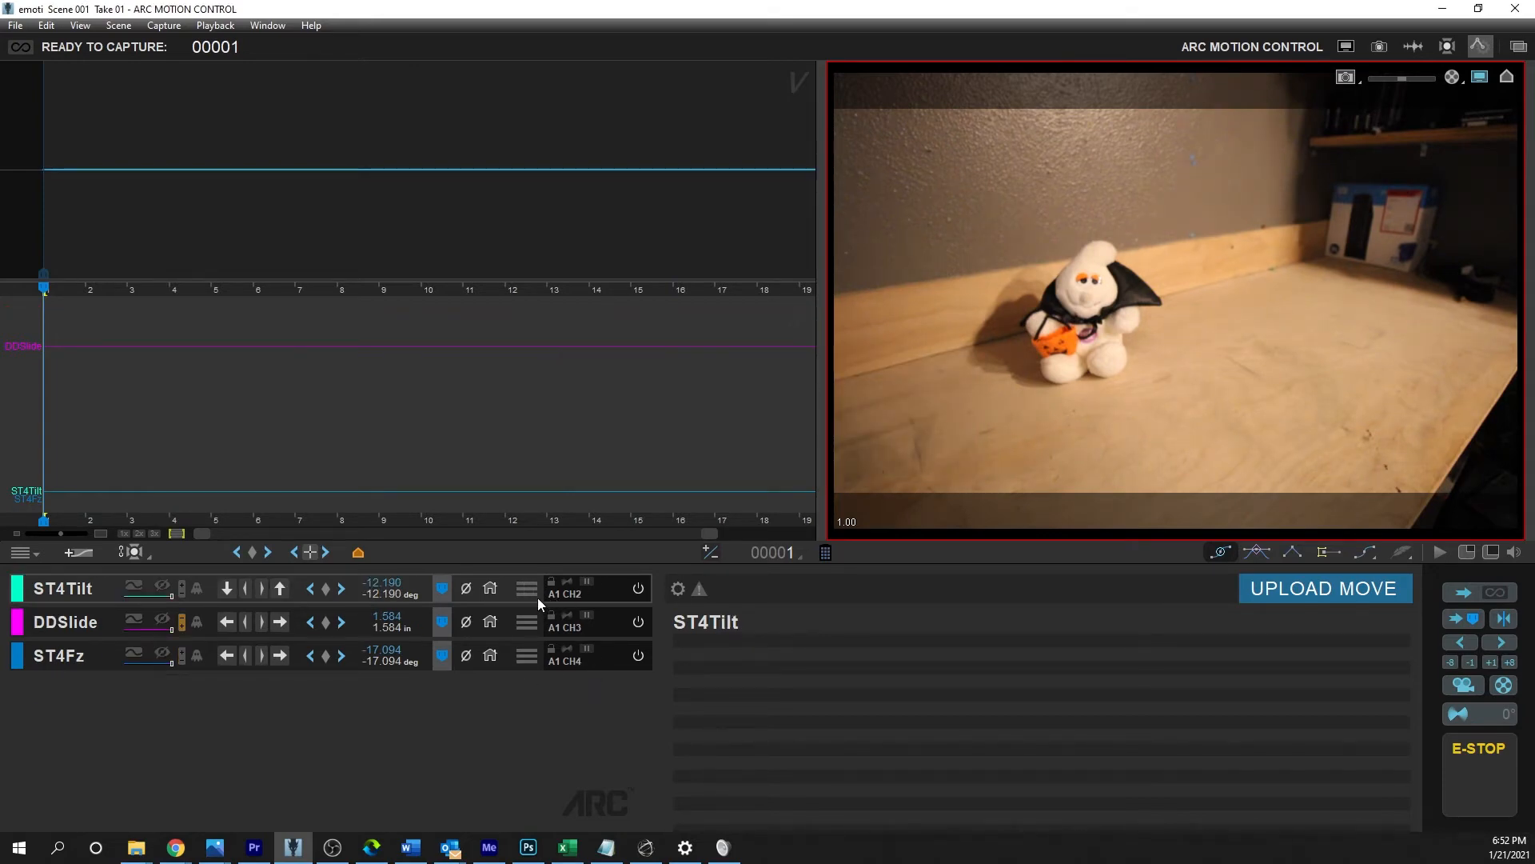
Delete the ST4Tilt axis and confirm its removal
{"action": "right_click", "coordinate": [526, 588]}
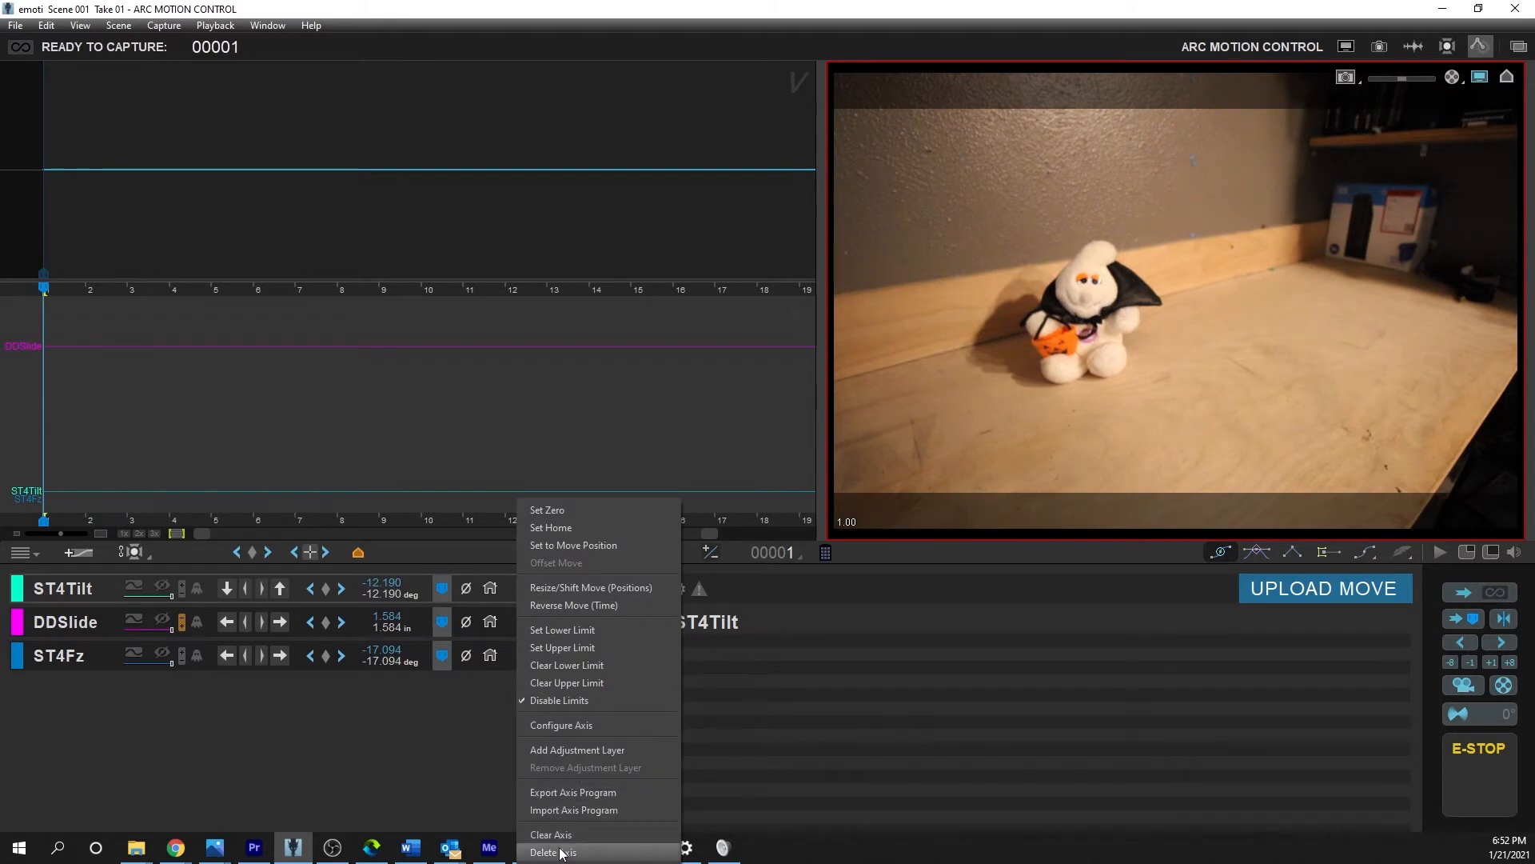
{"action": "left_click", "coordinate": [553, 852]}
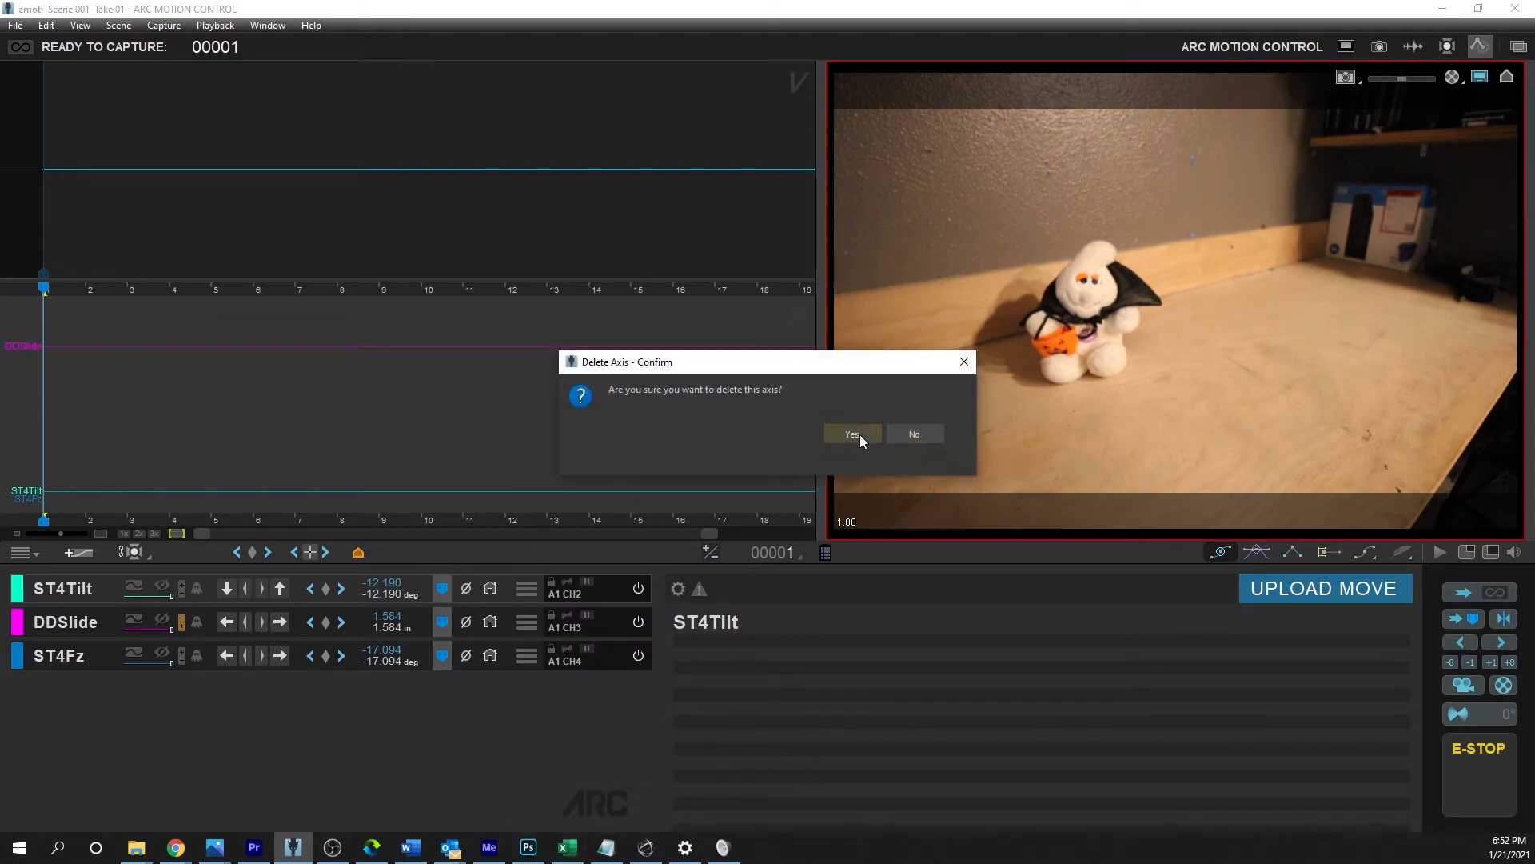
{"action": "left_click", "coordinate": [851, 433]}
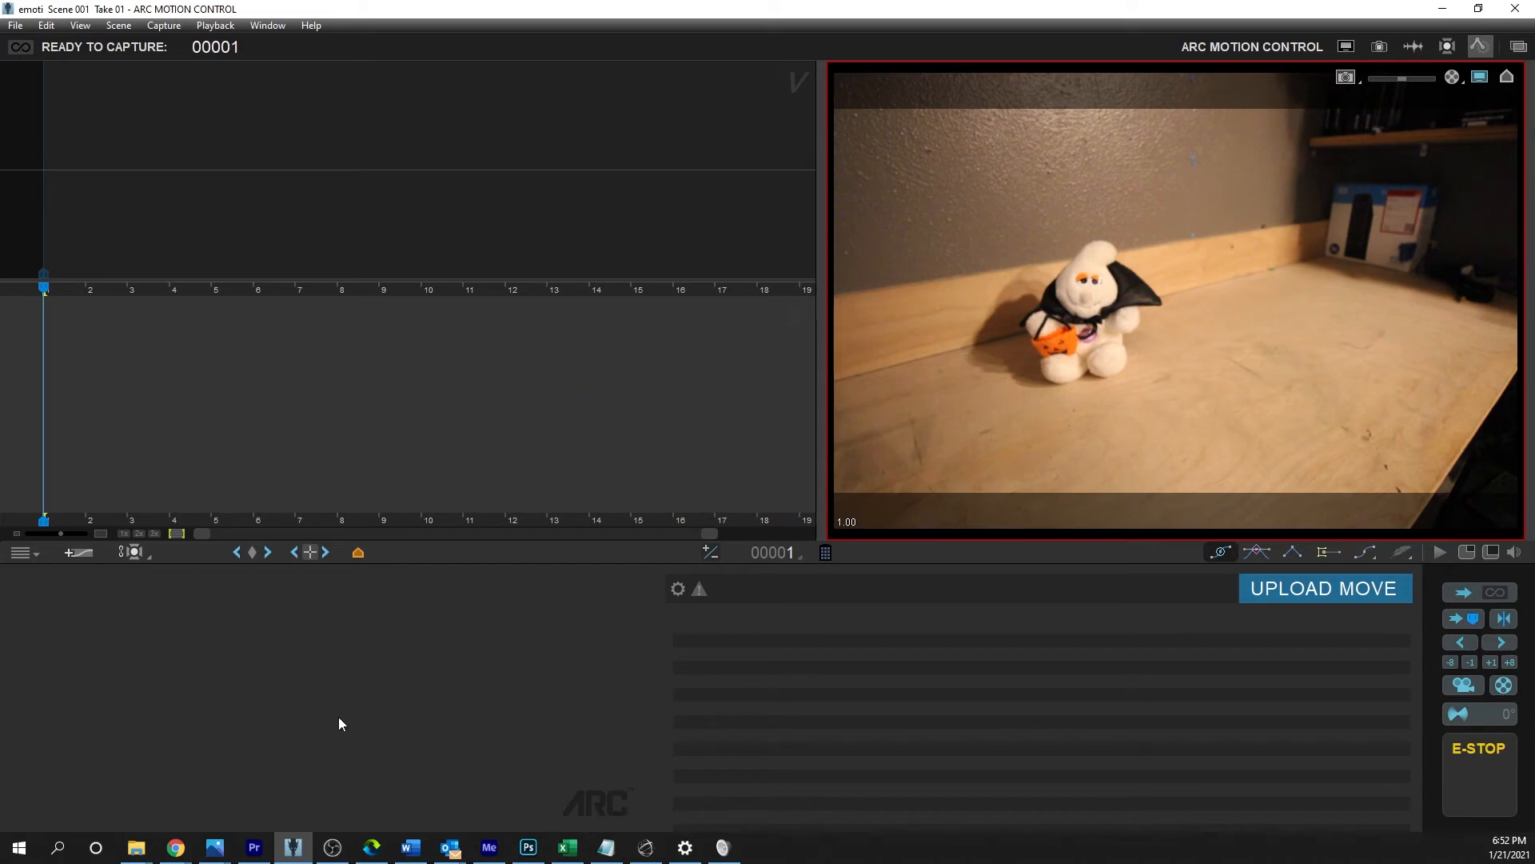
{"action": "mouse_move", "coordinate": [381, 716]}
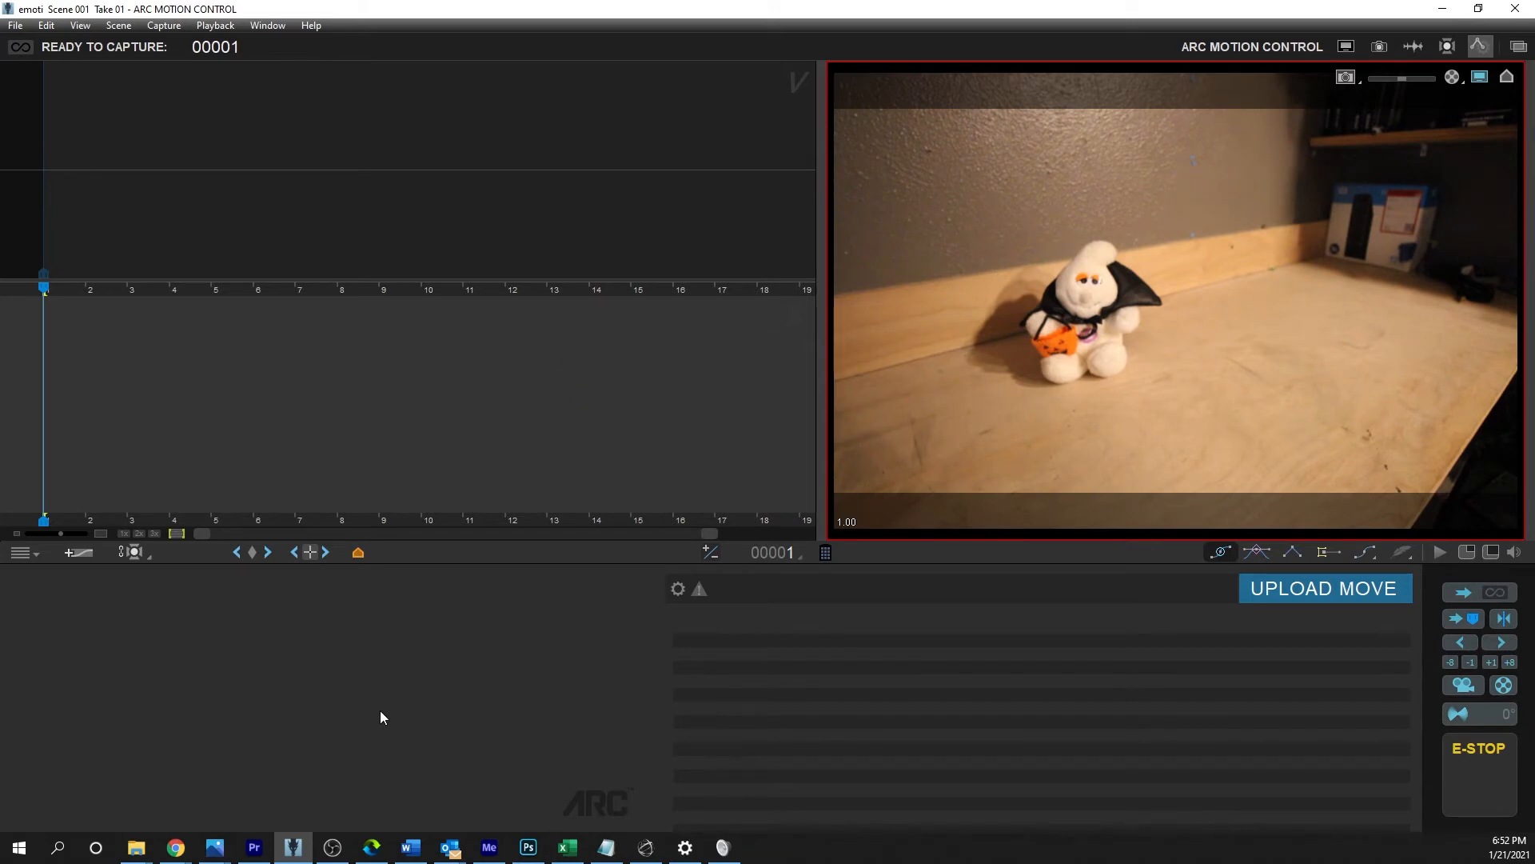
{"action": "mouse_move", "coordinate": [32, 560]}
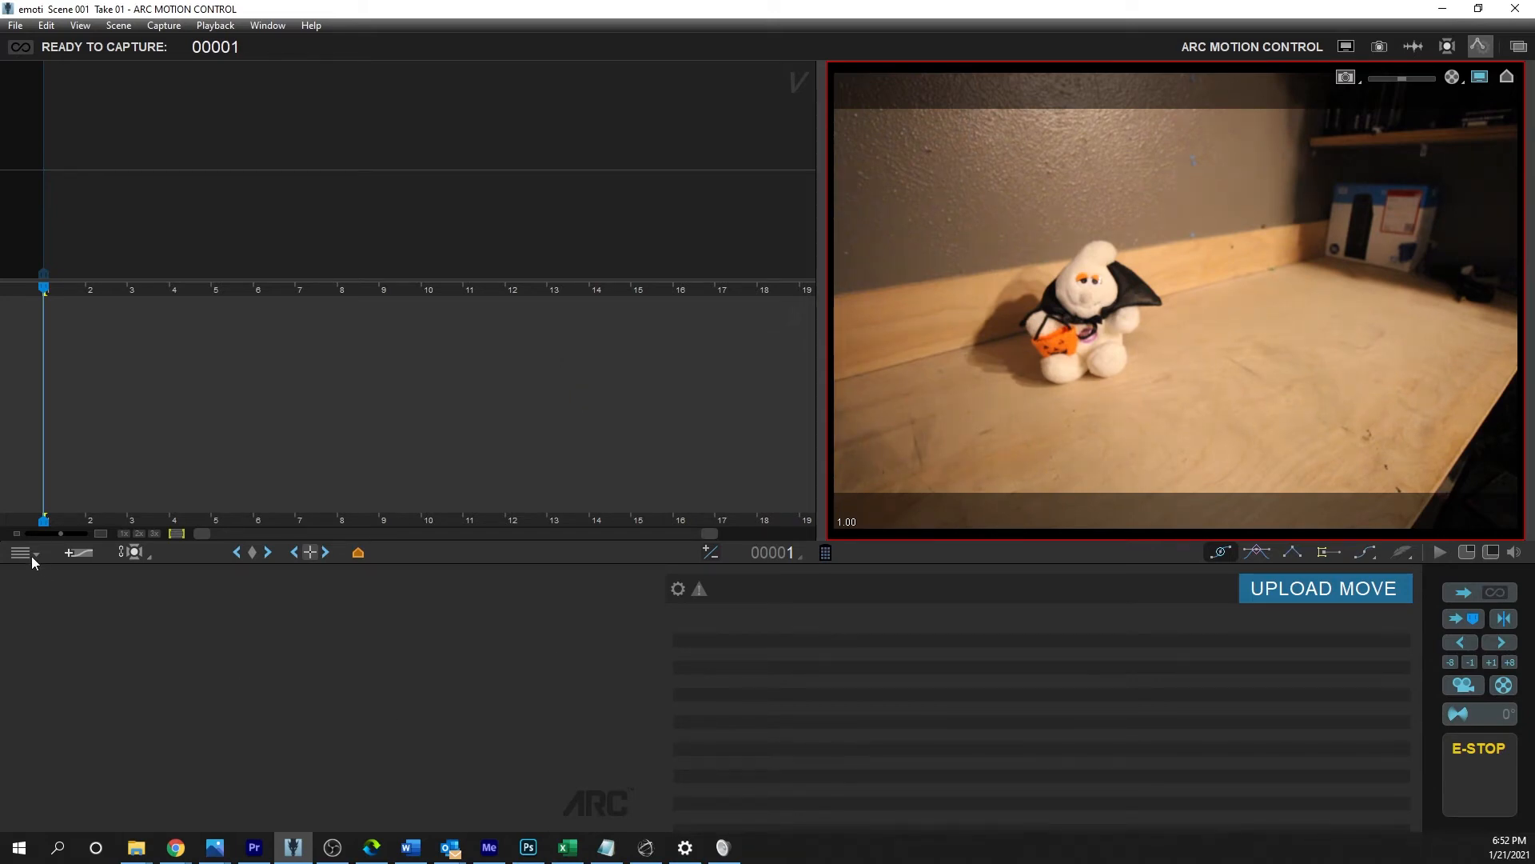
Add a new axis named pan and raise its Jog Max Speed to 300000 steps/sec
{"action": "left_click", "coordinate": [69, 552]}
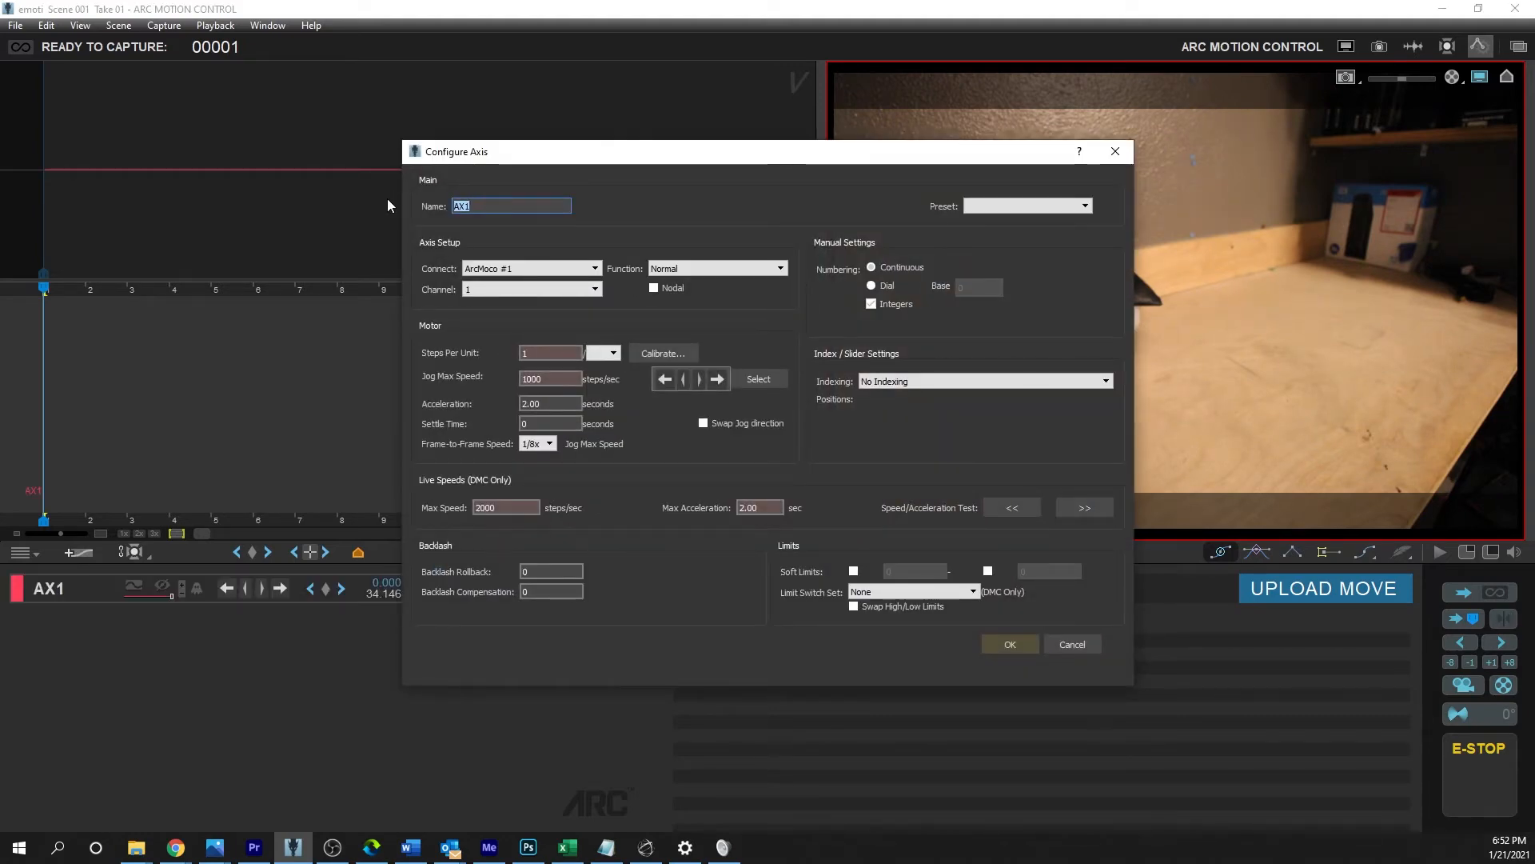
{"action": "type", "text": "pan"}
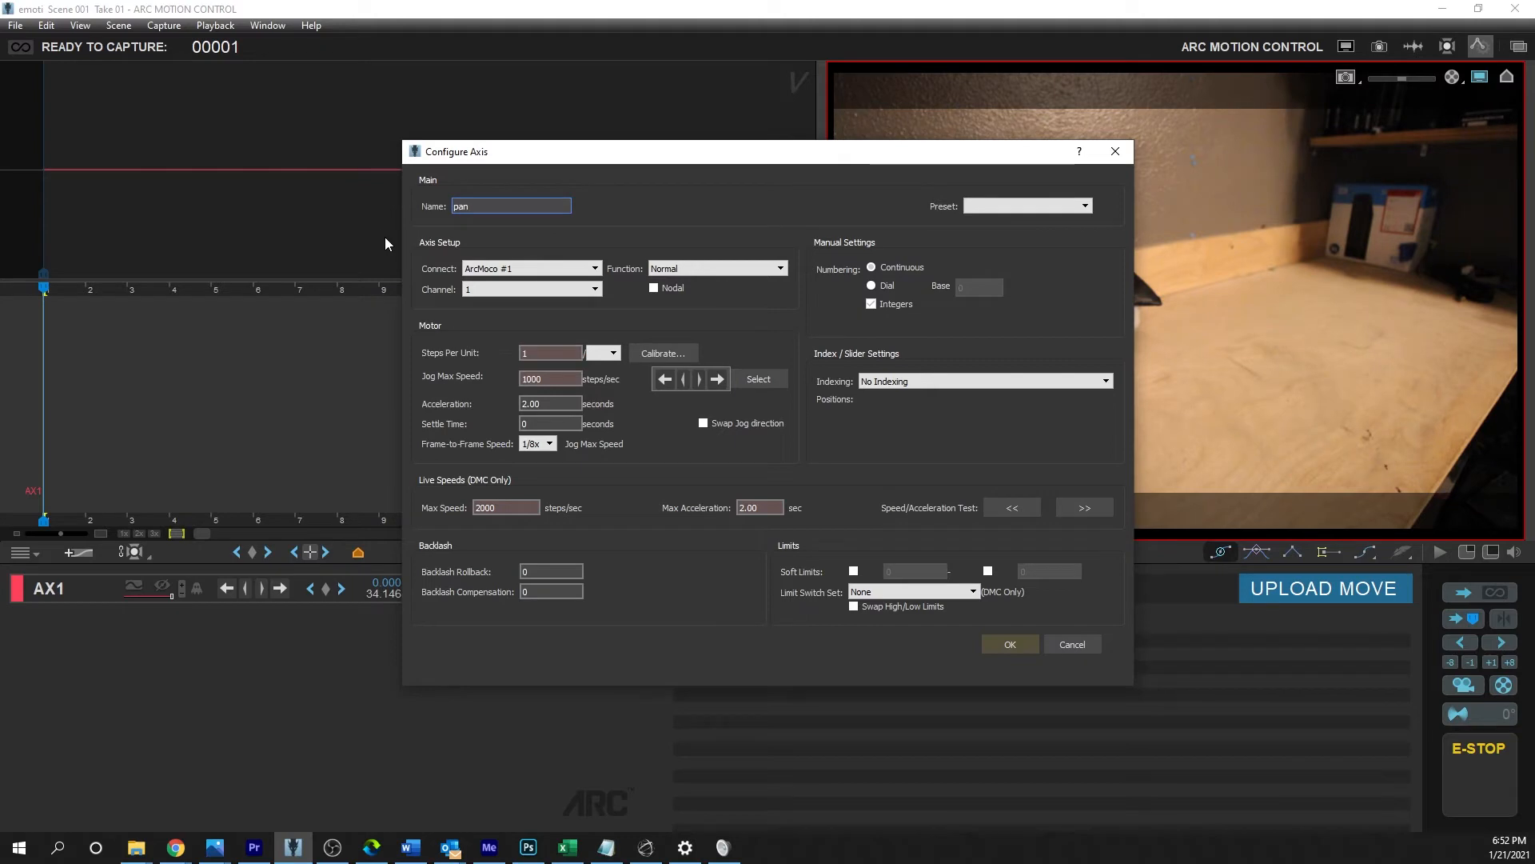
{"action": "left_click", "coordinate": [526, 269]}
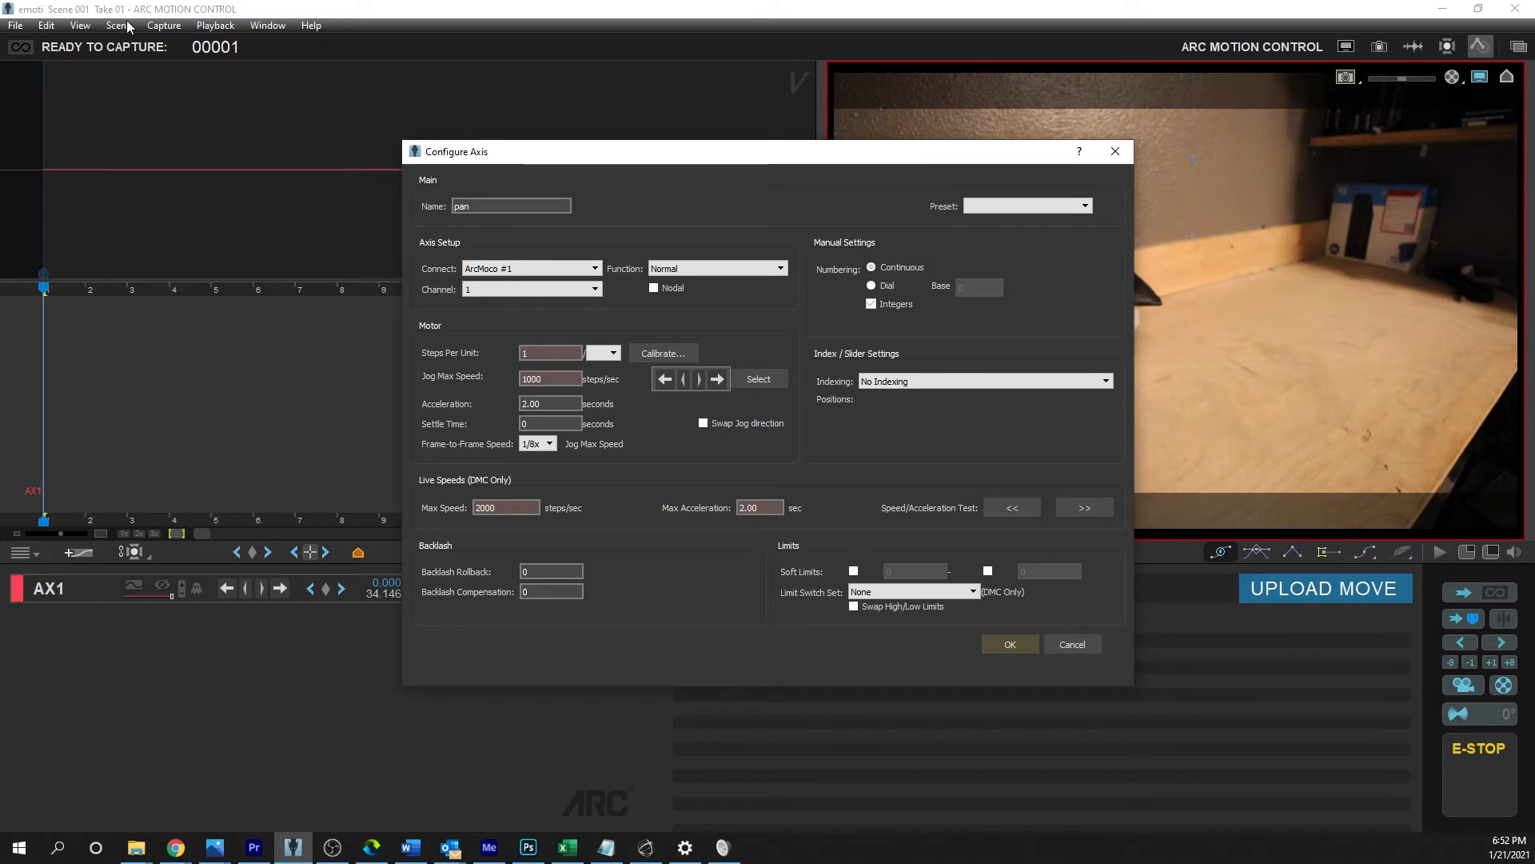
{"action": "left_click", "coordinate": [530, 269]}
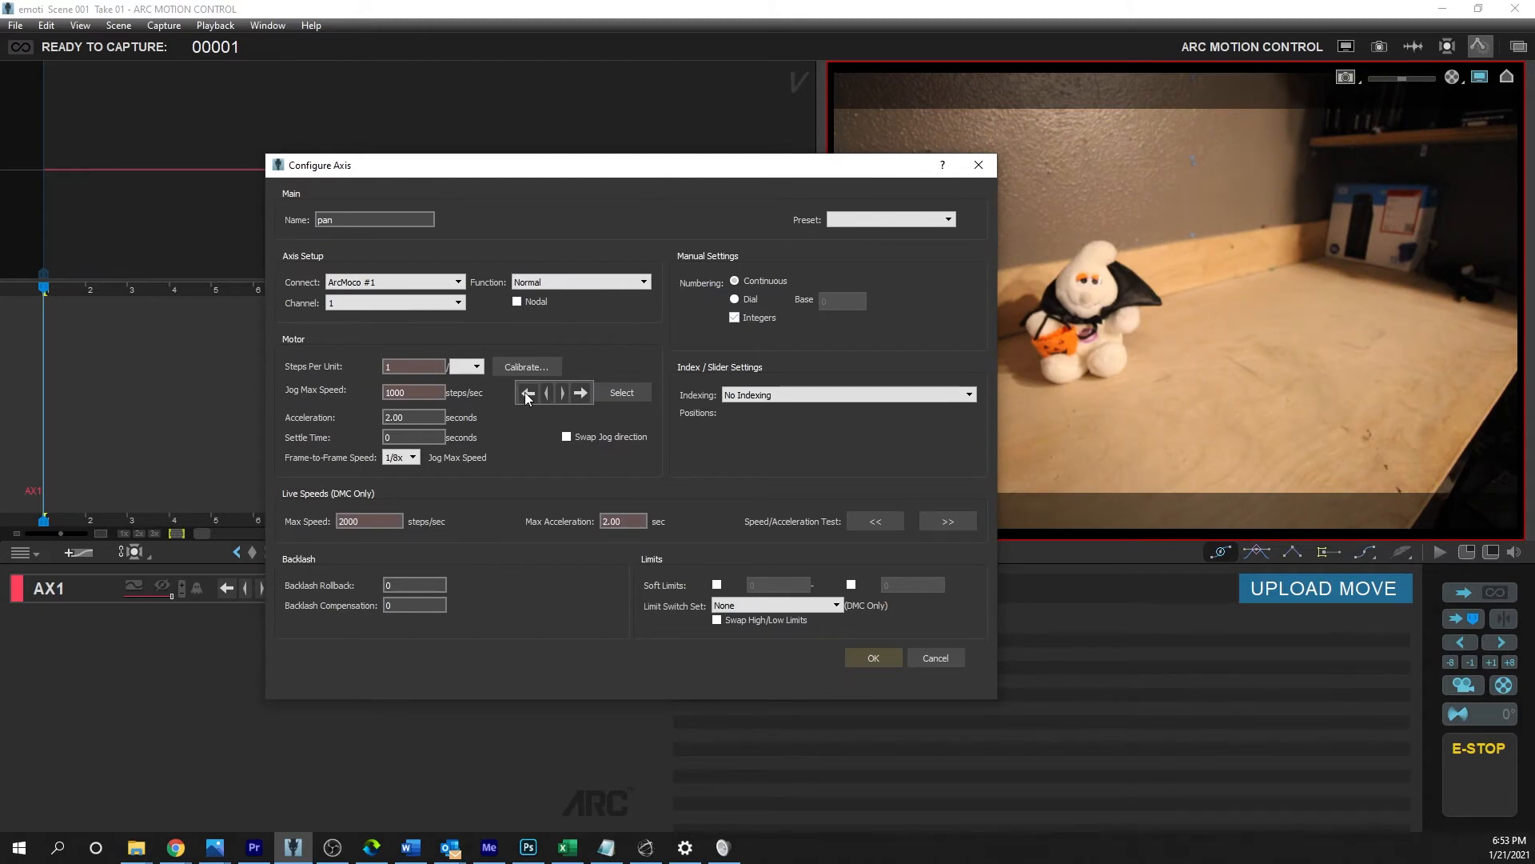
{"action": "triple_click", "coordinate": [413, 392]}
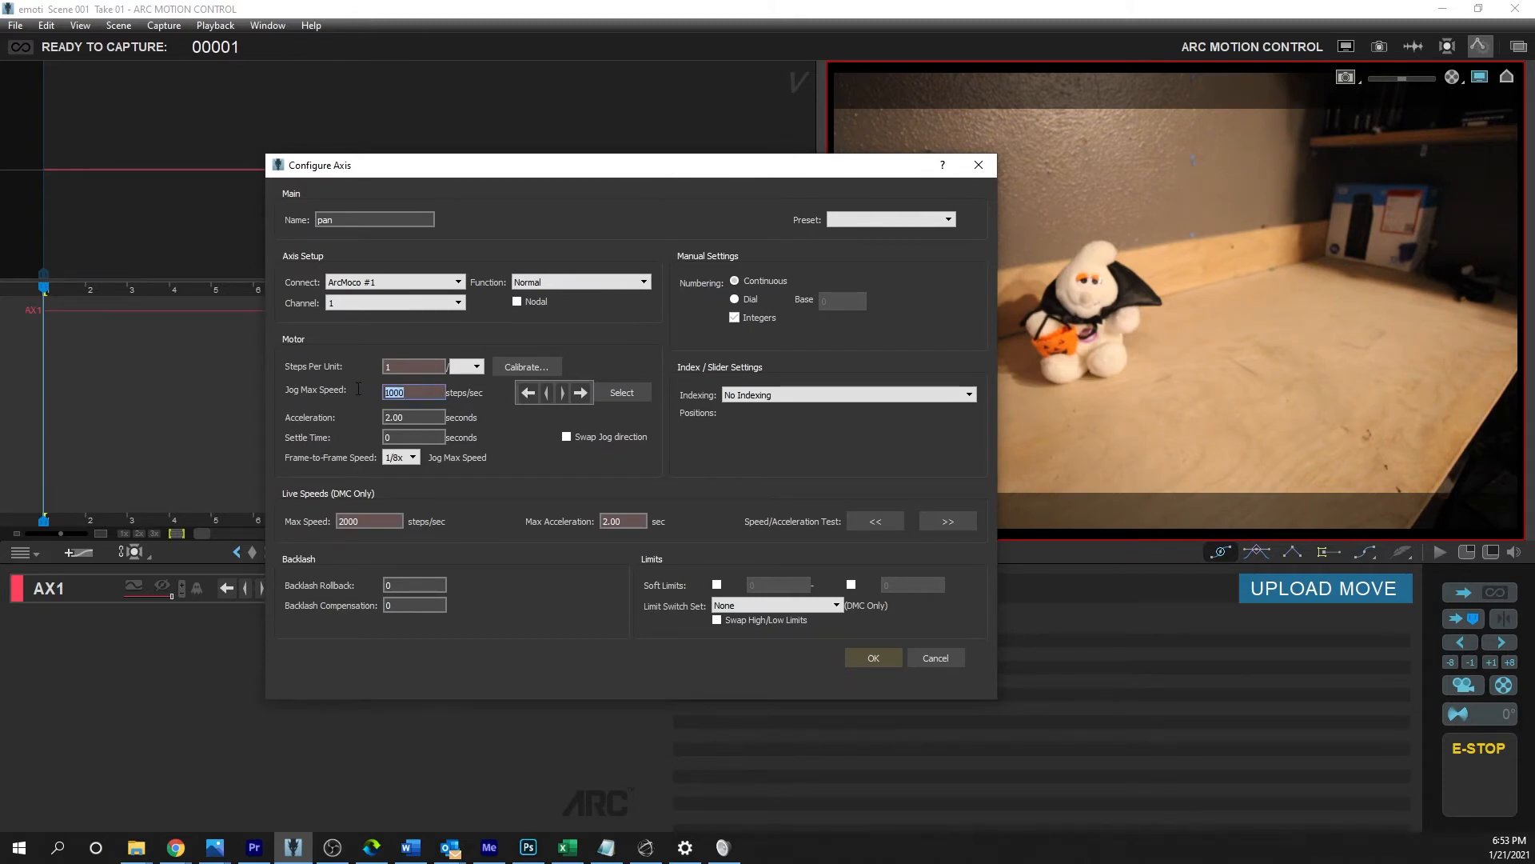
{"action": "type", "text": "500000"}
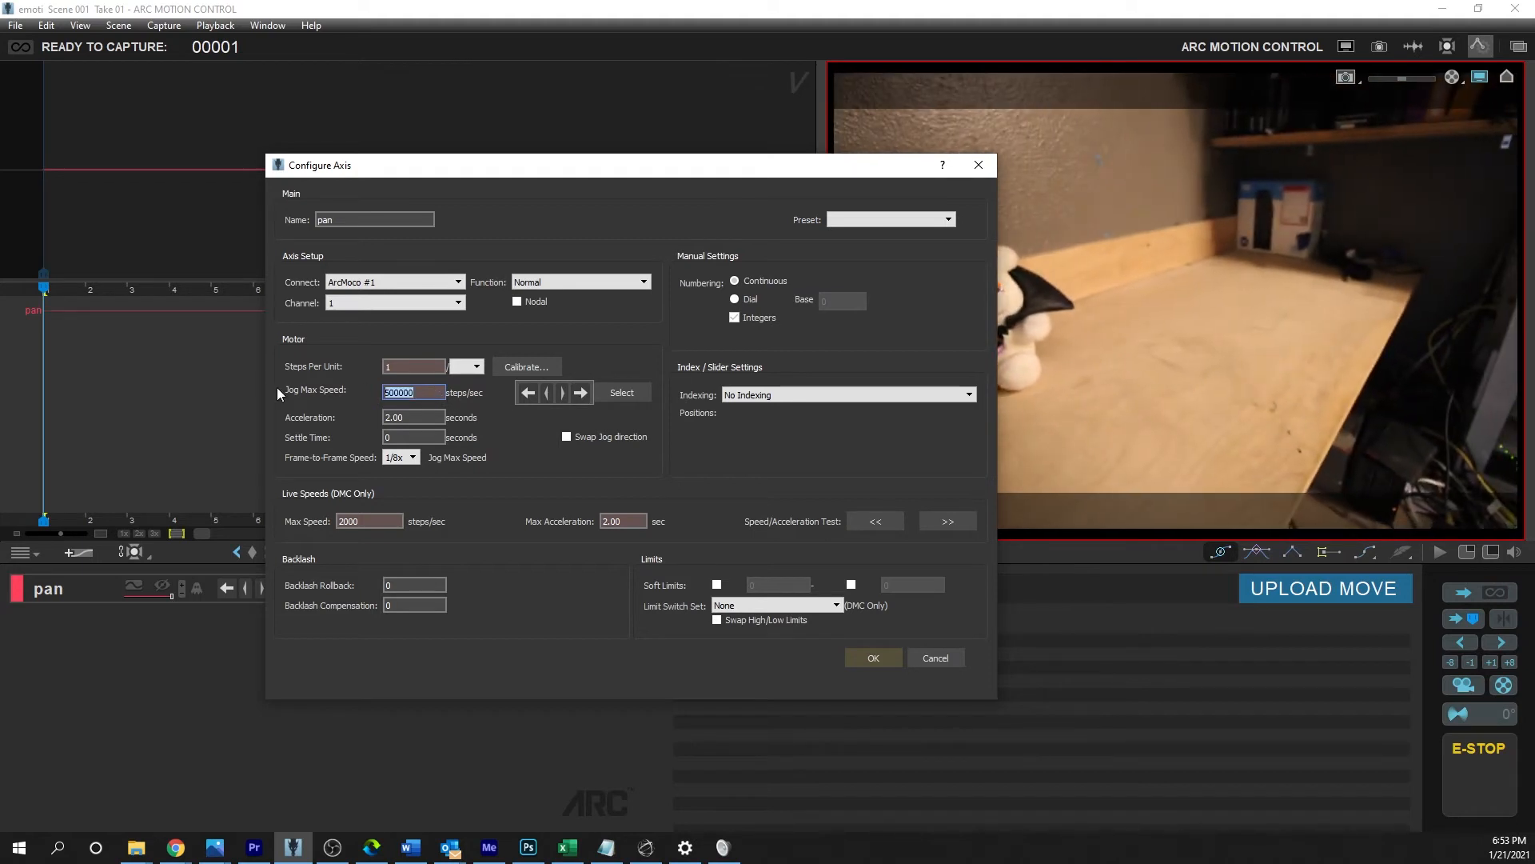
{"action": "type", "text": "300000"}
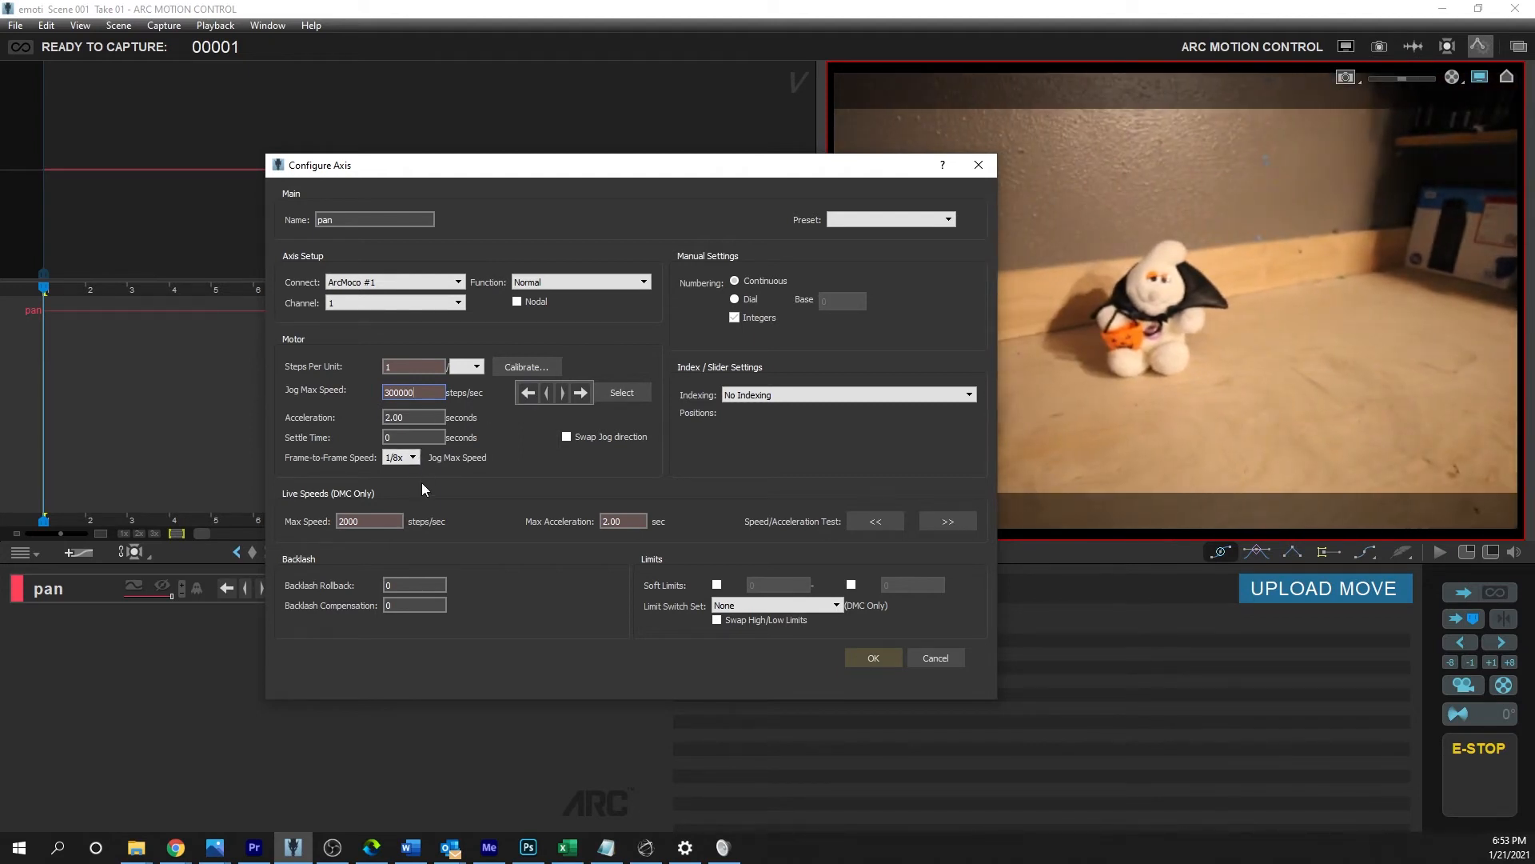
{"action": "mouse_move", "coordinate": [568, 551]}
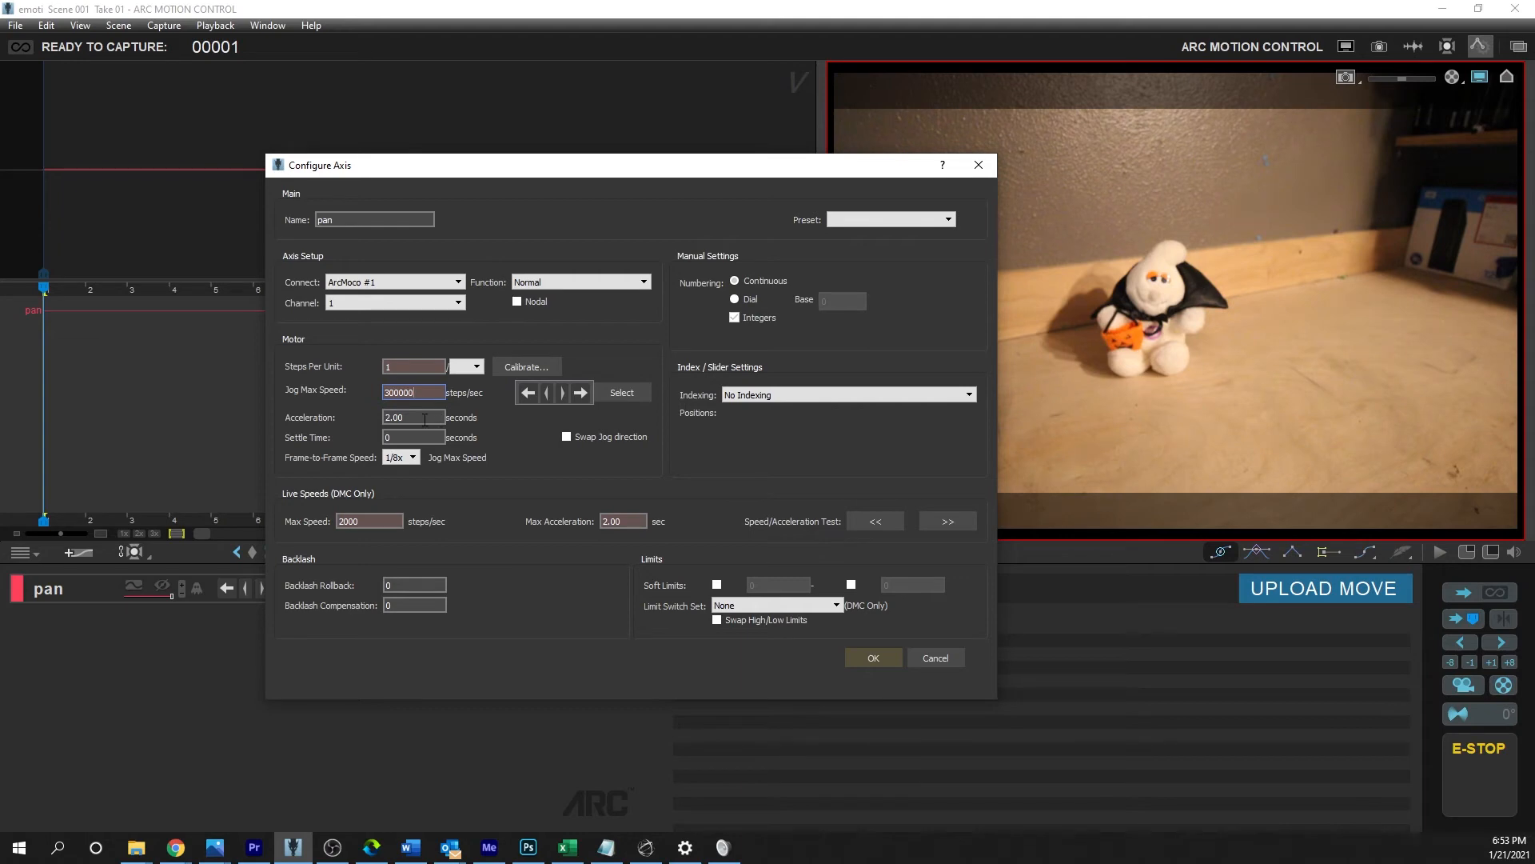
Review the pan acceleration, settle time, frame-to-frame speed and jog direction, then confirm the axis
{"action": "left_click", "coordinate": [412, 417]}
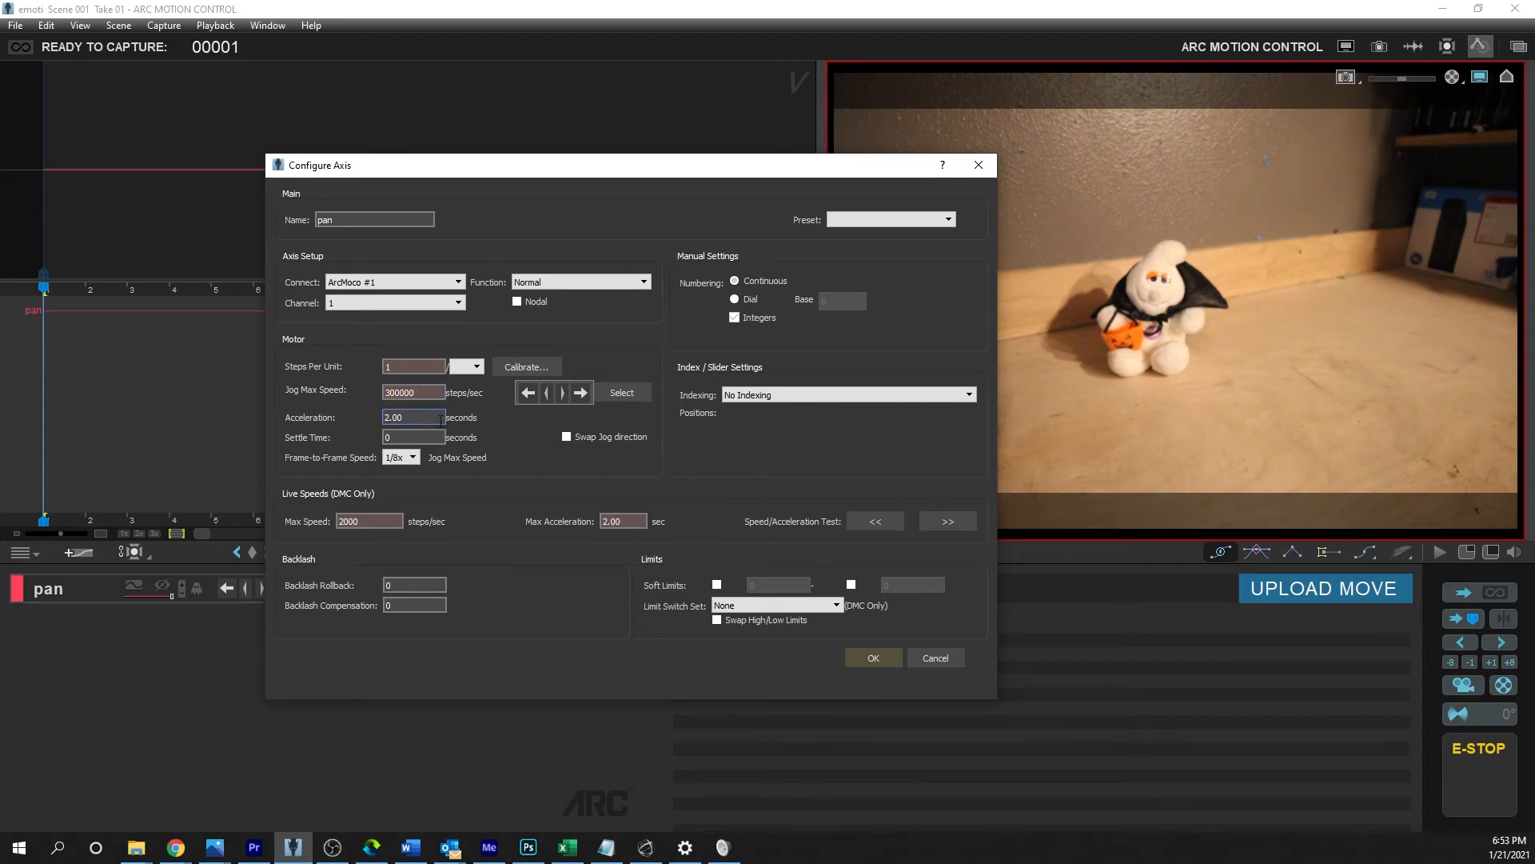
{"action": "left_click", "coordinate": [411, 437]}
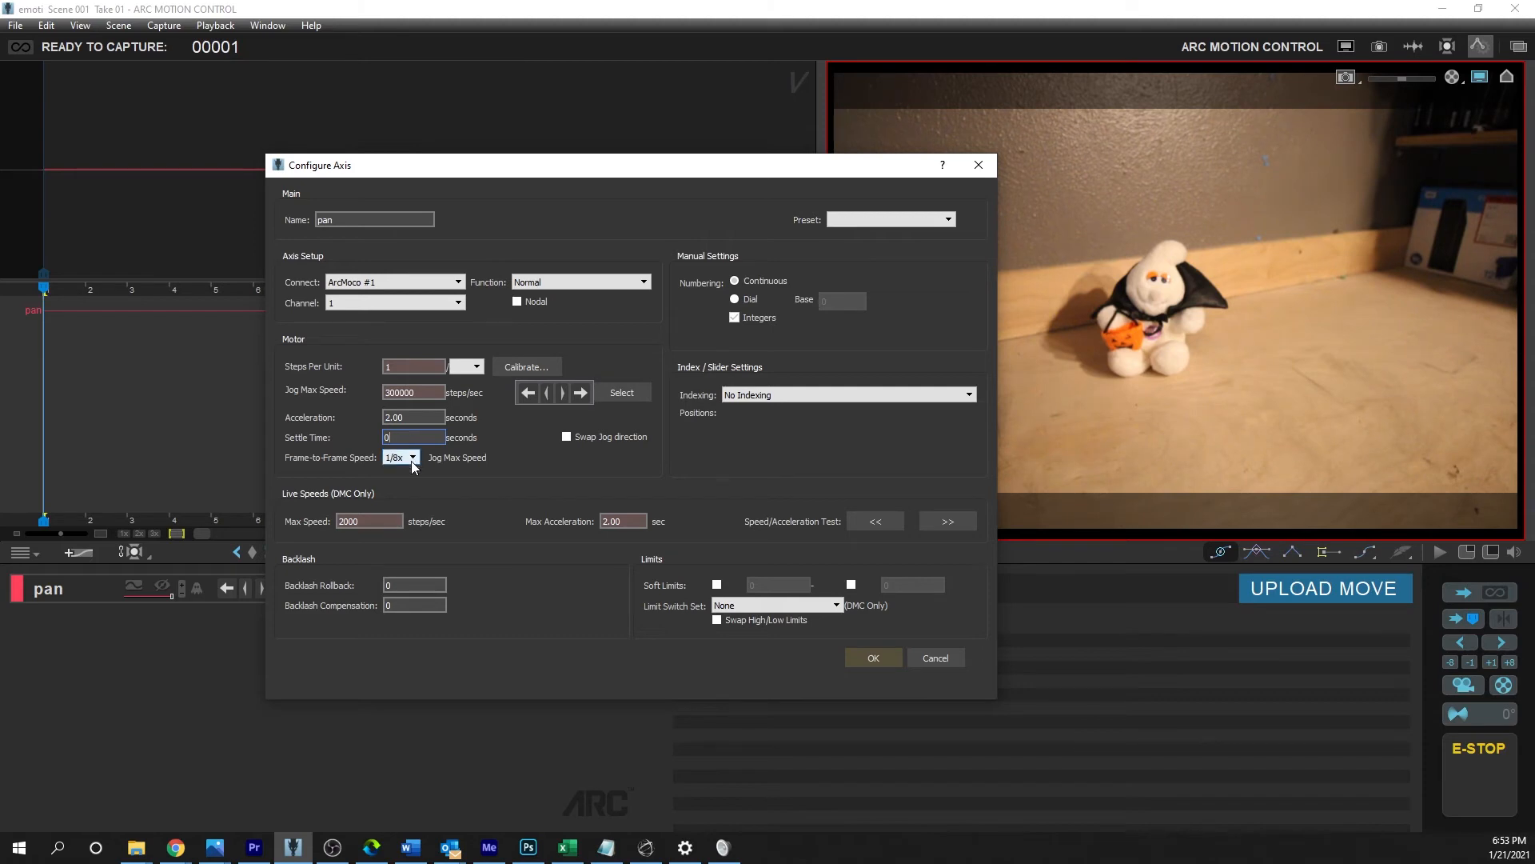
{"action": "left_click", "coordinate": [411, 458]}
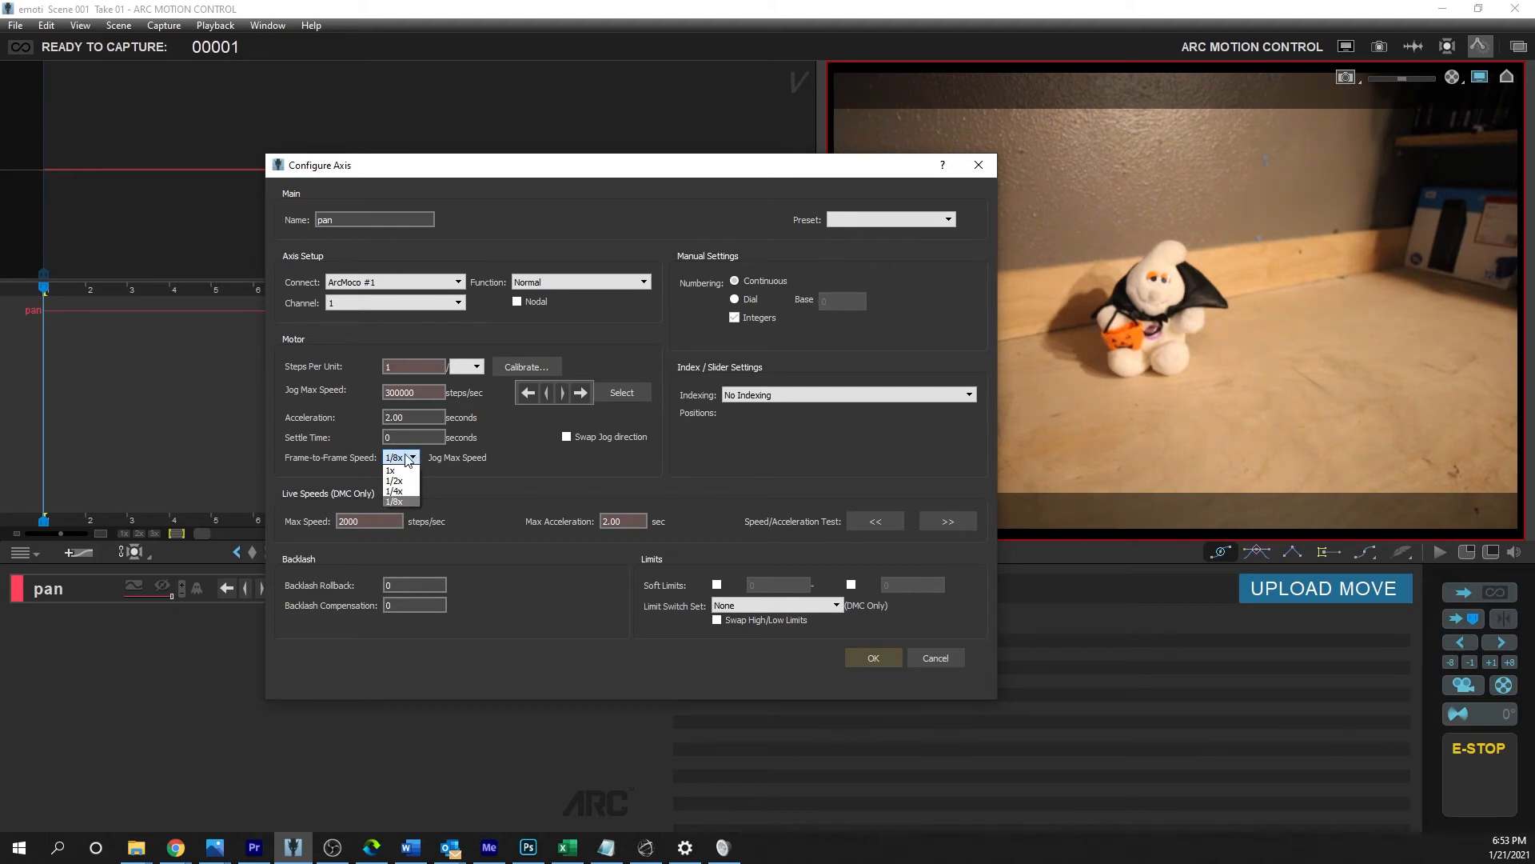
{"action": "mouse_move", "coordinate": [462, 465]}
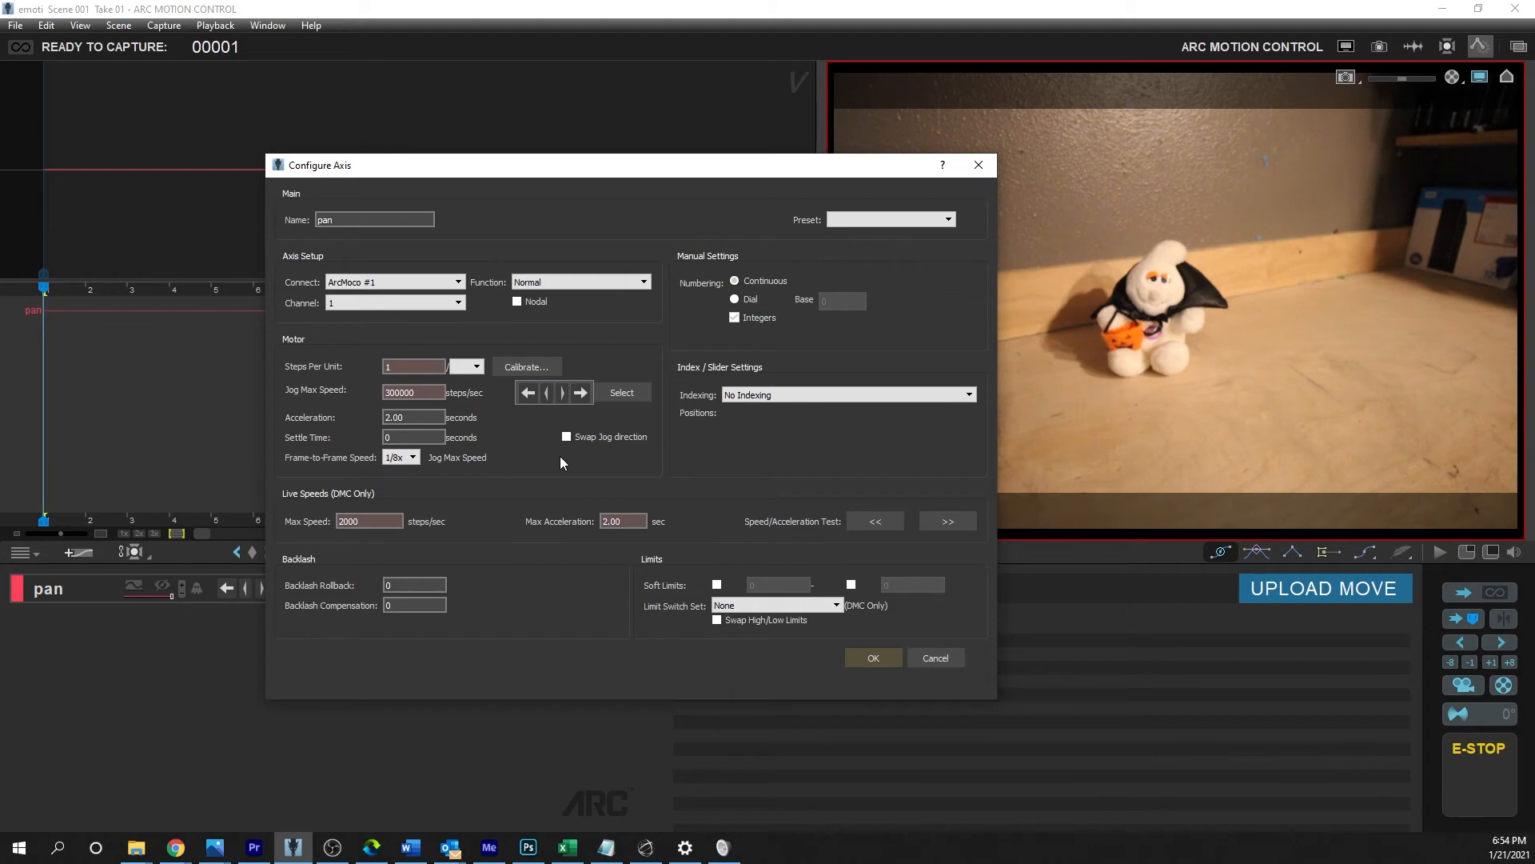
{"action": "mouse_move", "coordinate": [617, 412]}
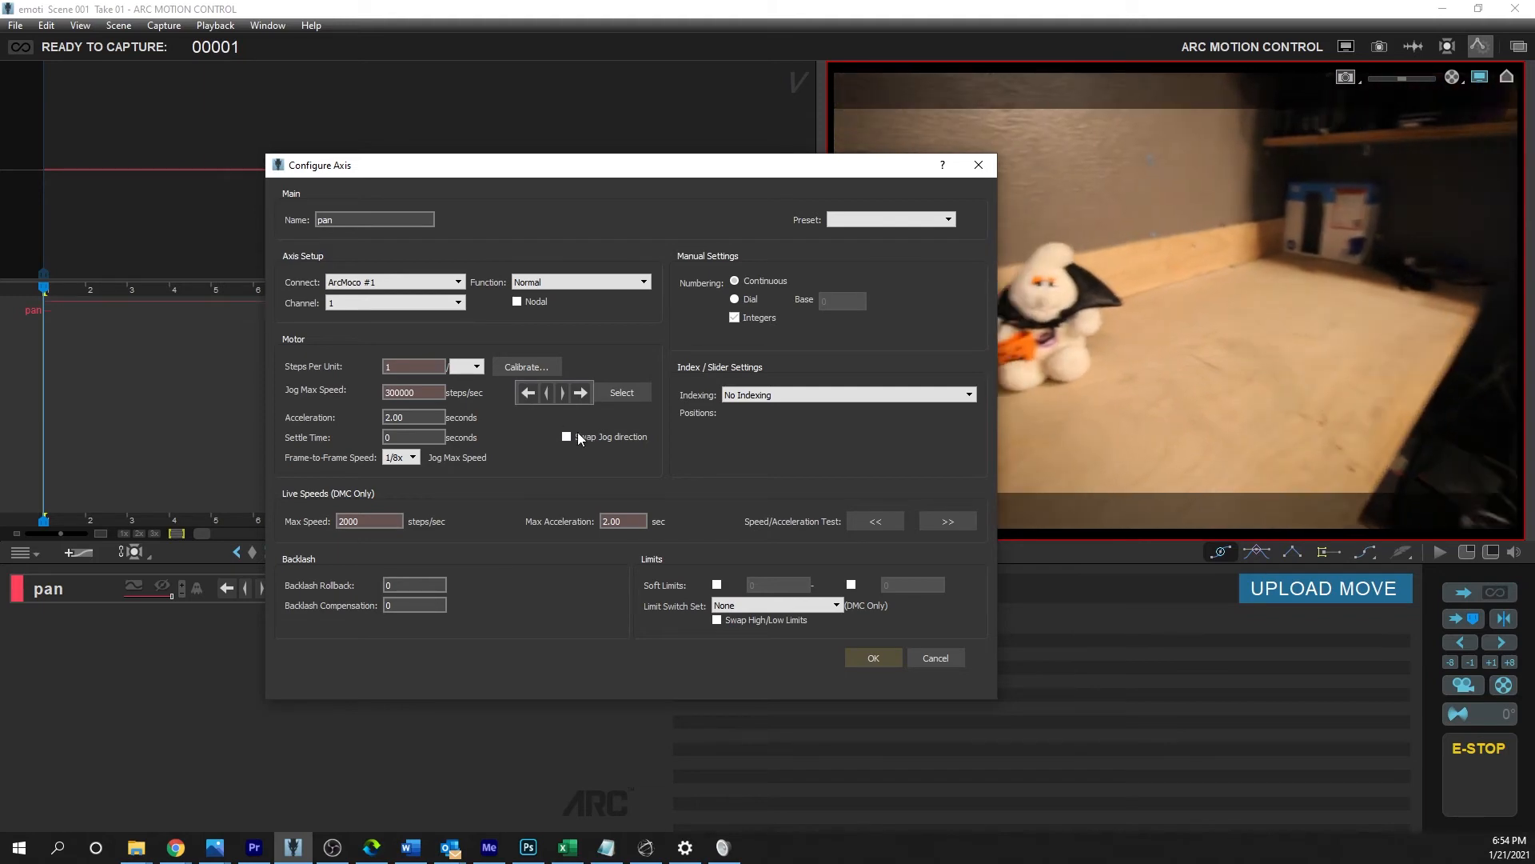
{"action": "left_click", "coordinate": [567, 437]}
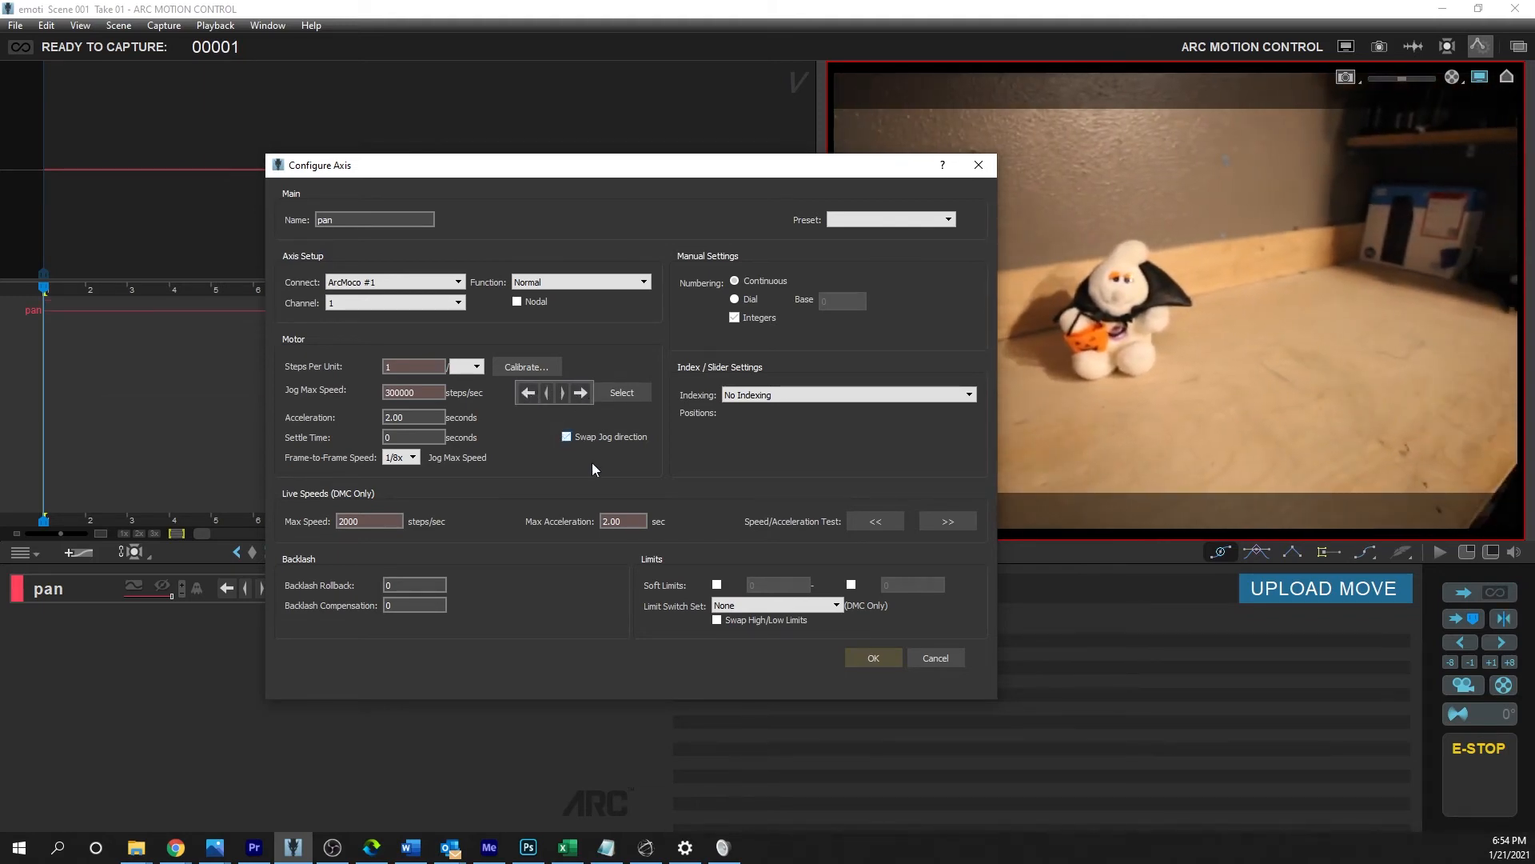
{"action": "left_click", "coordinate": [870, 657]}
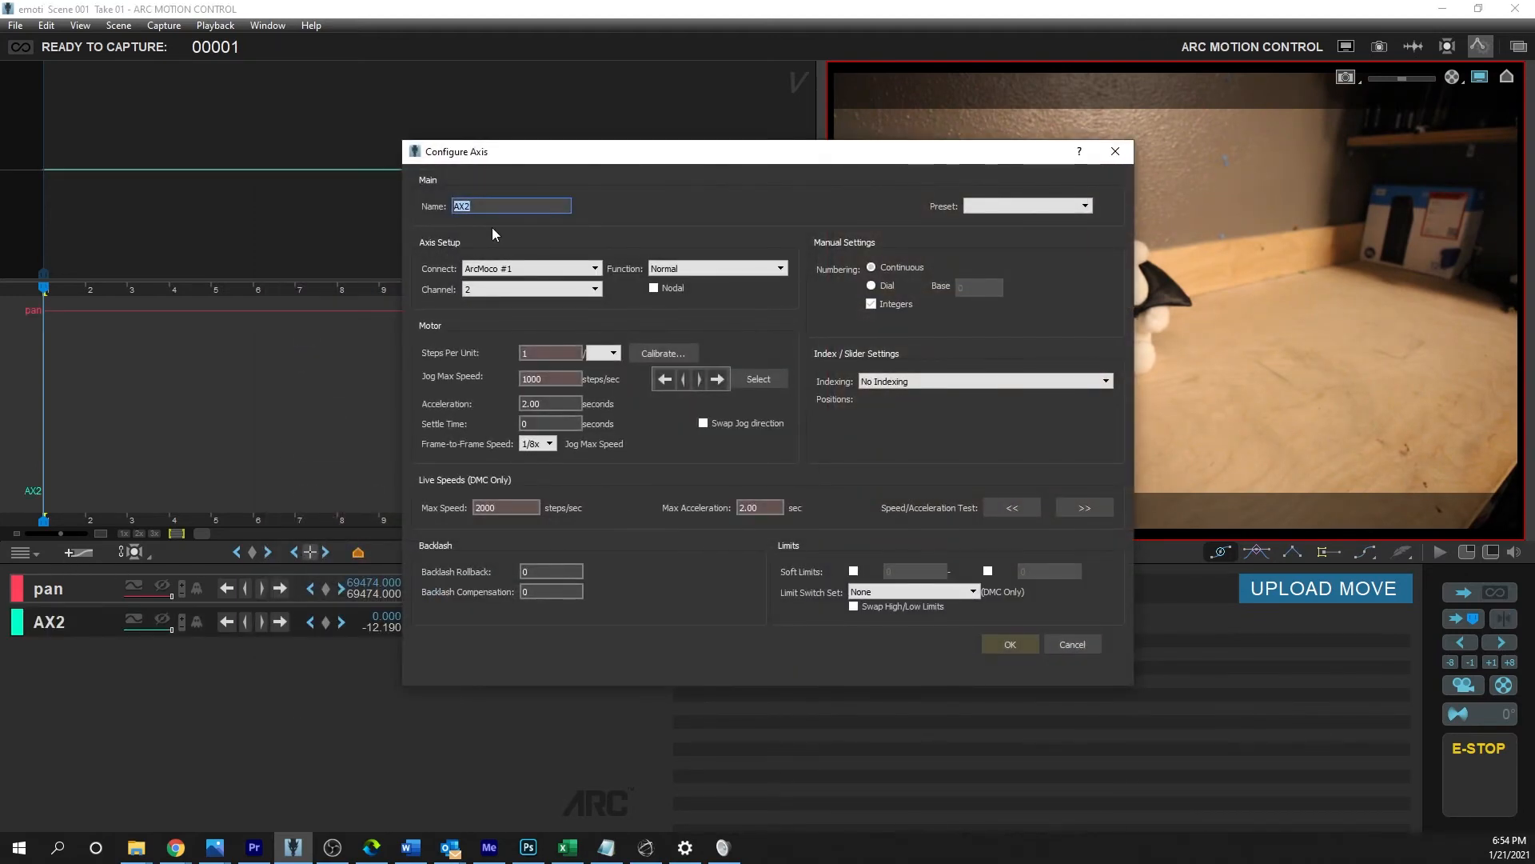
Name the second axis tilt with 300000 steps/sec jog speed, test its jog direction and save it
{"action": "type", "text": "tilt"}
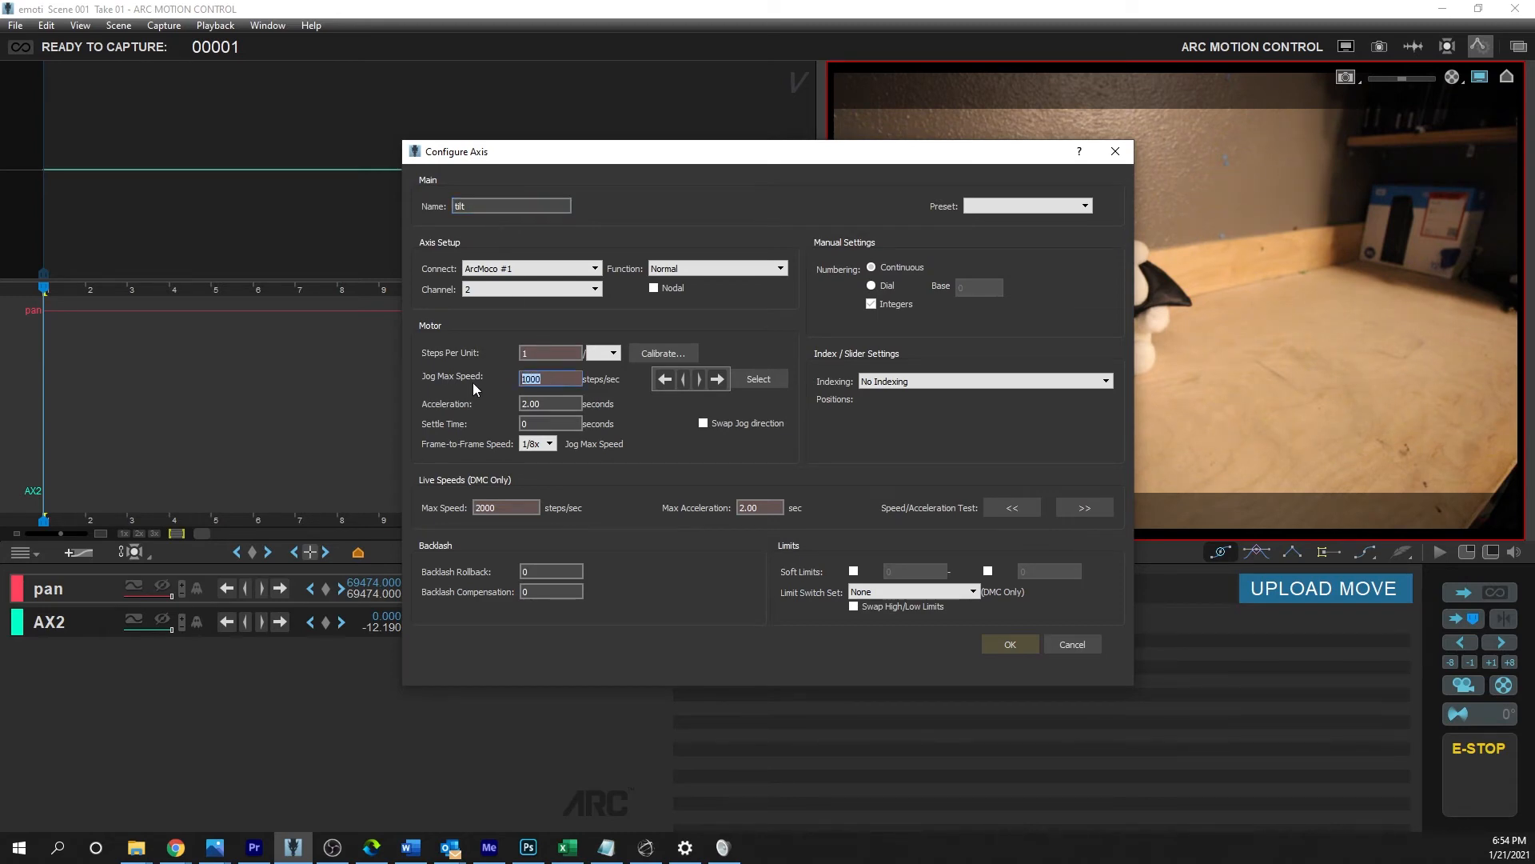
{"action": "type", "text": "300000"}
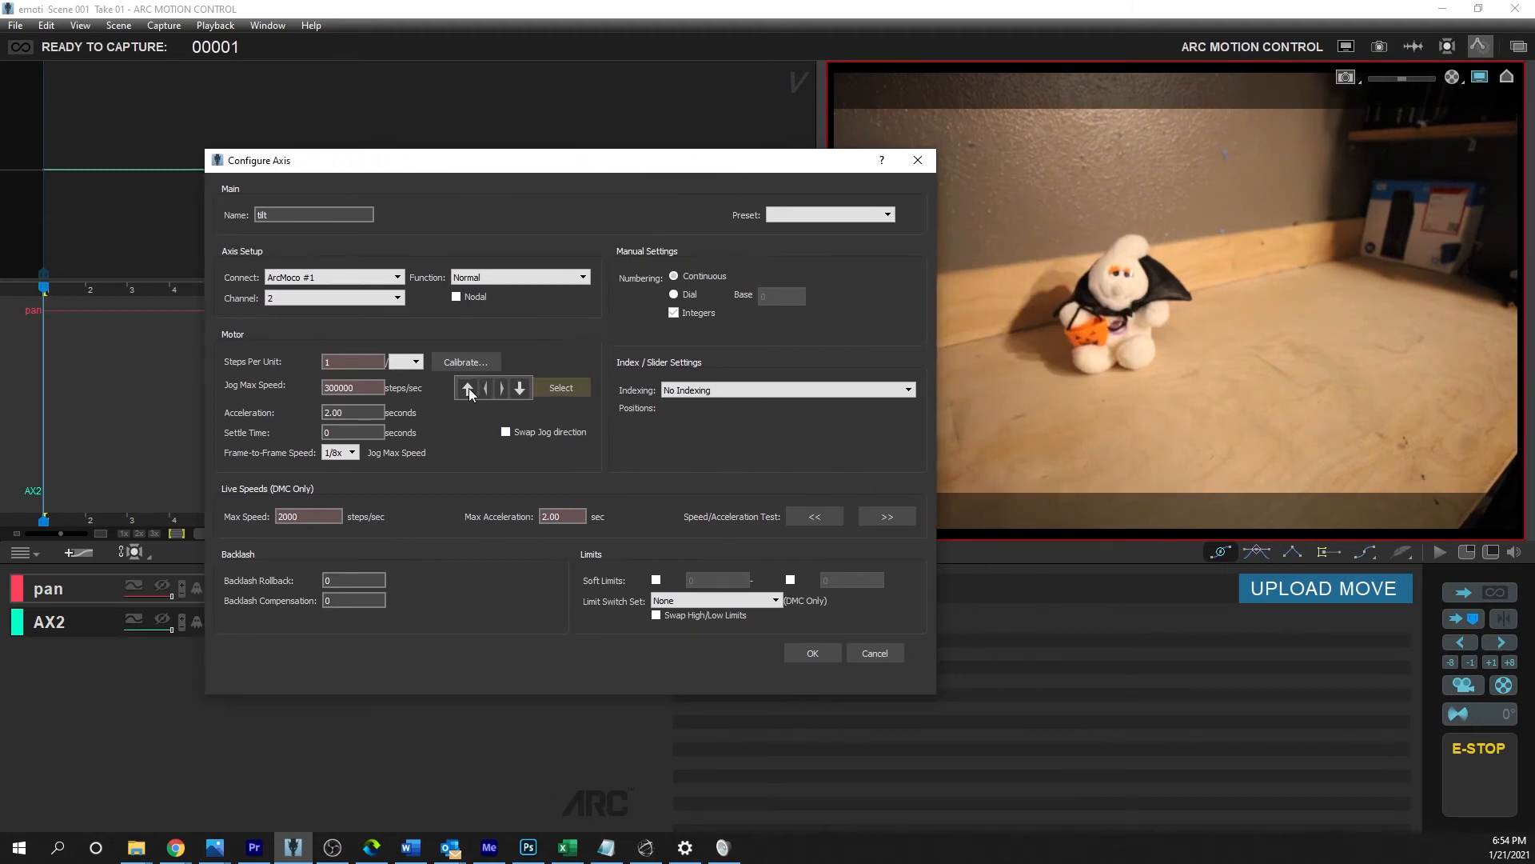
{"action": "left_click", "coordinate": [507, 432]}
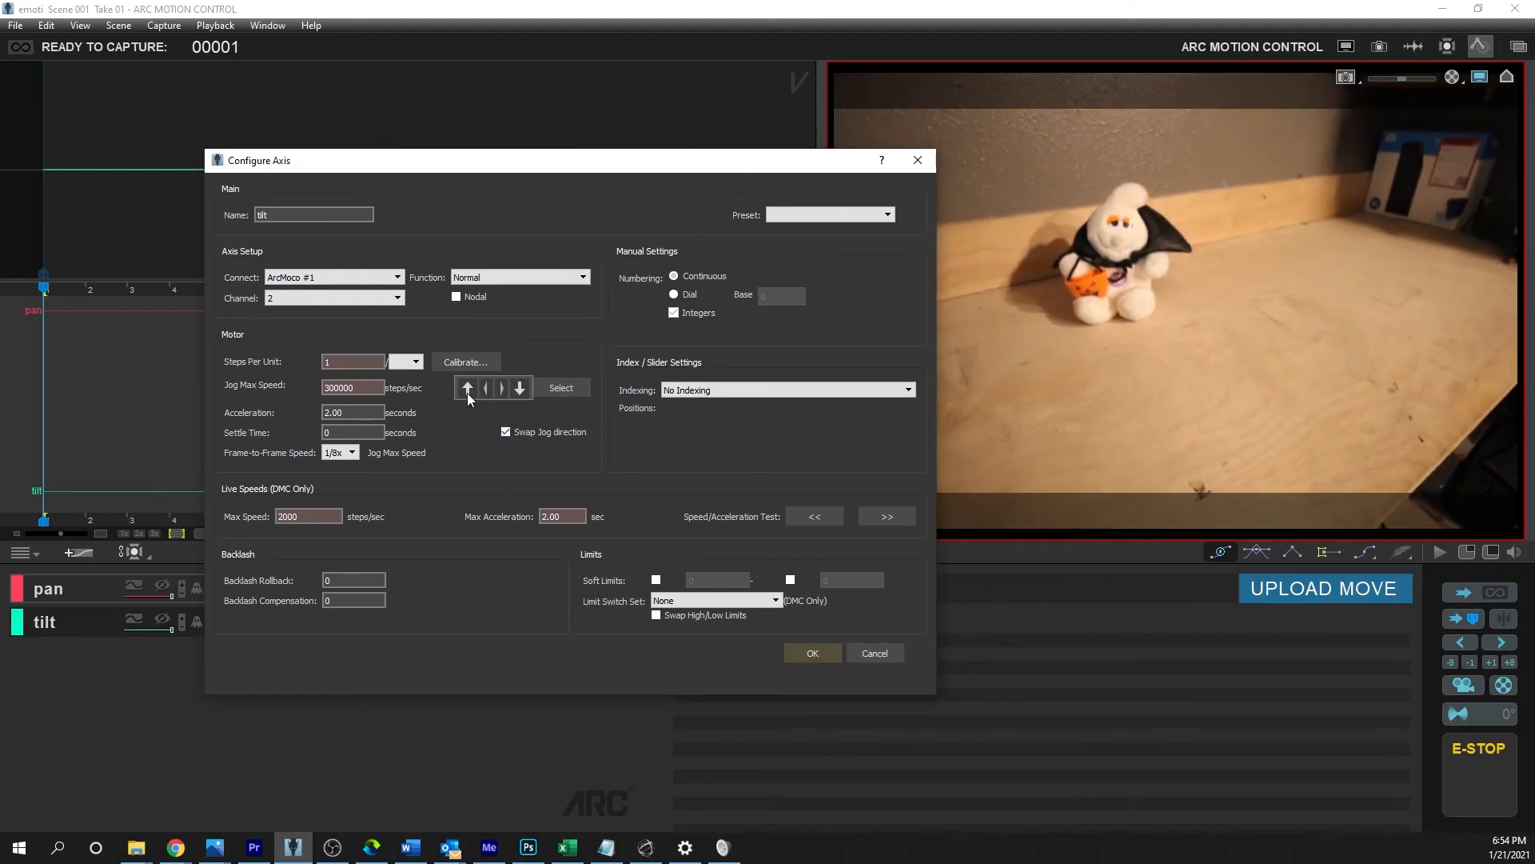
{"action": "left_click", "coordinate": [519, 387]}
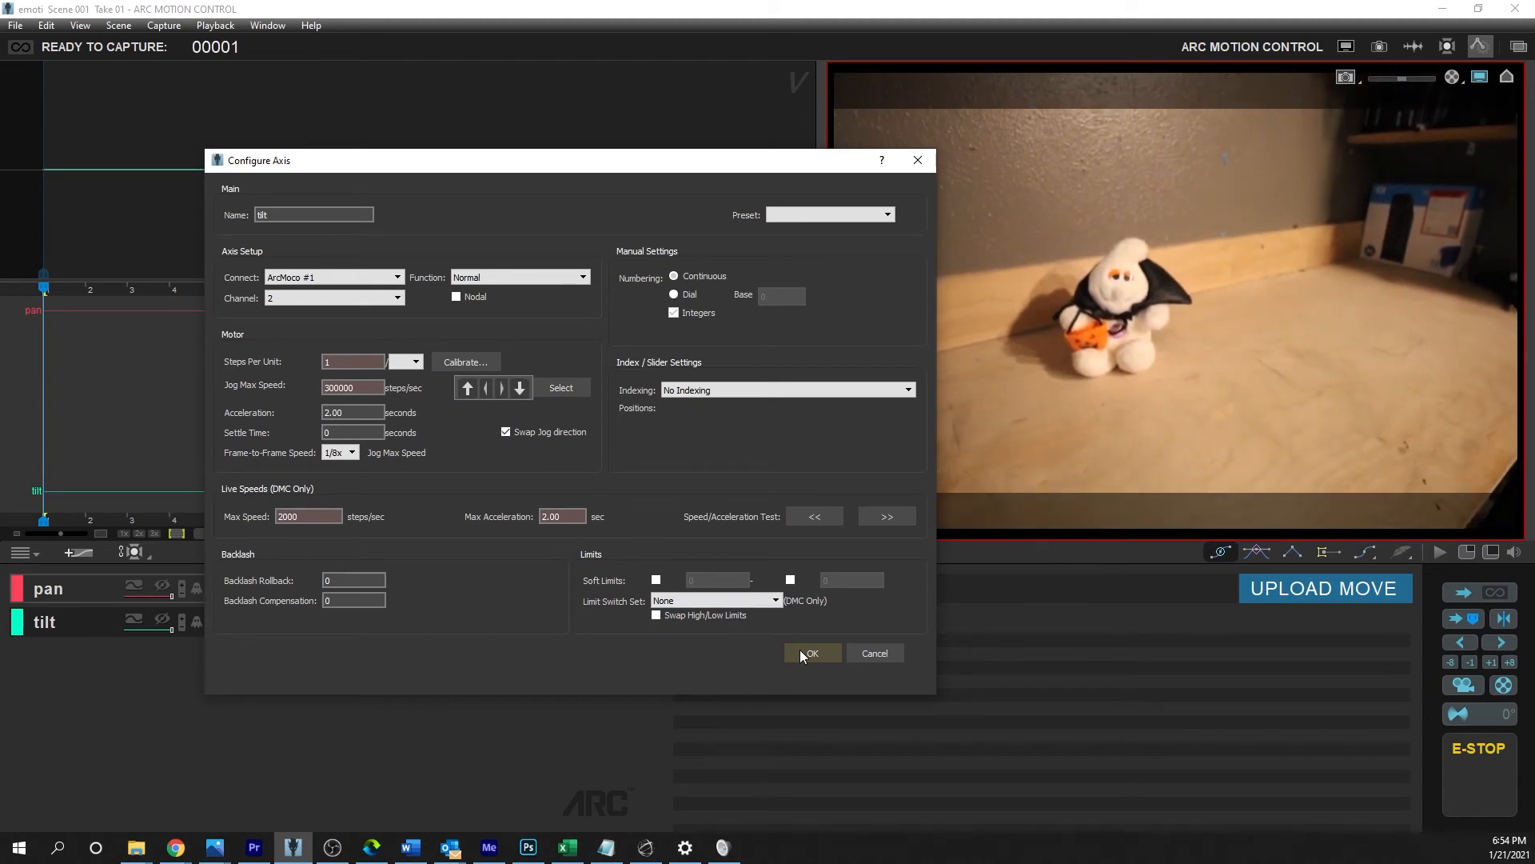
{"action": "left_click", "coordinate": [812, 653]}
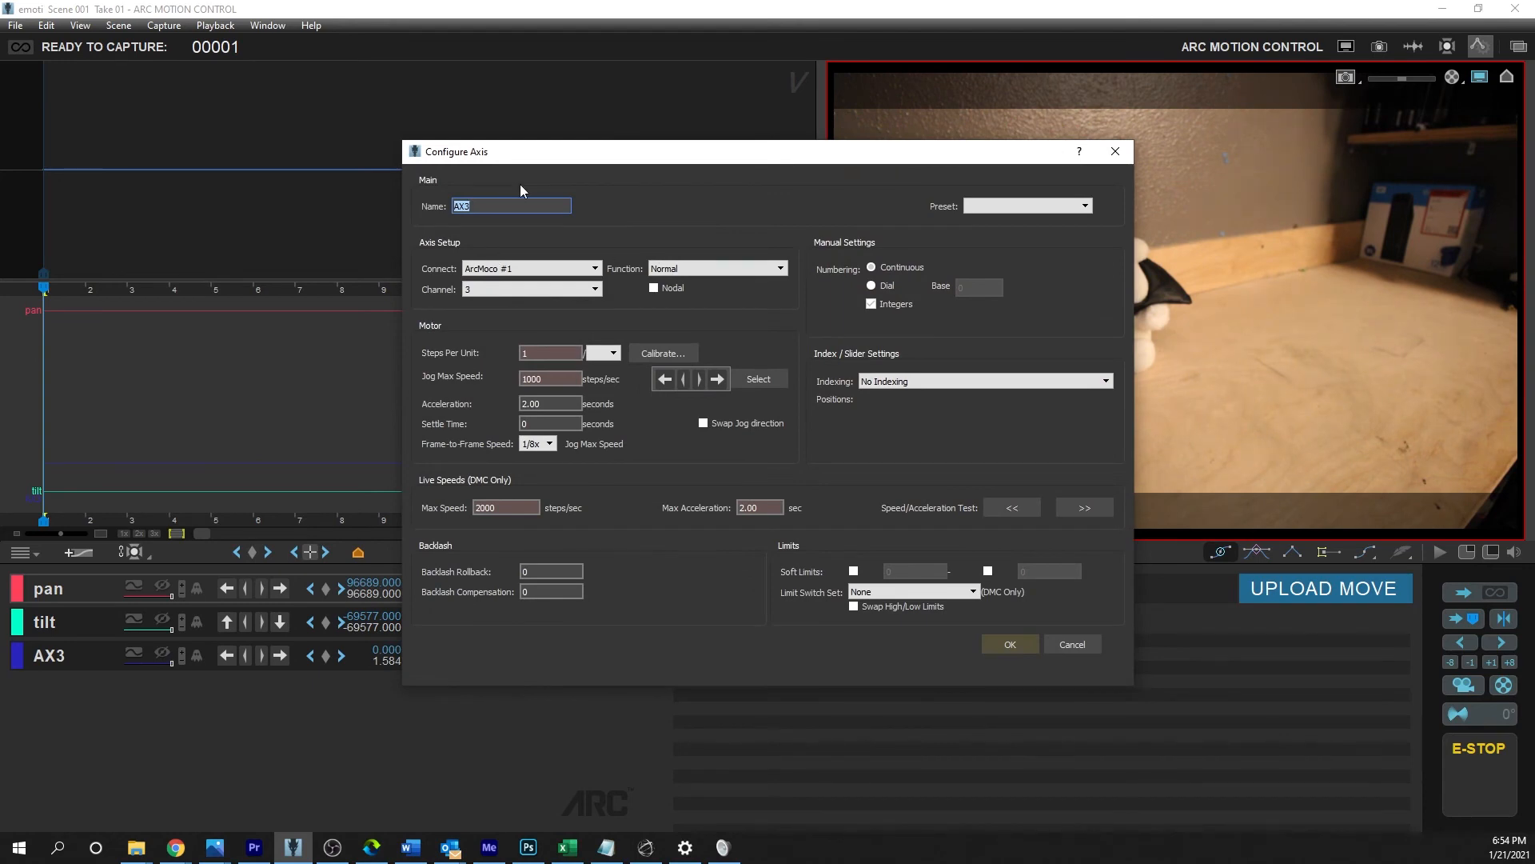
Name the third axis focus, set Function to Focus on channel 4 and test a 500000 jog speed
{"action": "type", "text": "focusw"}
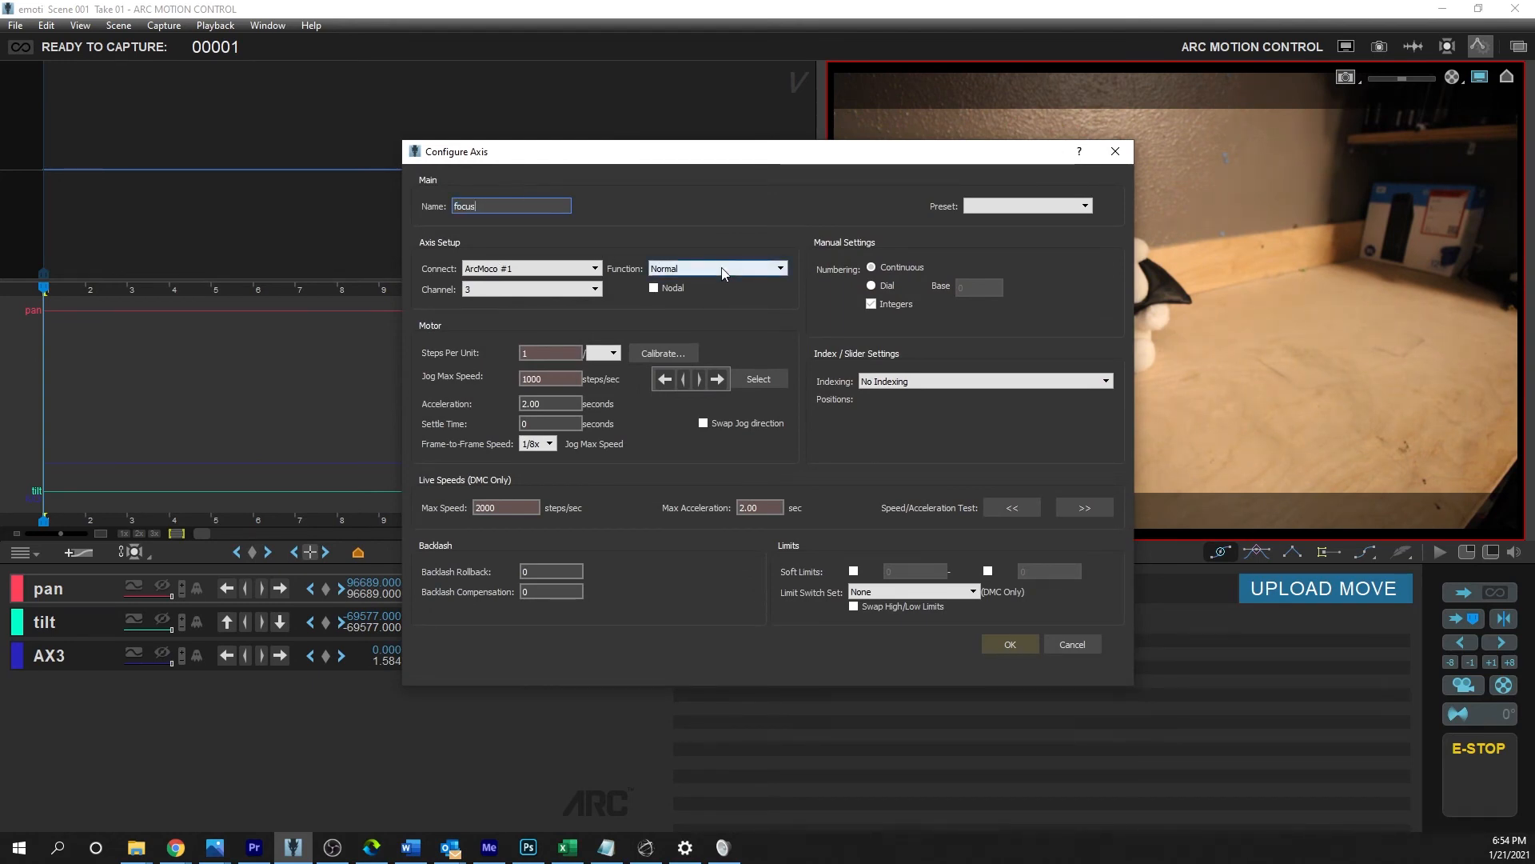
{"action": "left_click", "coordinate": [717, 268]}
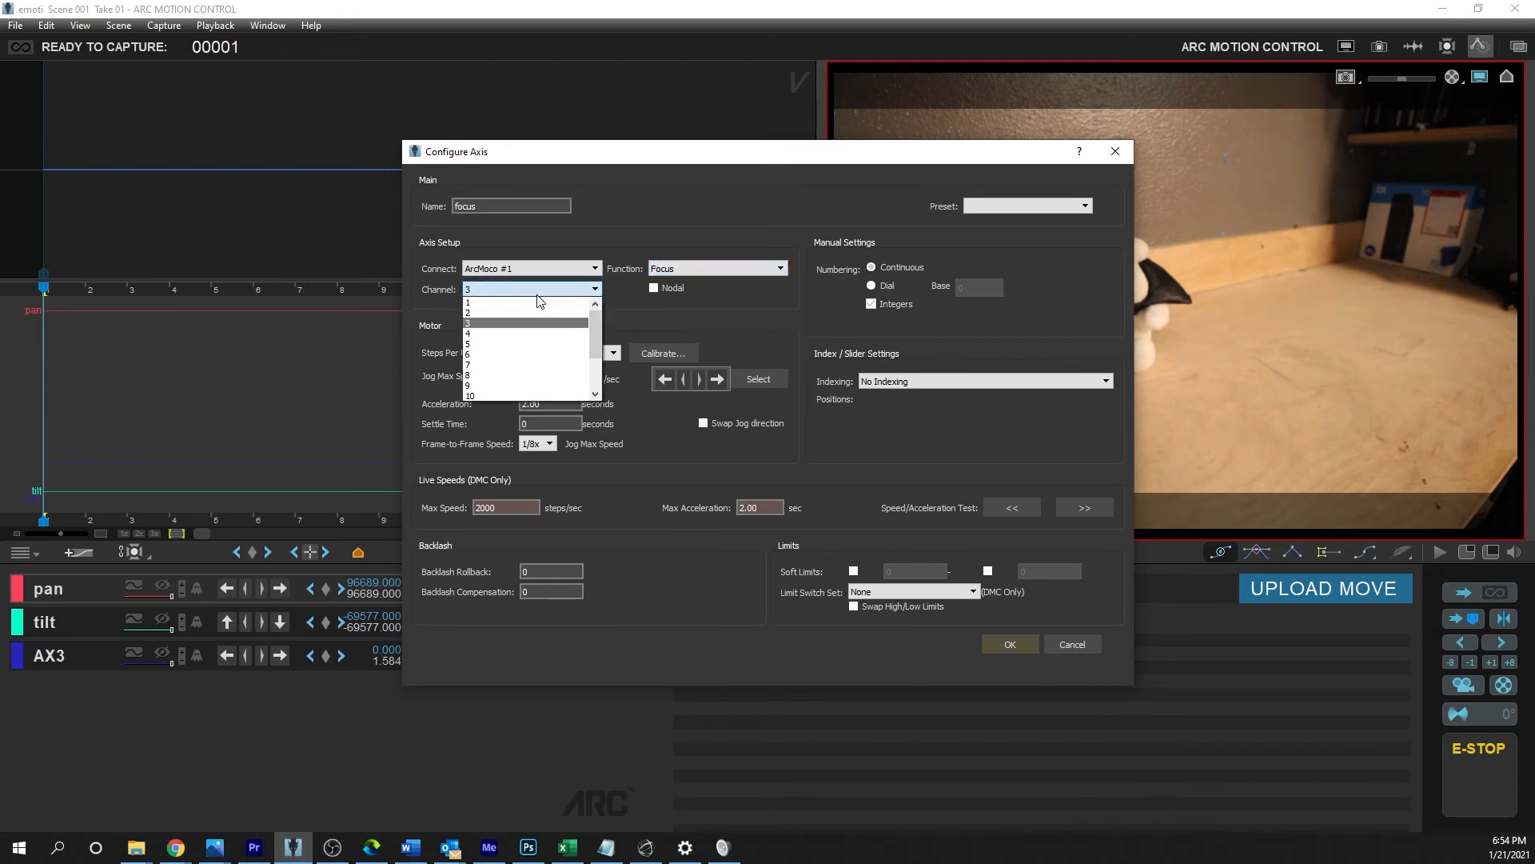
{"action": "left_click", "coordinate": [471, 333]}
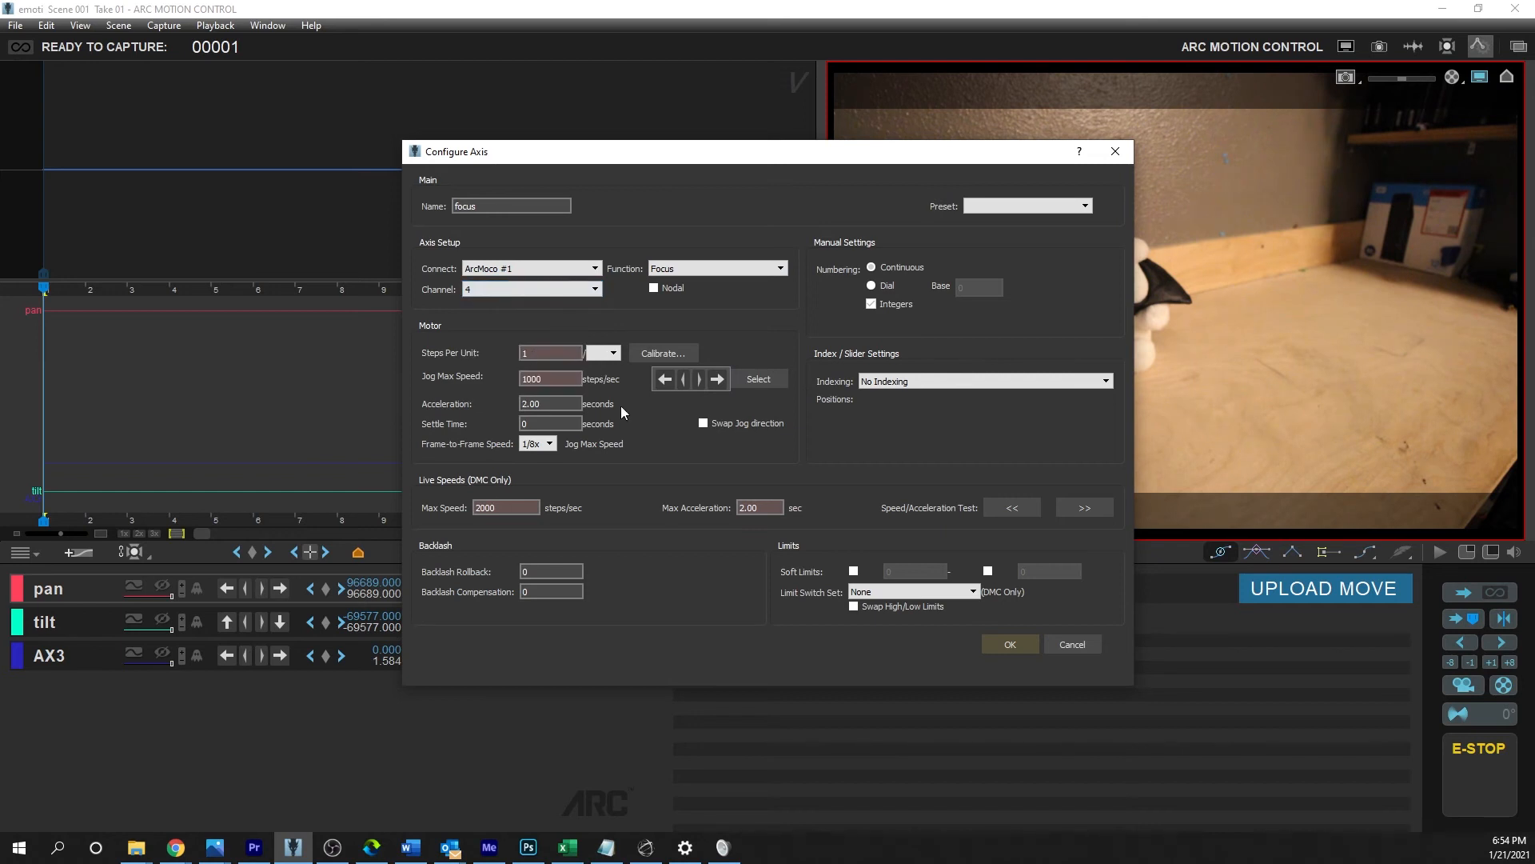
{"action": "type", "text": "5"}
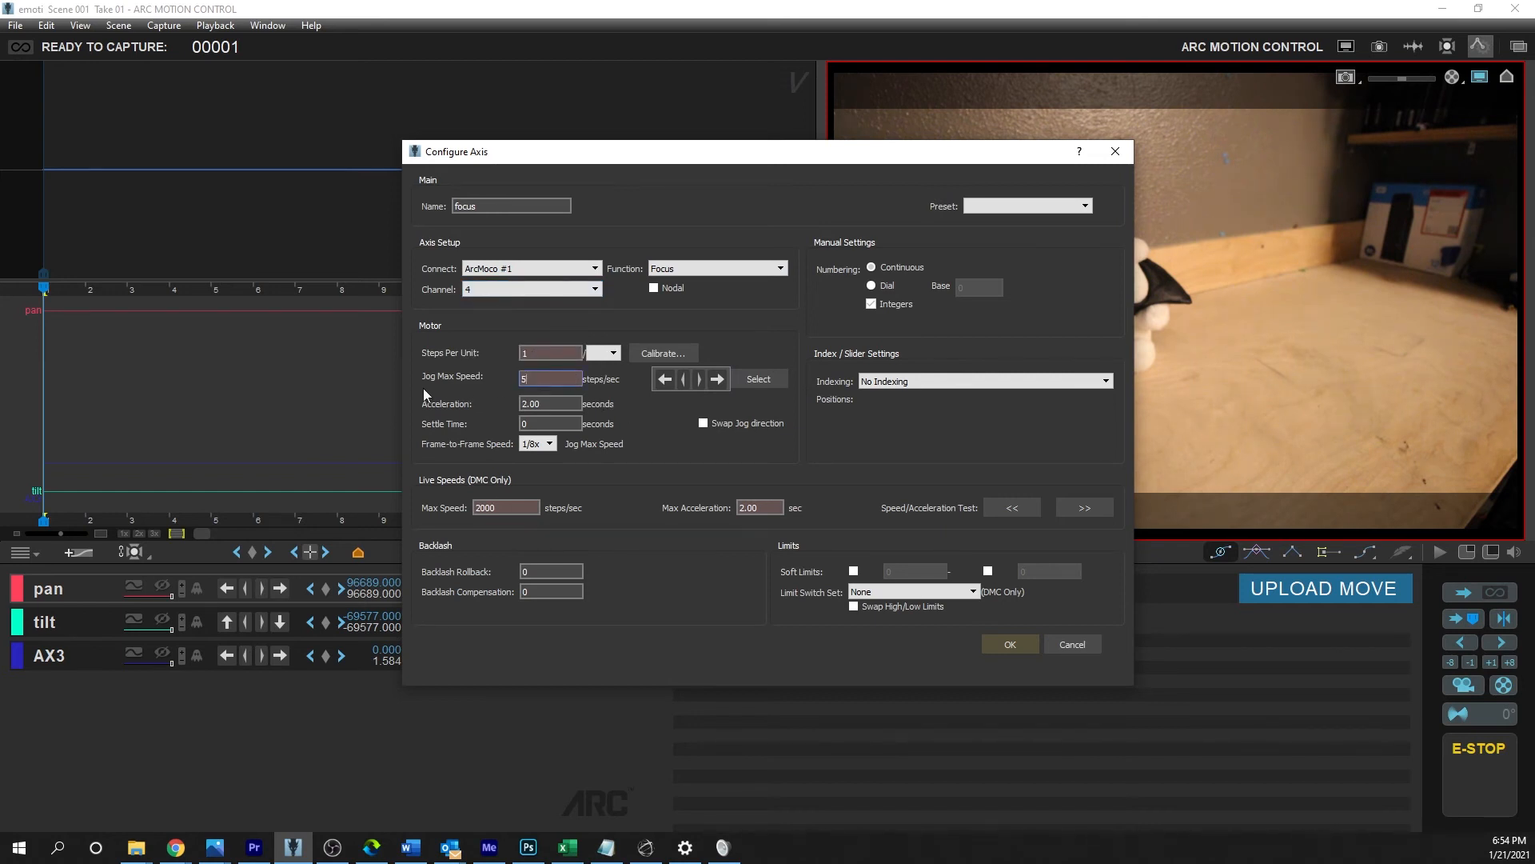
{"action": "type", "text": "500000"}
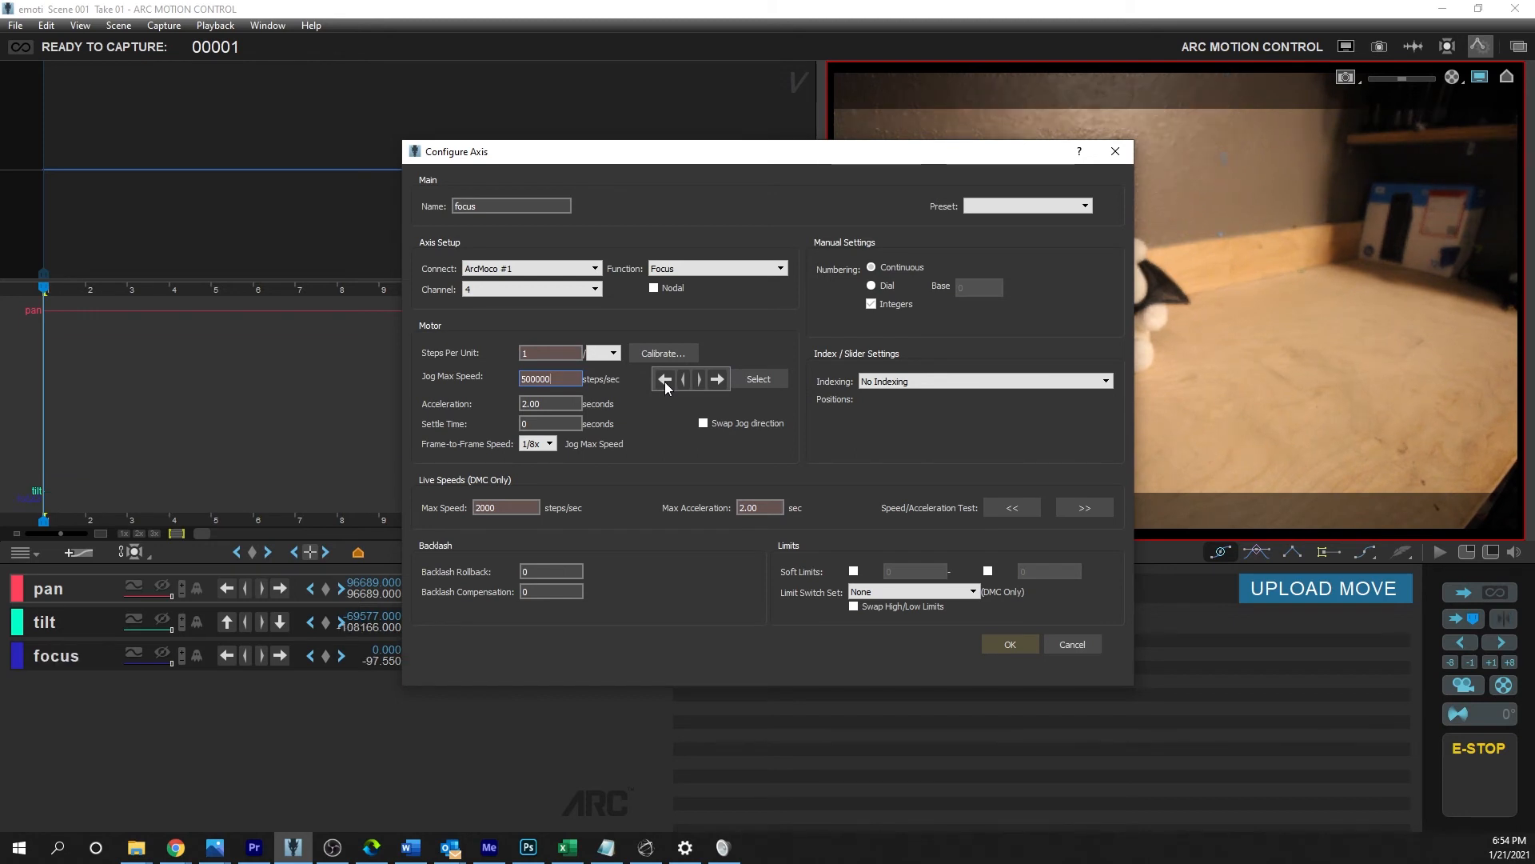
{"action": "left_click", "coordinate": [716, 379]}
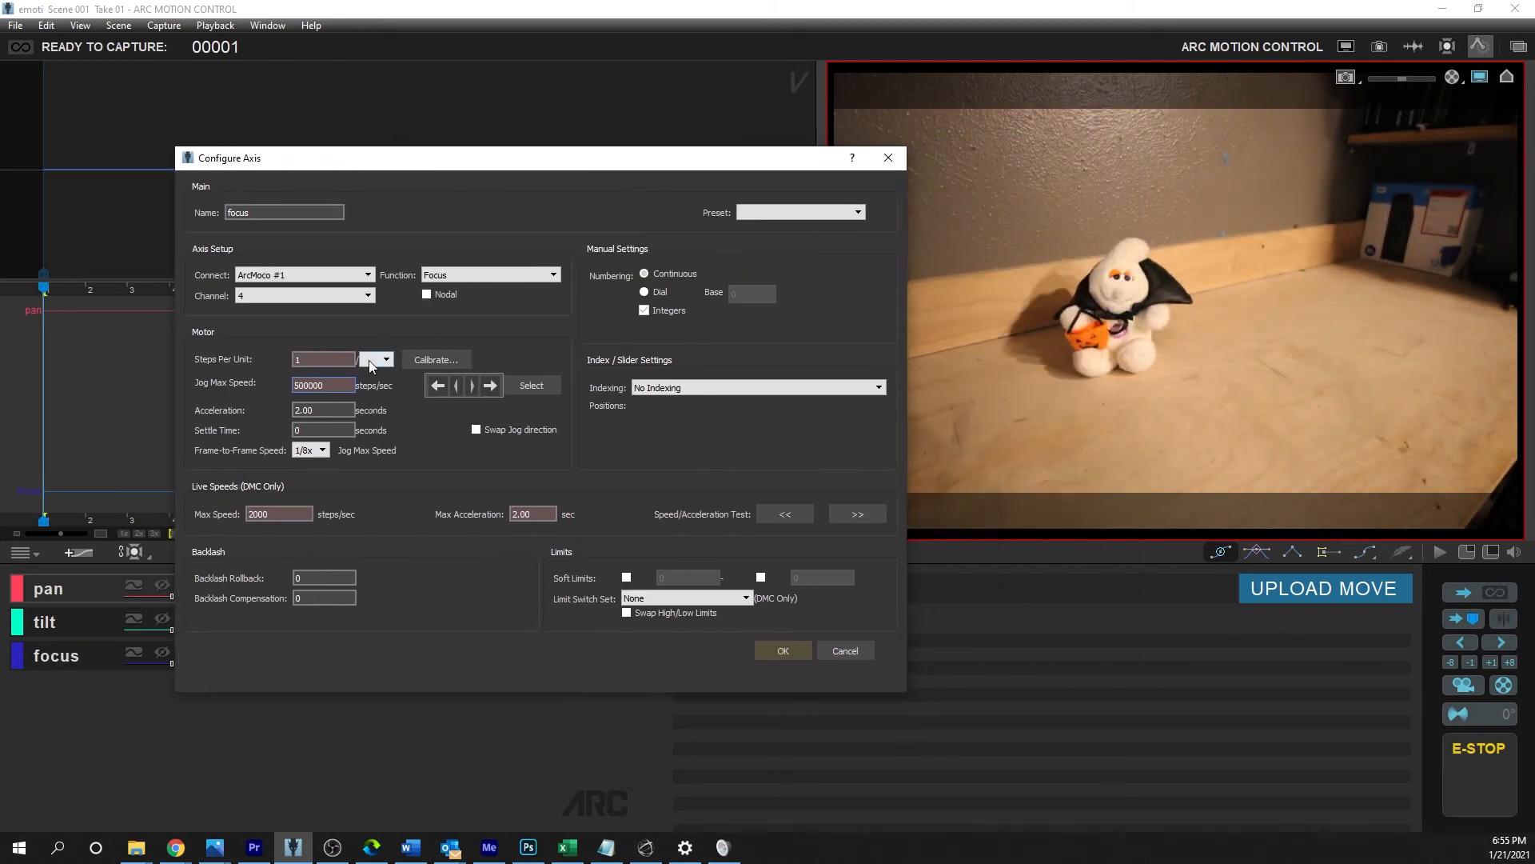
Lower the focus Jog Max Speed to 100000 steps/sec and test the jog arrows
{"action": "type", "text": "100"}
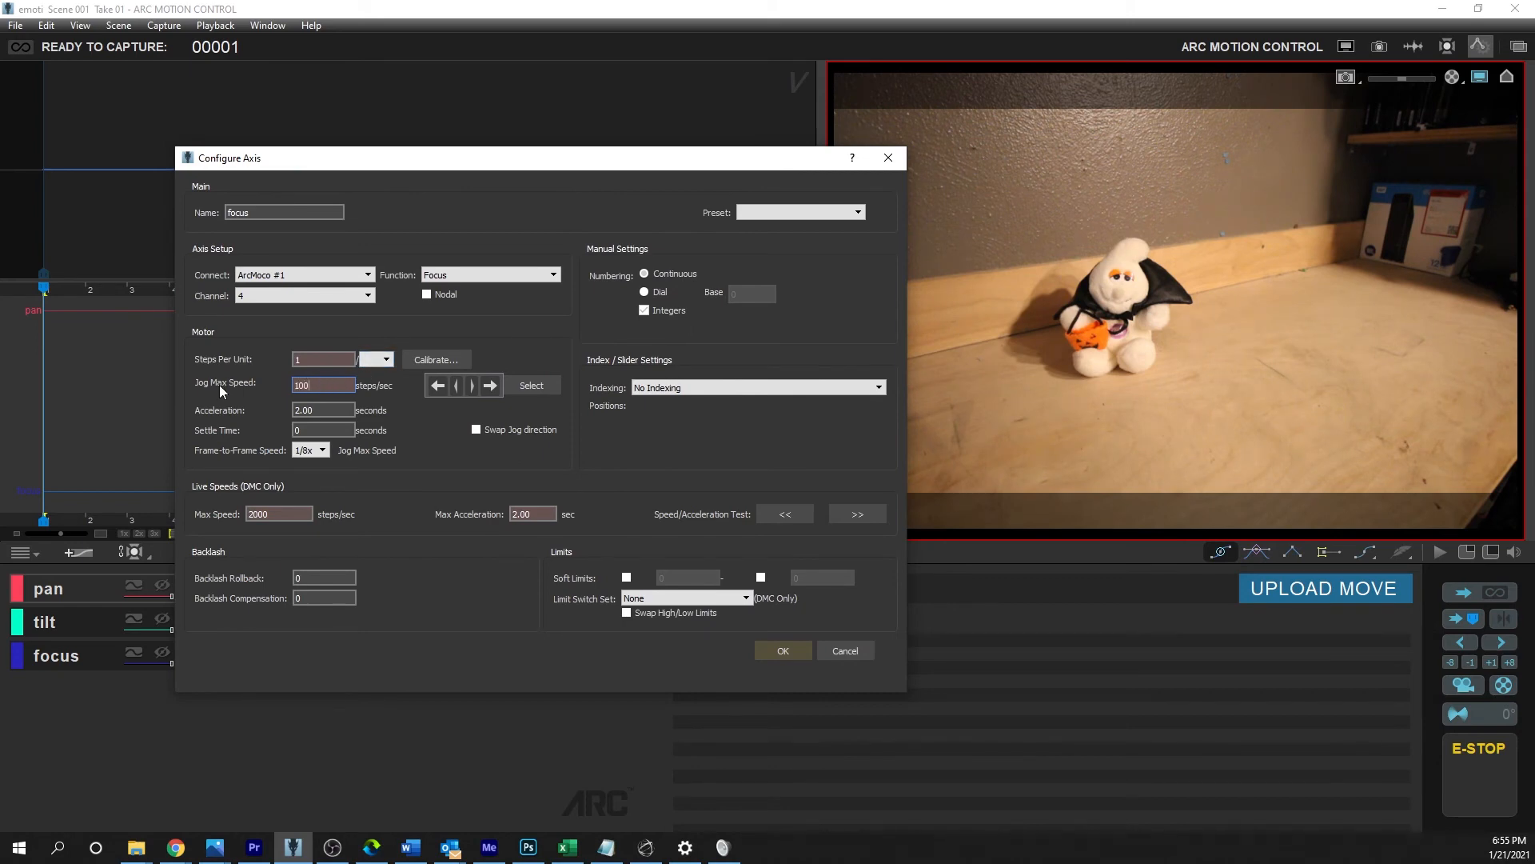
{"action": "type", "text": "00000"}
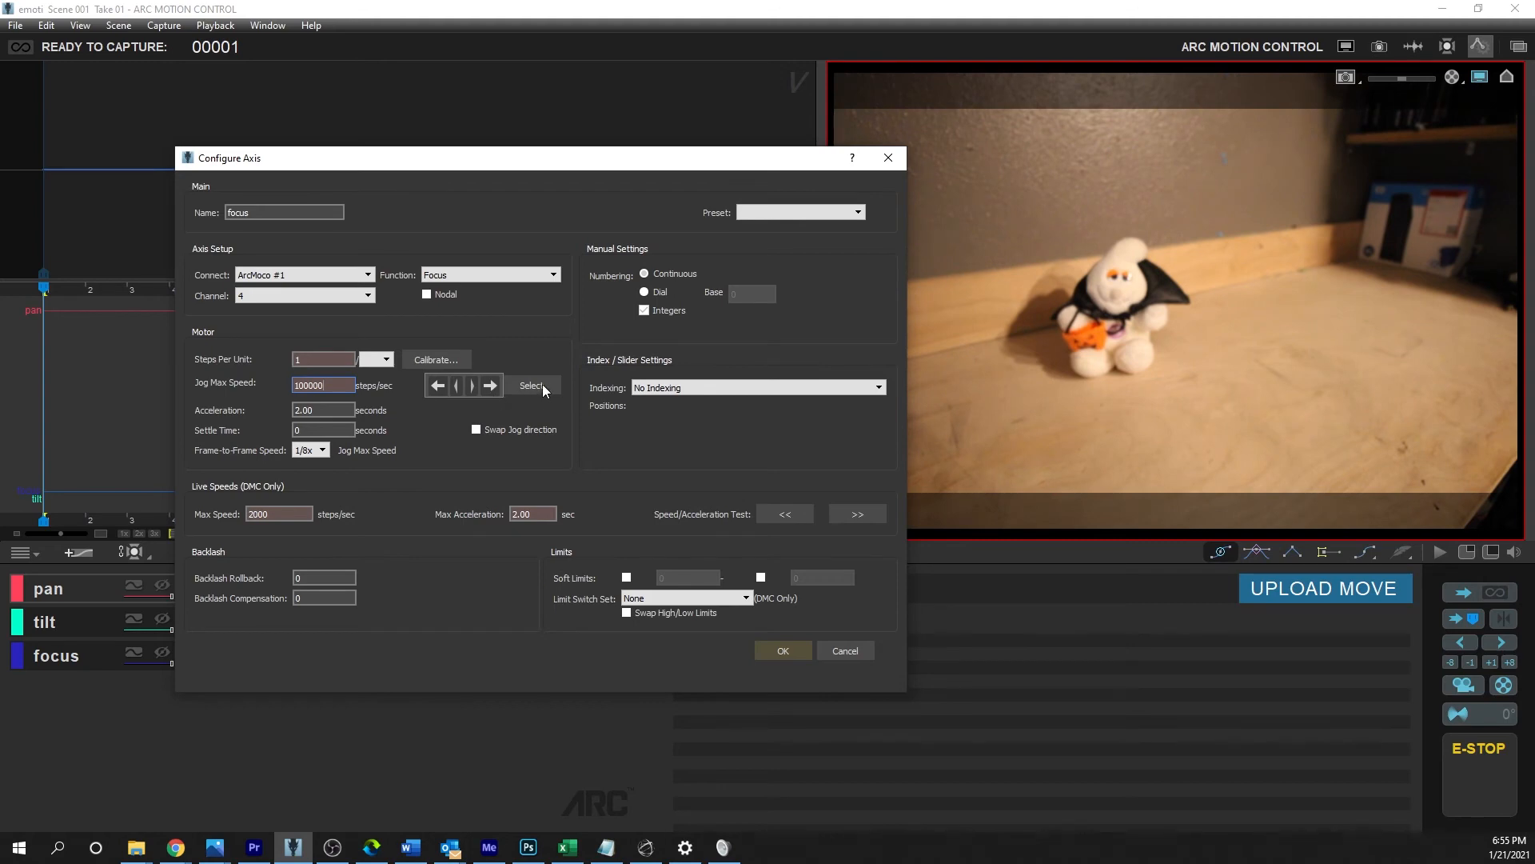
{"action": "left_click", "coordinate": [531, 386]}
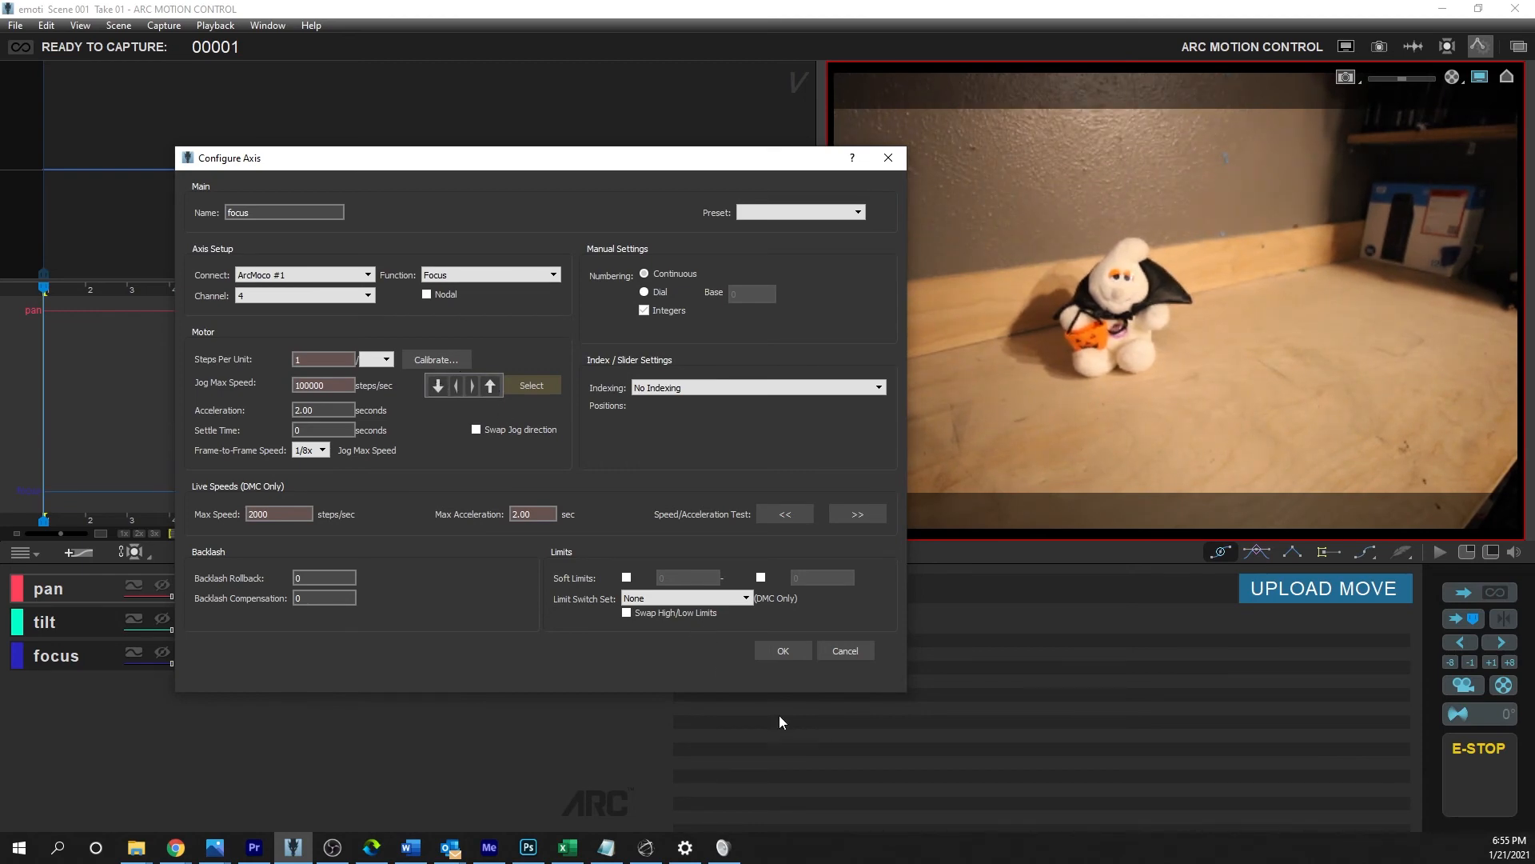
{"action": "left_click", "coordinate": [782, 650]}
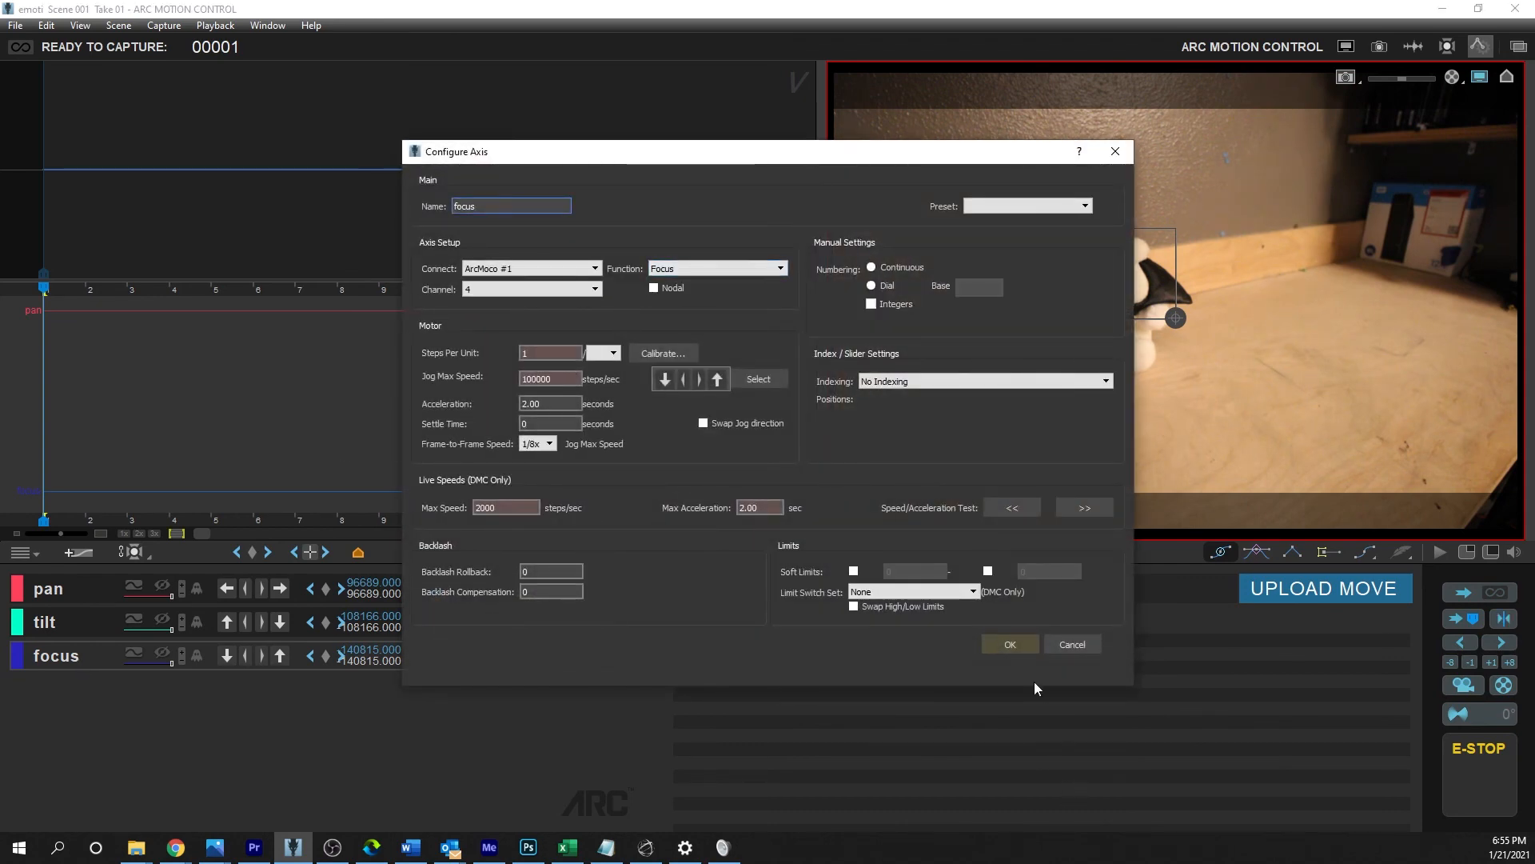
Confirm the focus axis settings, then reopen them briefly to check and confirm again
{"action": "left_click", "coordinate": [1010, 643]}
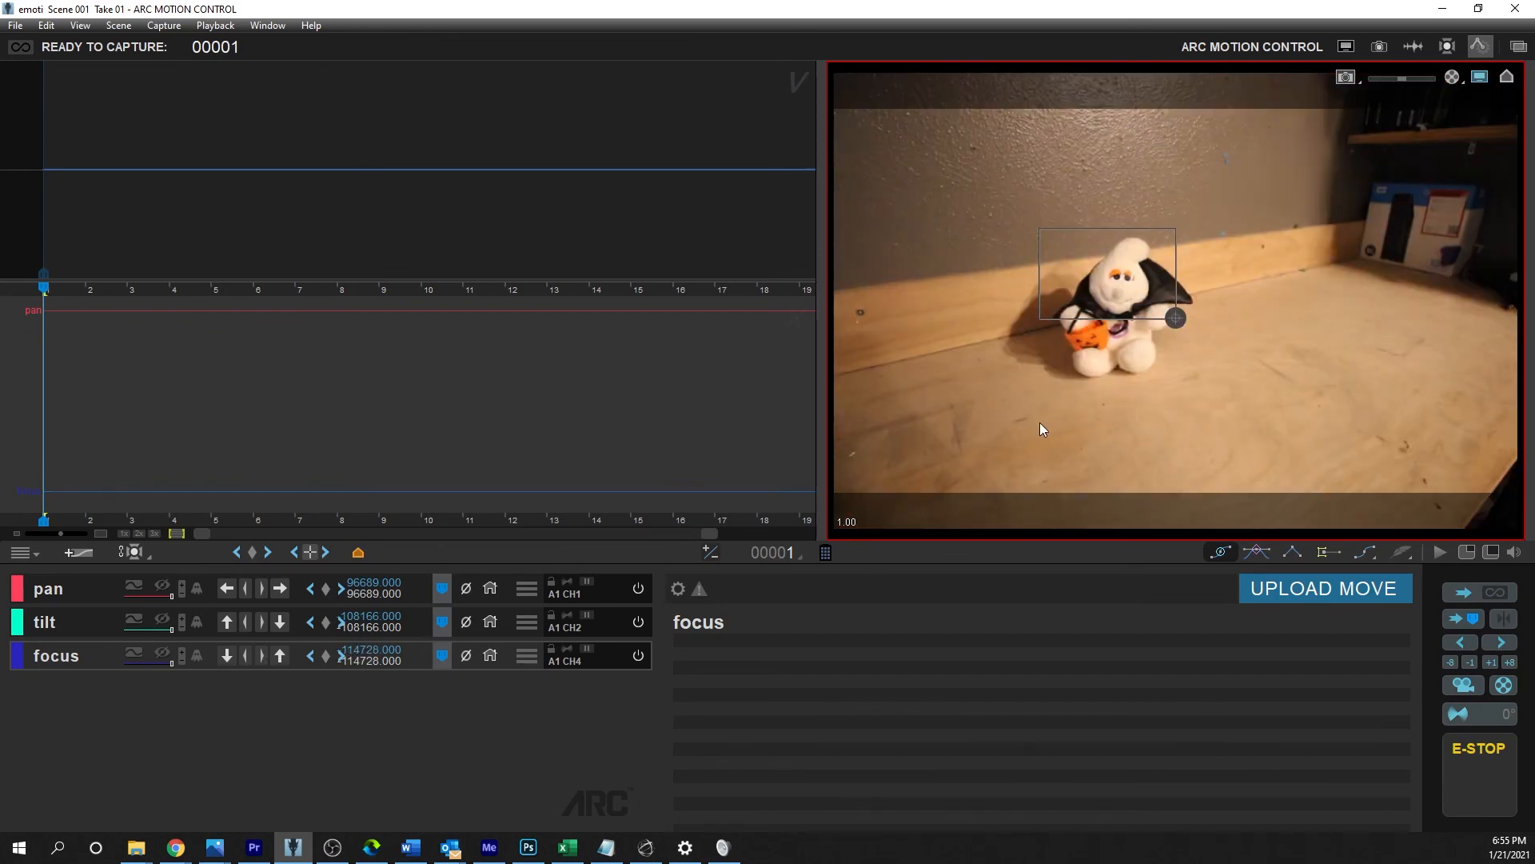
{"action": "mouse_move", "coordinate": [38, 670]}
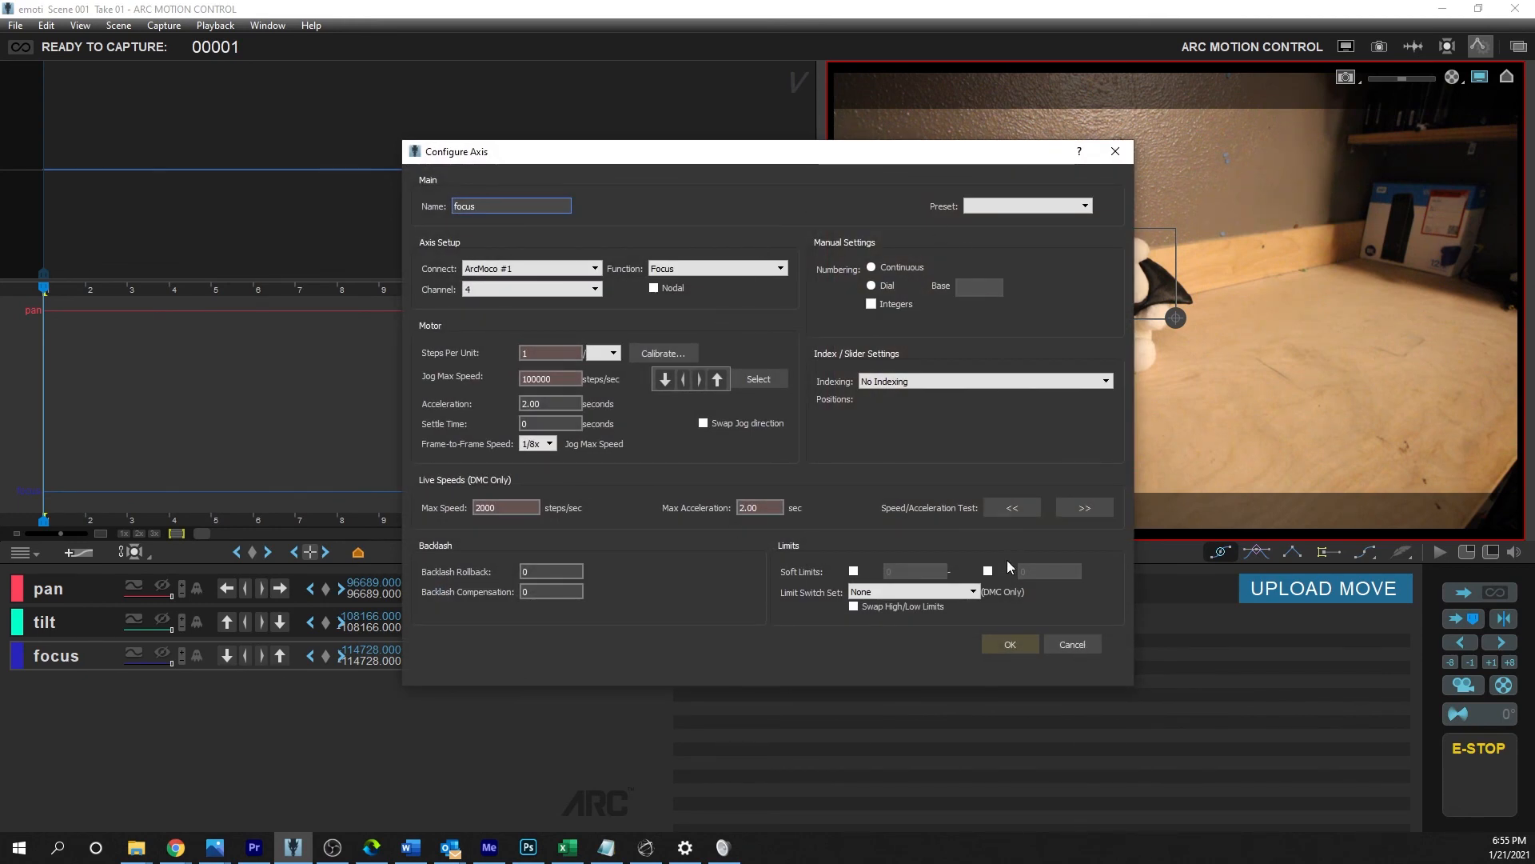
{"action": "left_click", "coordinate": [1009, 643]}
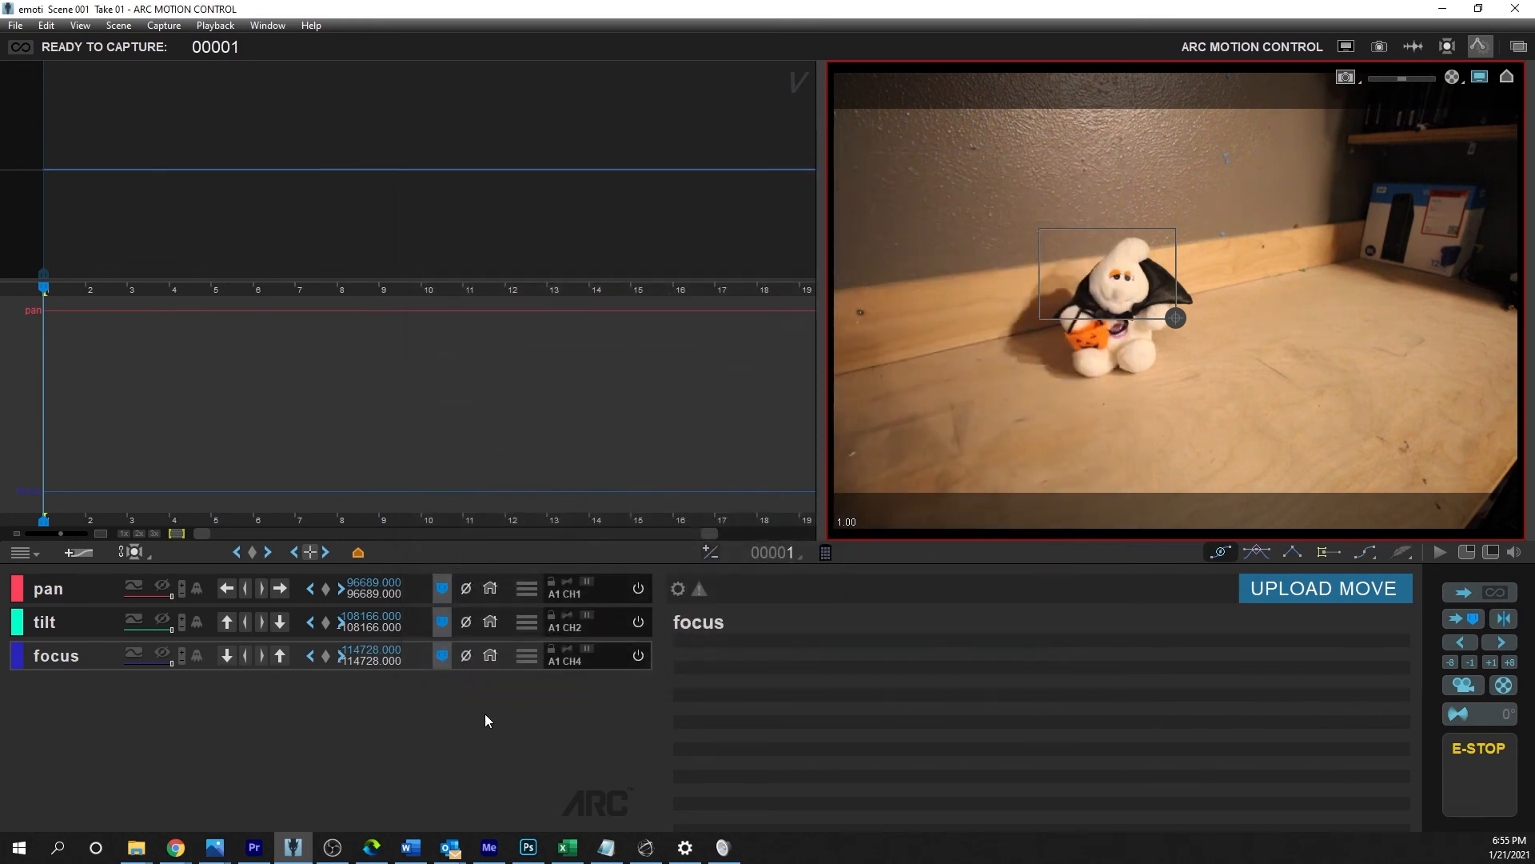